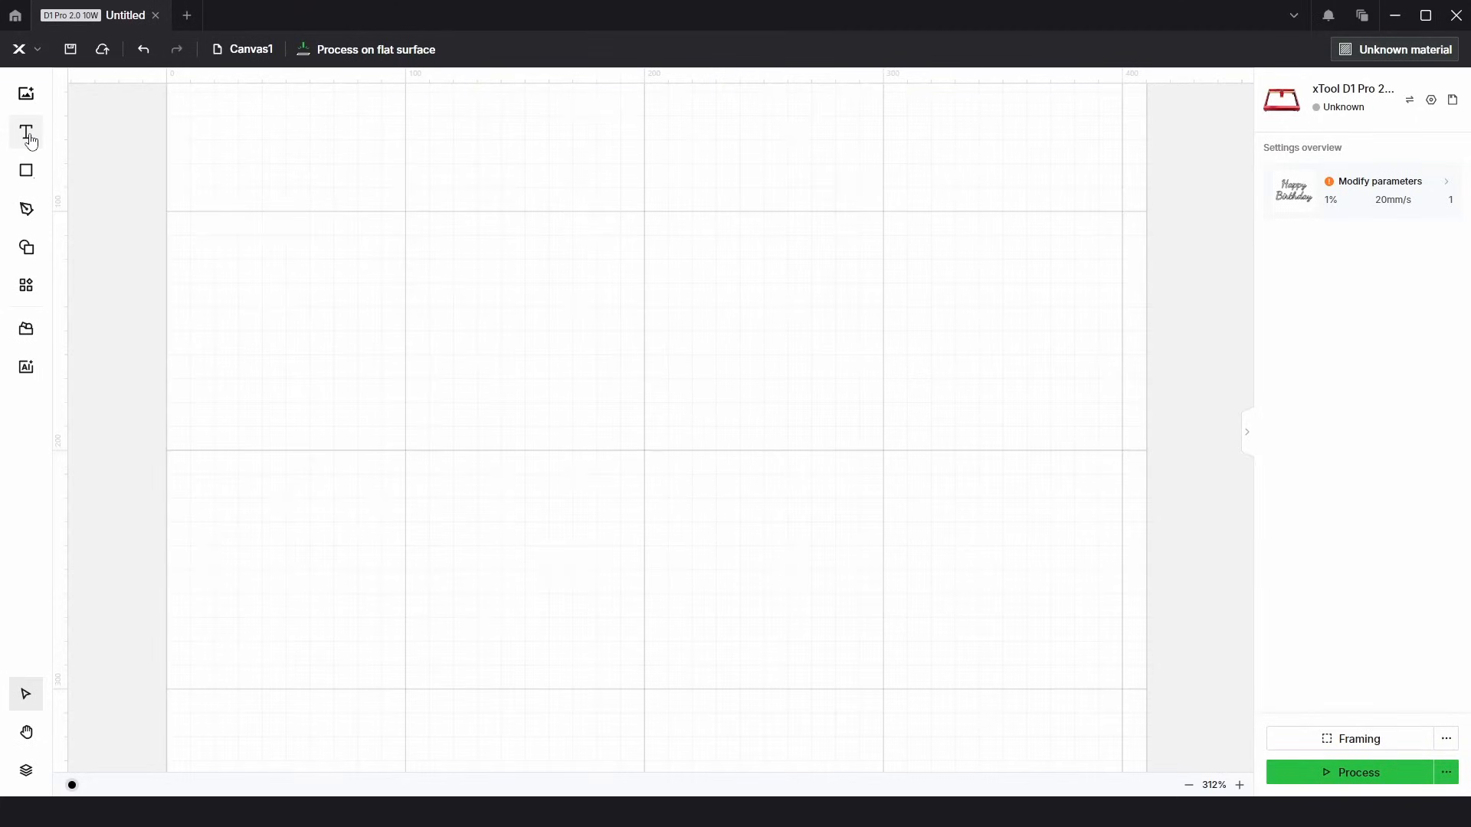
mouse_move(26, 131)
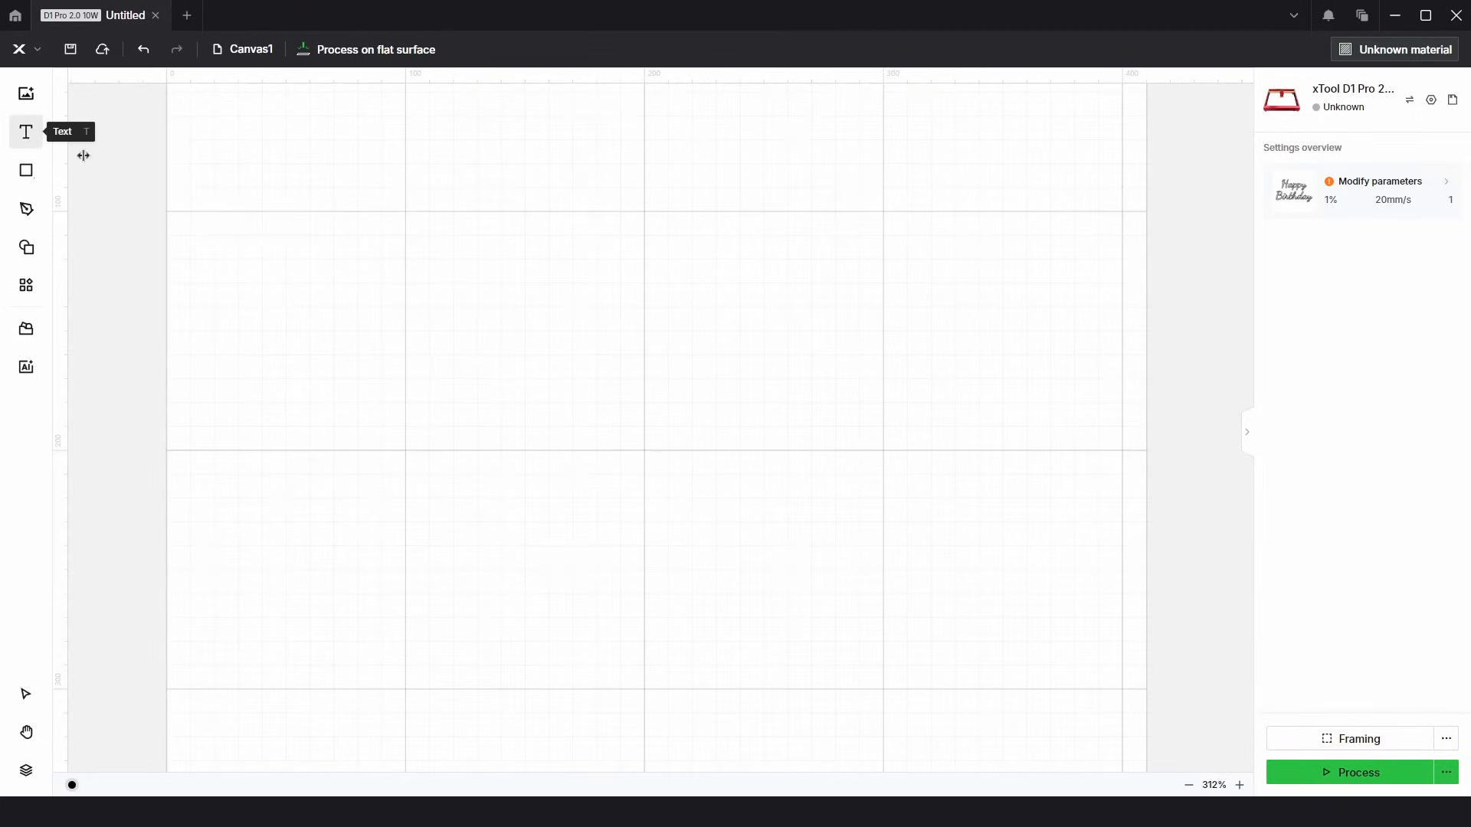
- Add 'Happy Birthday' as two-line text and enlarge it to fill much of the canvas
left_click(25, 132)
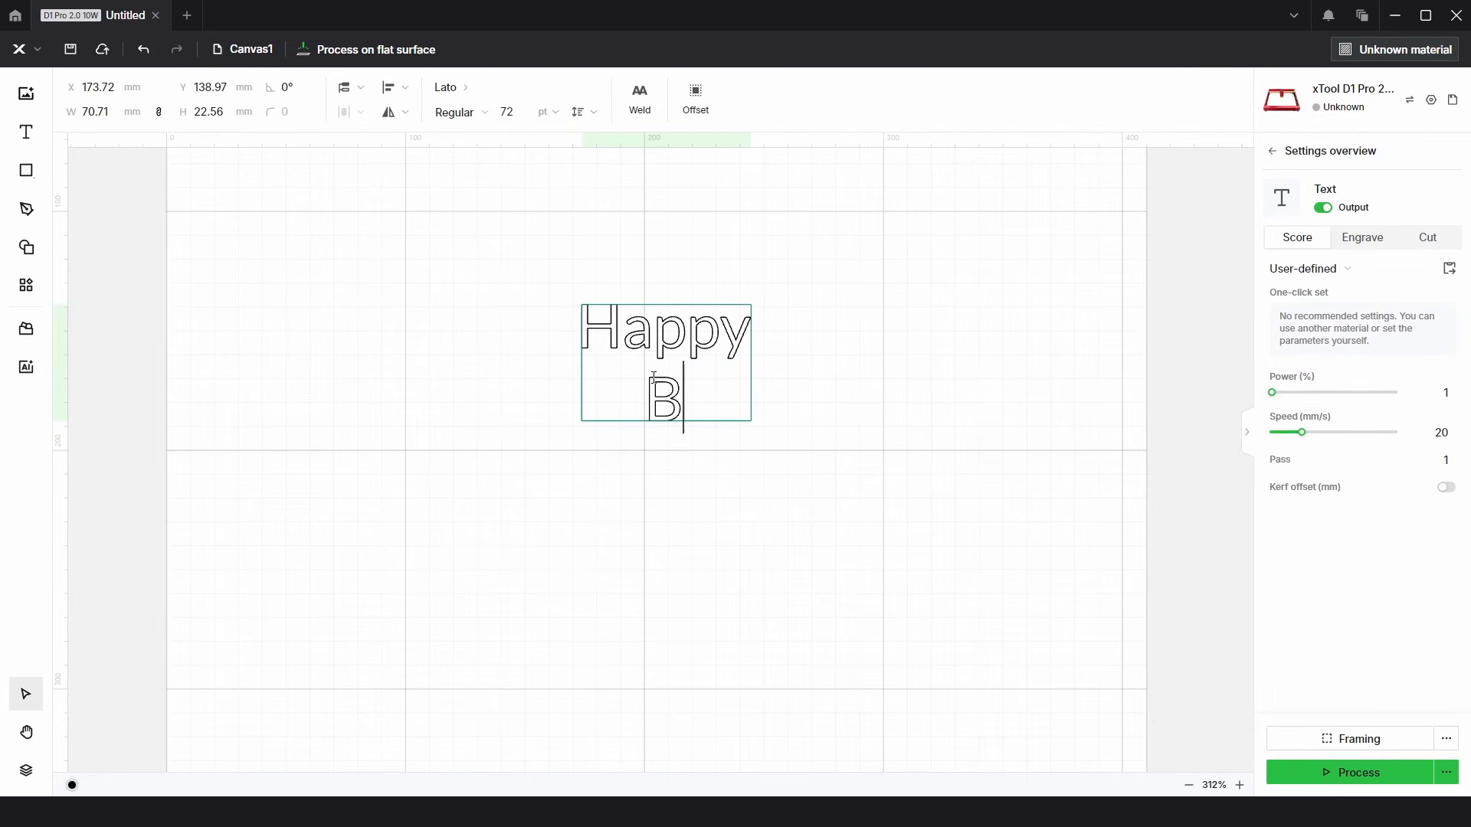
type("irtha")
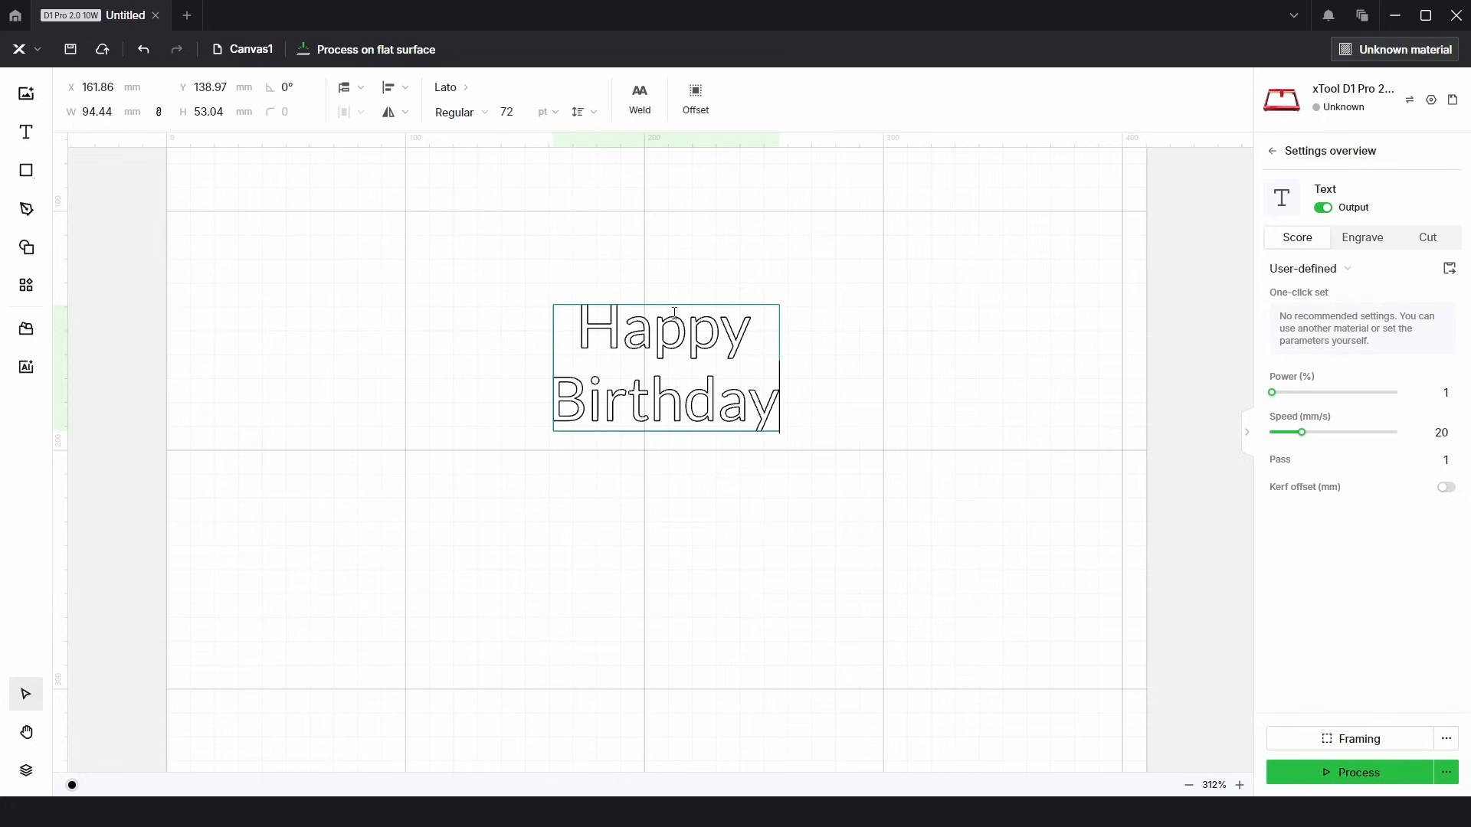
left_click(665, 368)
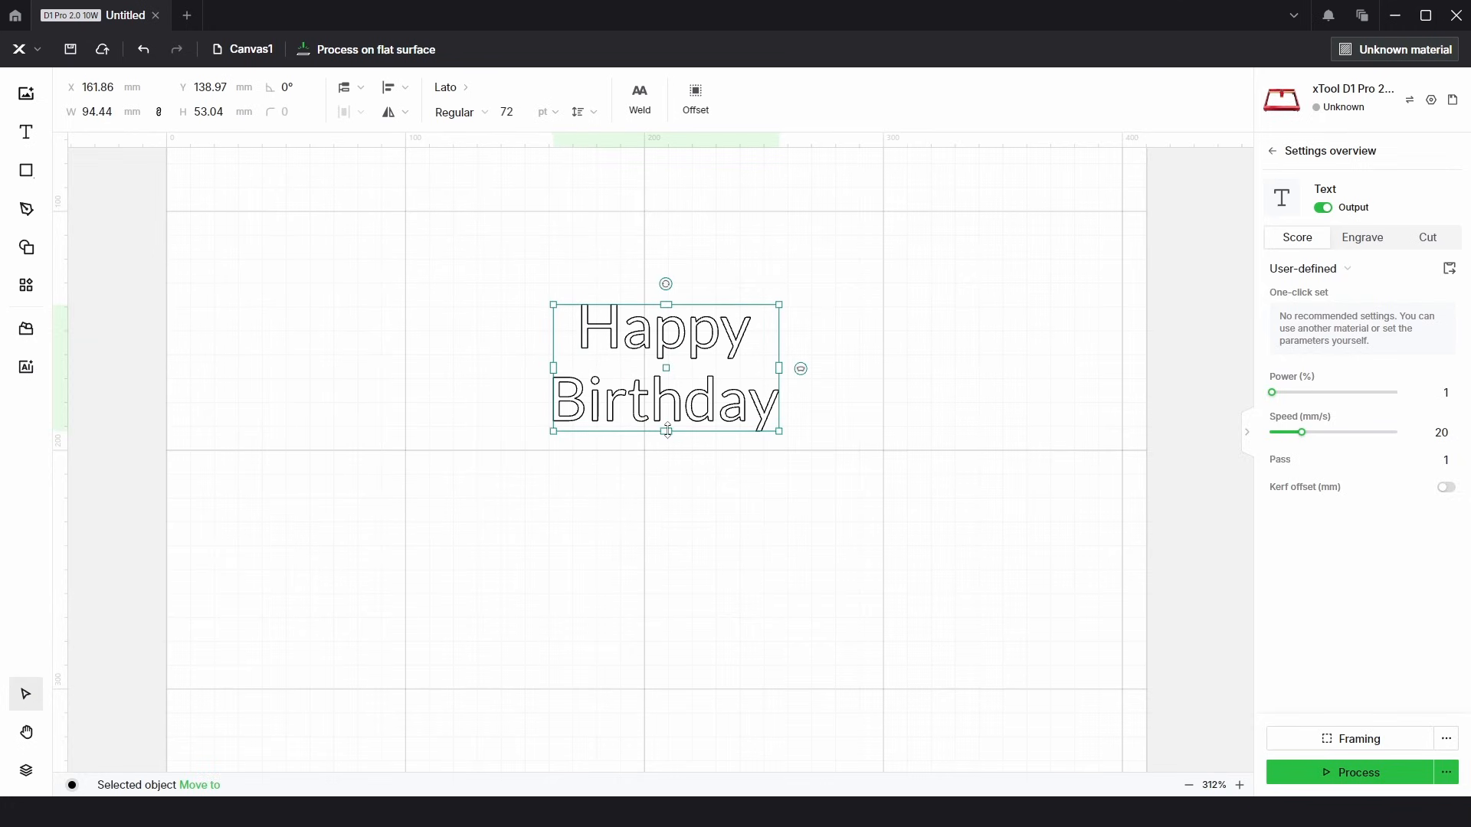
left_click_drag(783, 432, 992, 551)
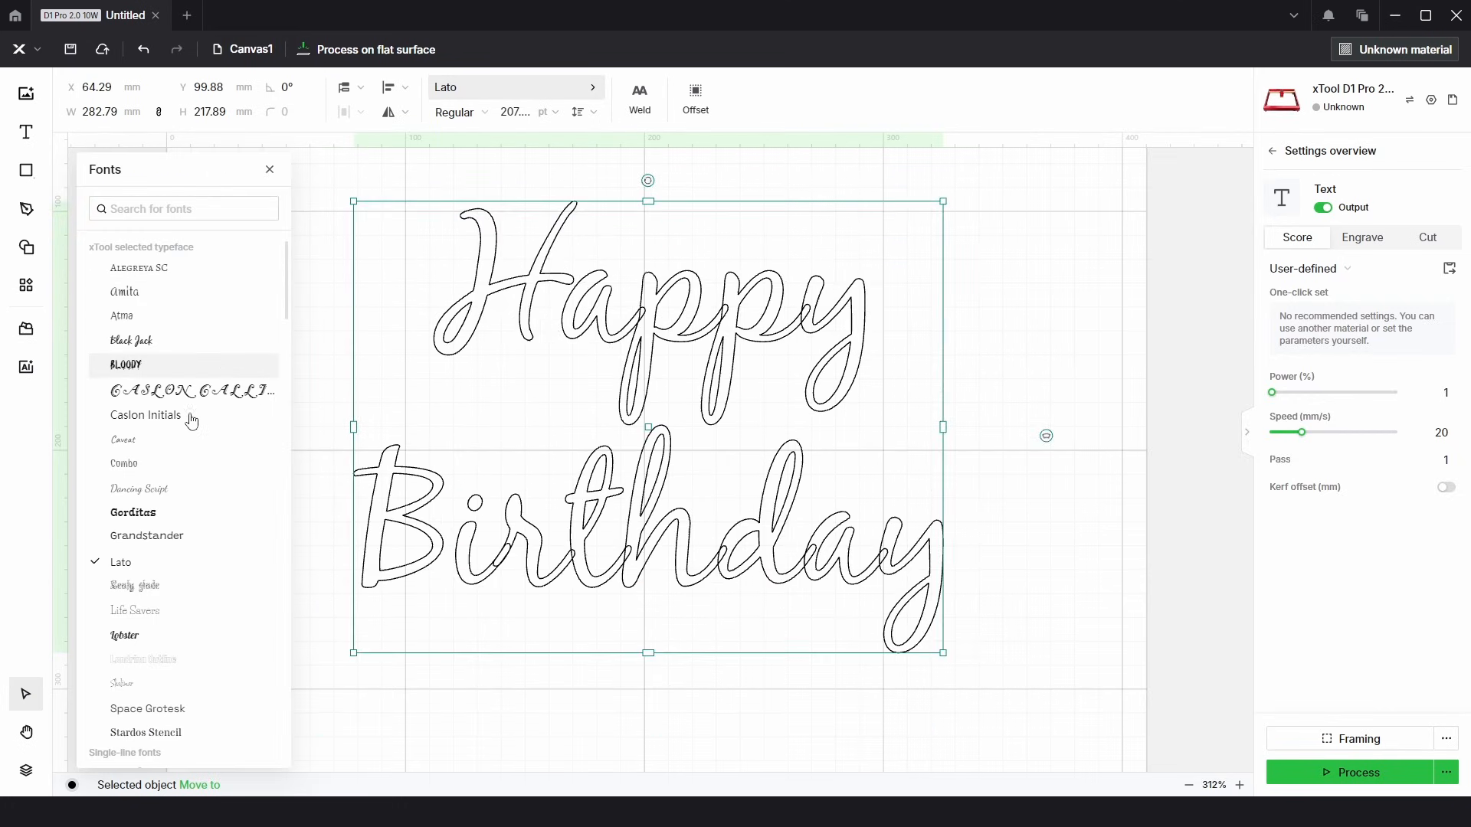
- Set the Happy Birthday text in the Dancing Script font
left_click(140, 488)
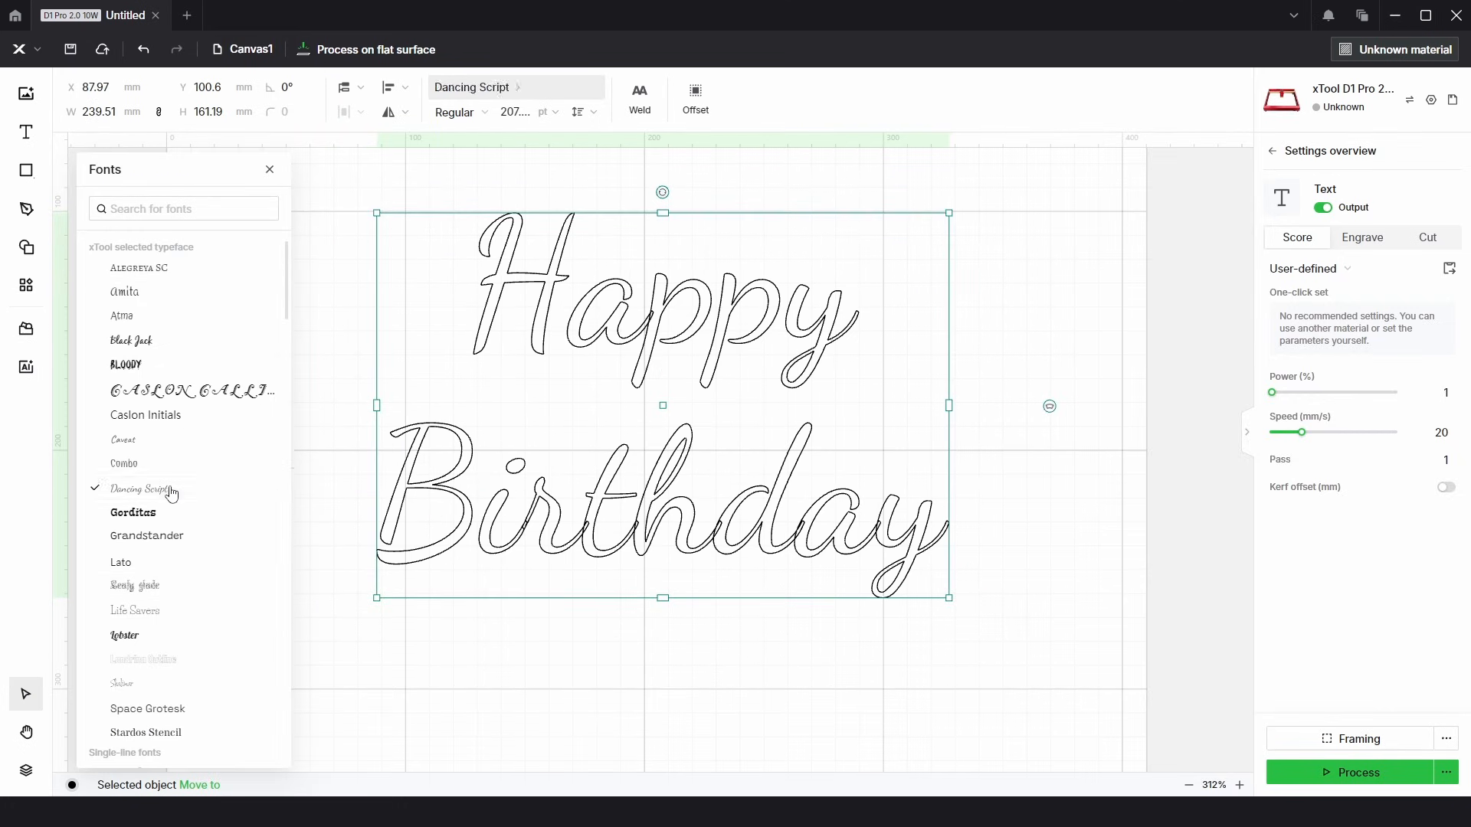
left_click(460, 112)
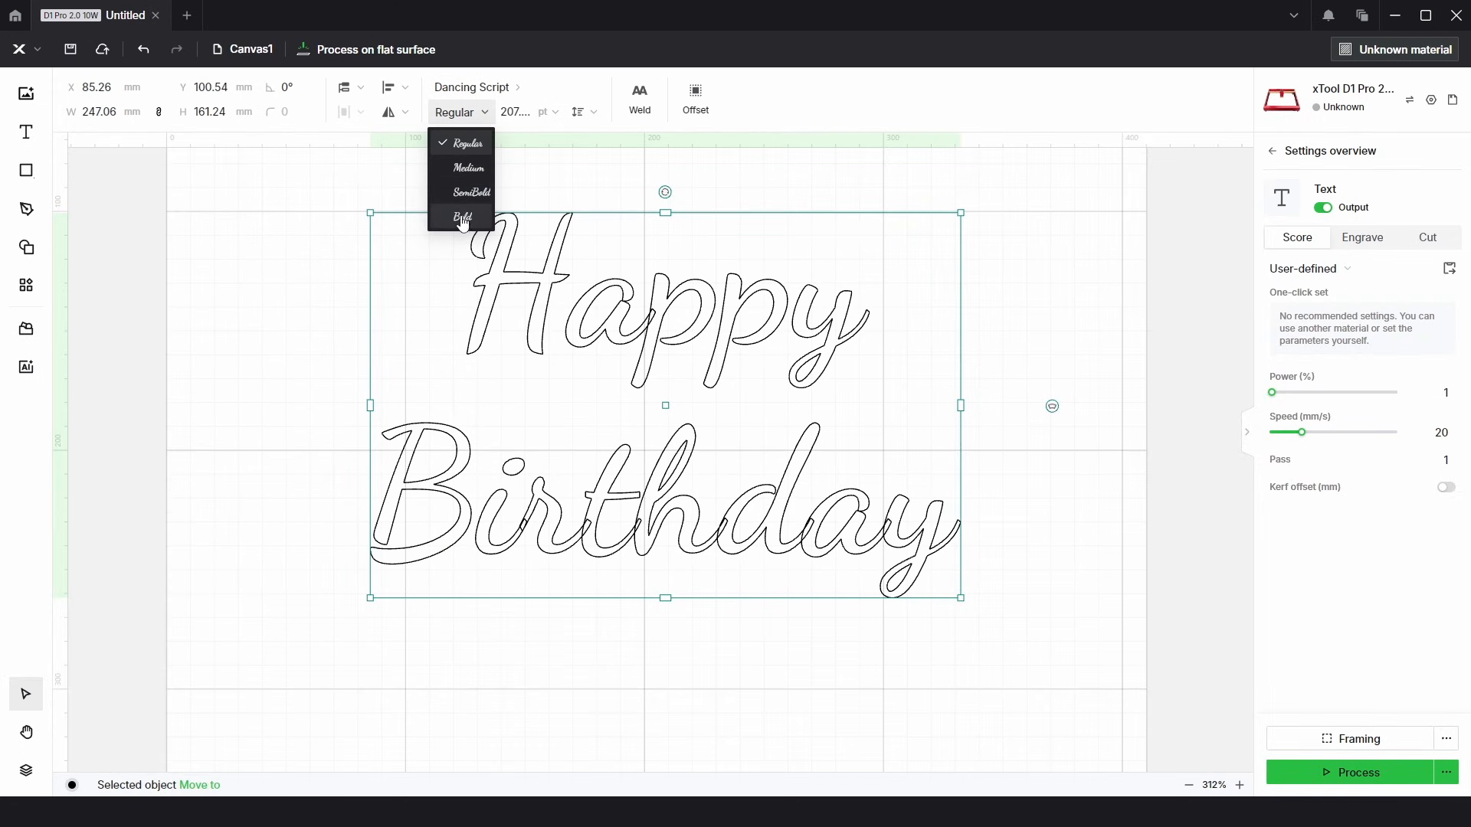
- Make the lettering Bold and tighten the line spacing to -1
left_click(460, 217)
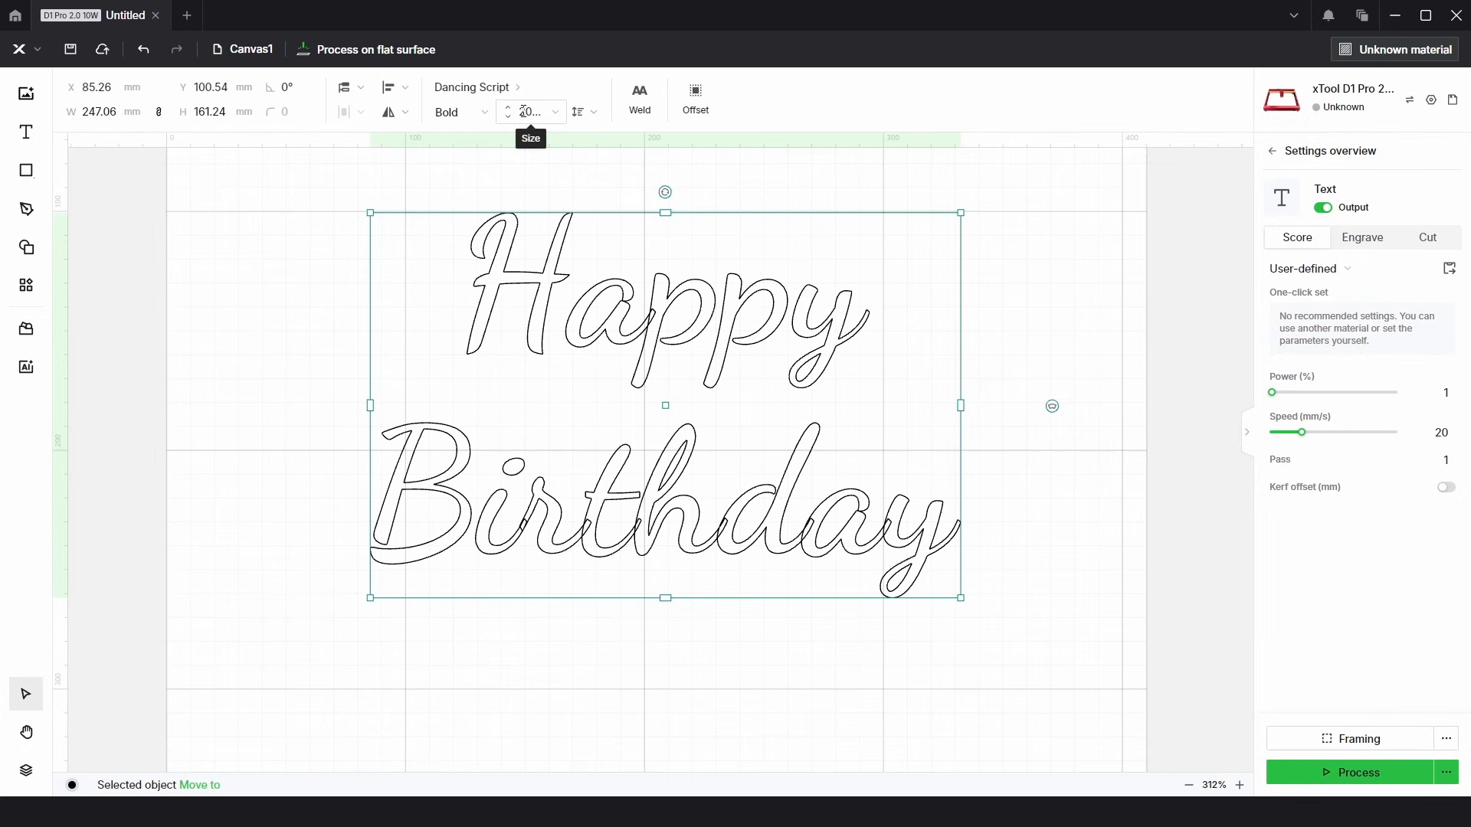
left_click(584, 112)
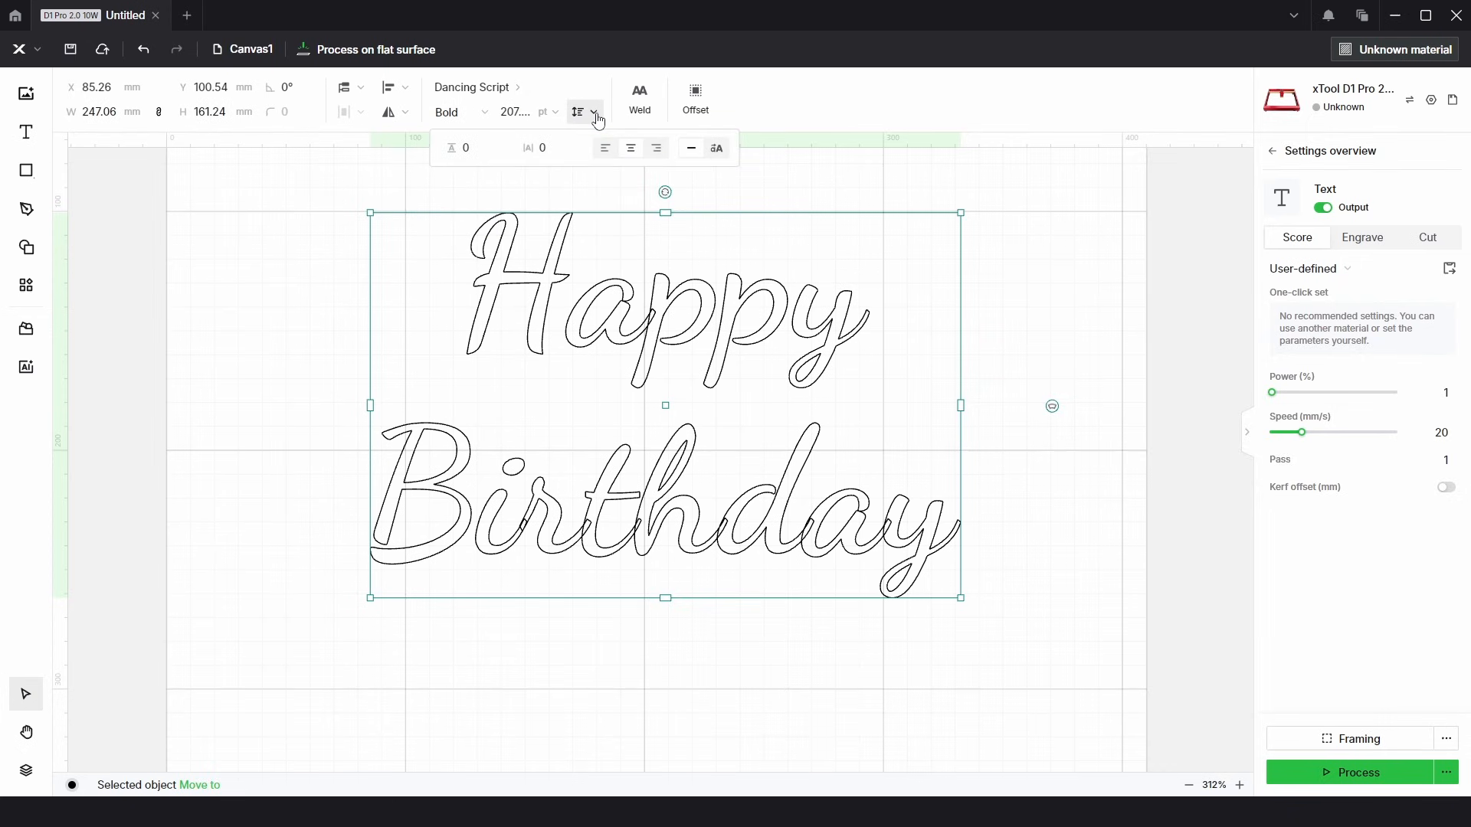
left_click(460, 148)
type("-1")
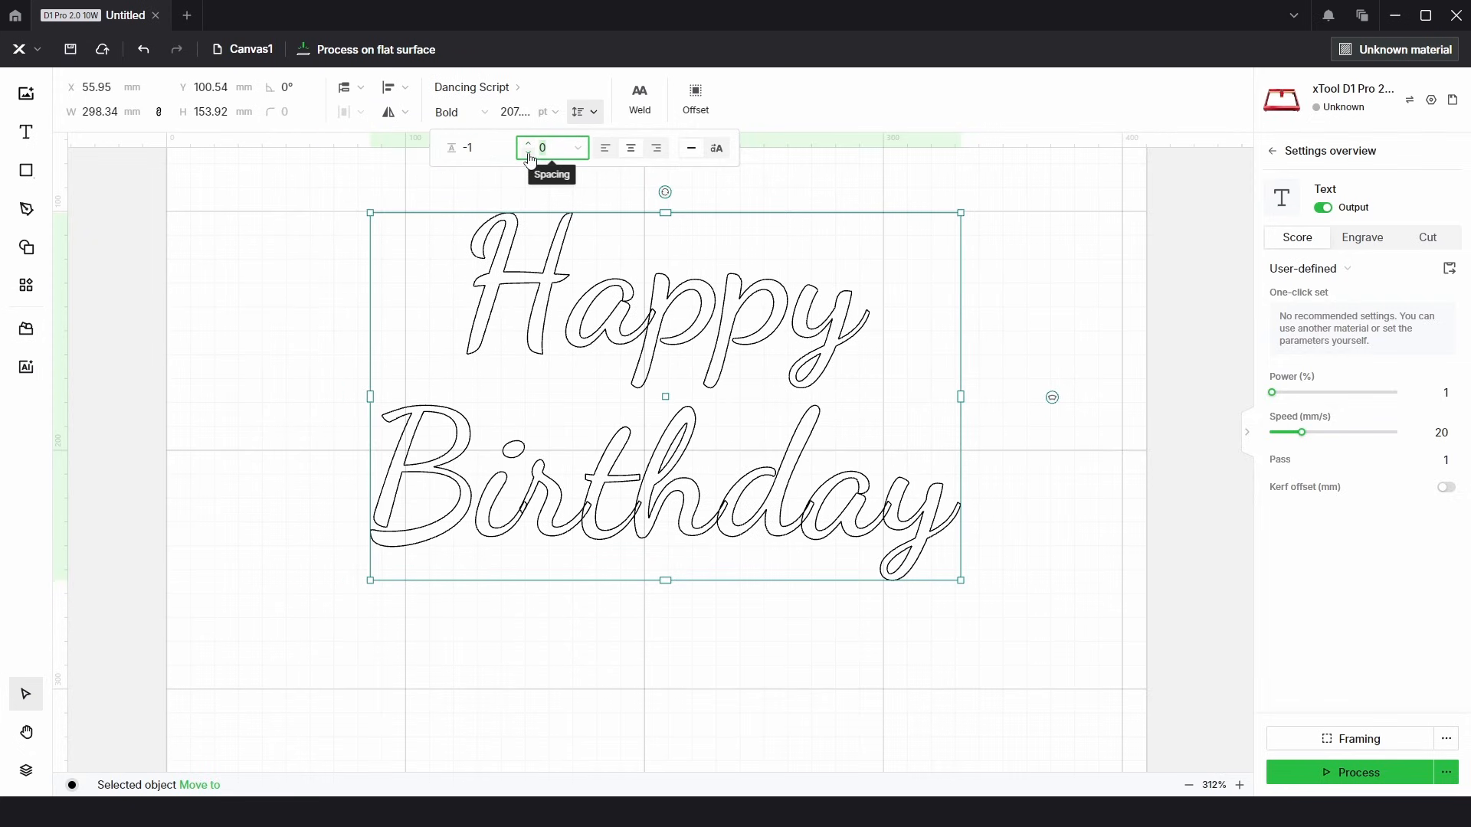
- Try left and right alignment and uppercase, then centre the two lines
left_click(605, 148)
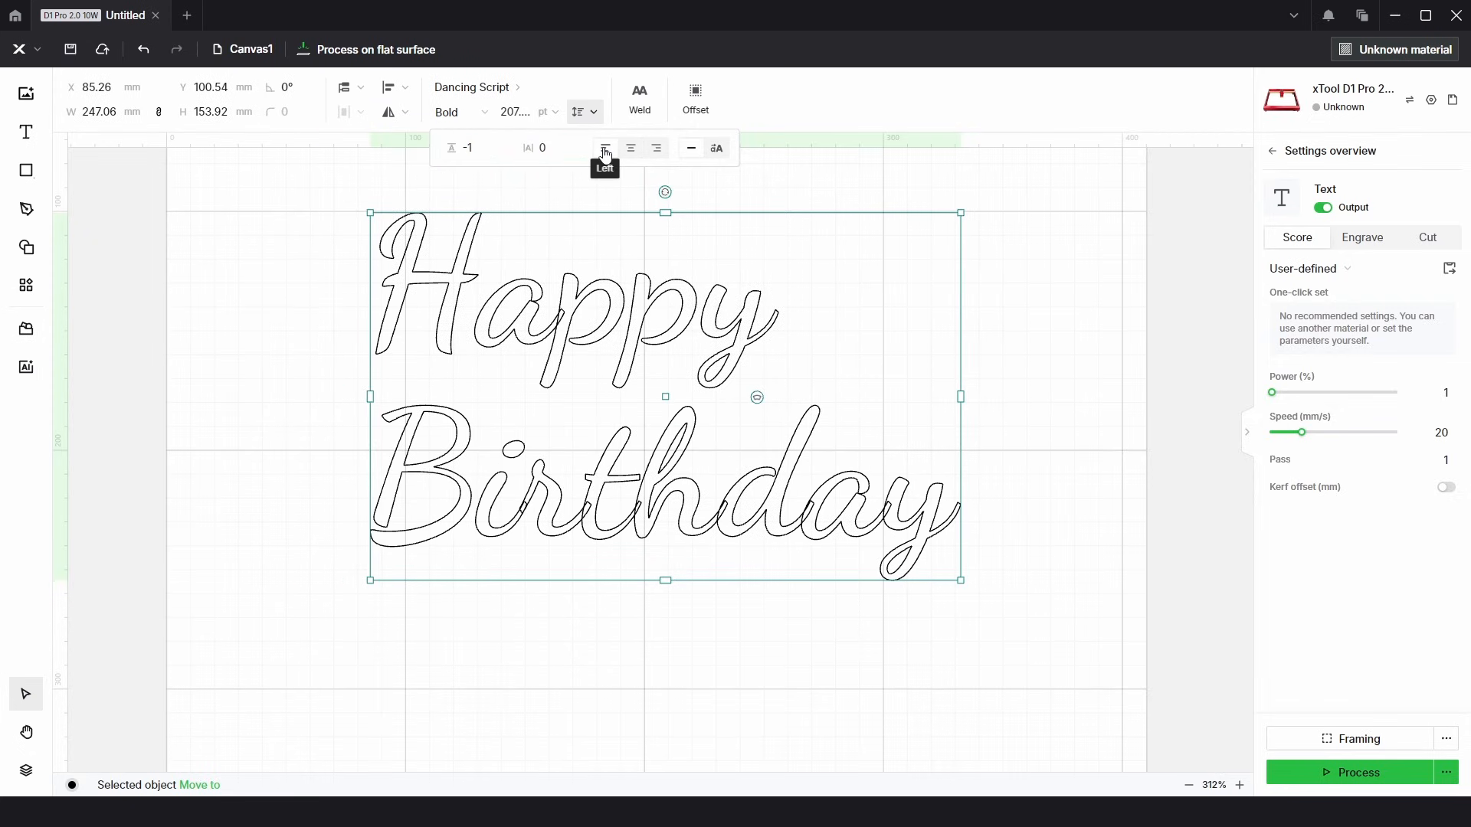
mouse_move(630, 148)
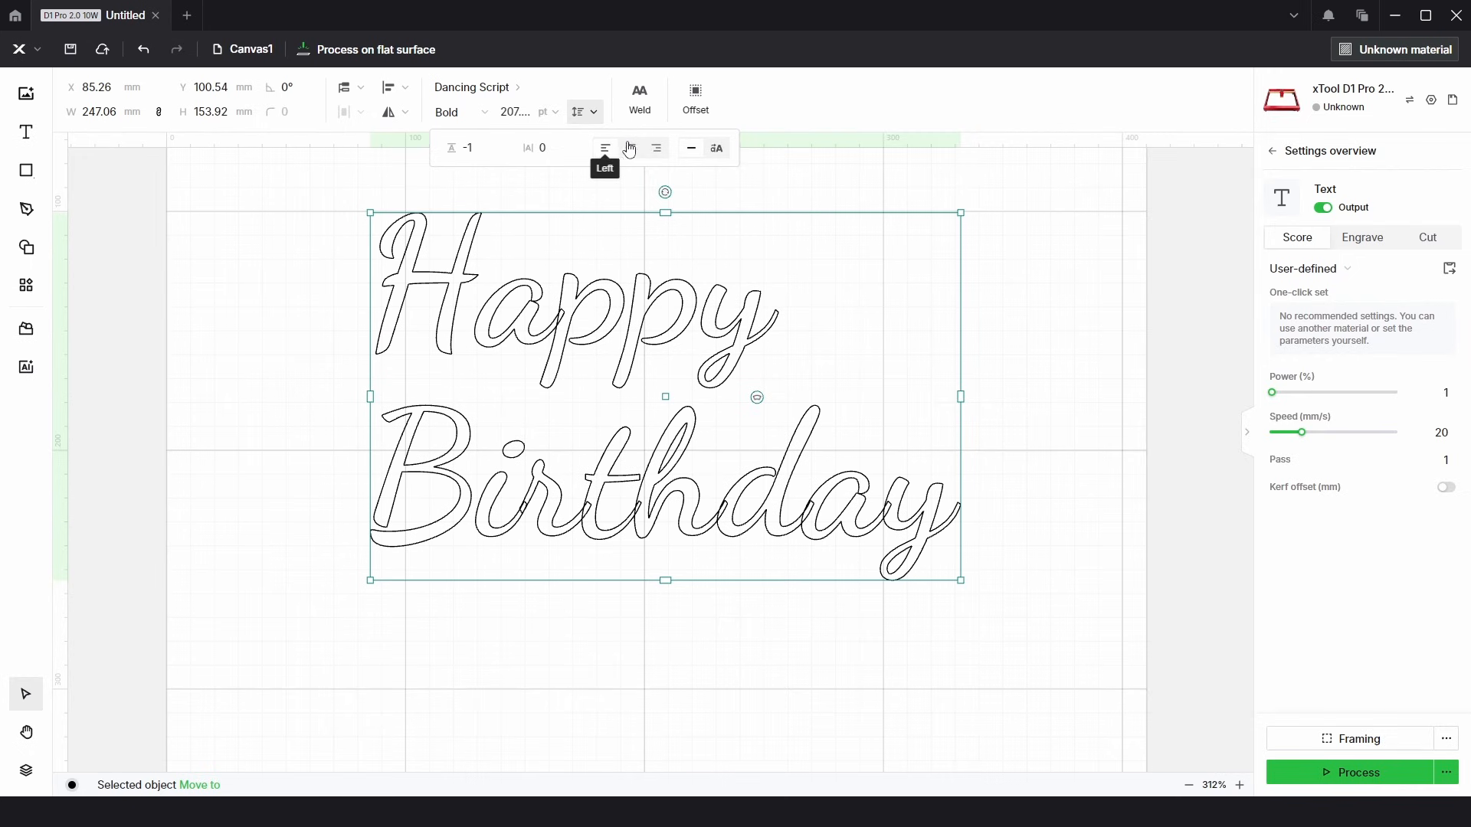
left_click(656, 148)
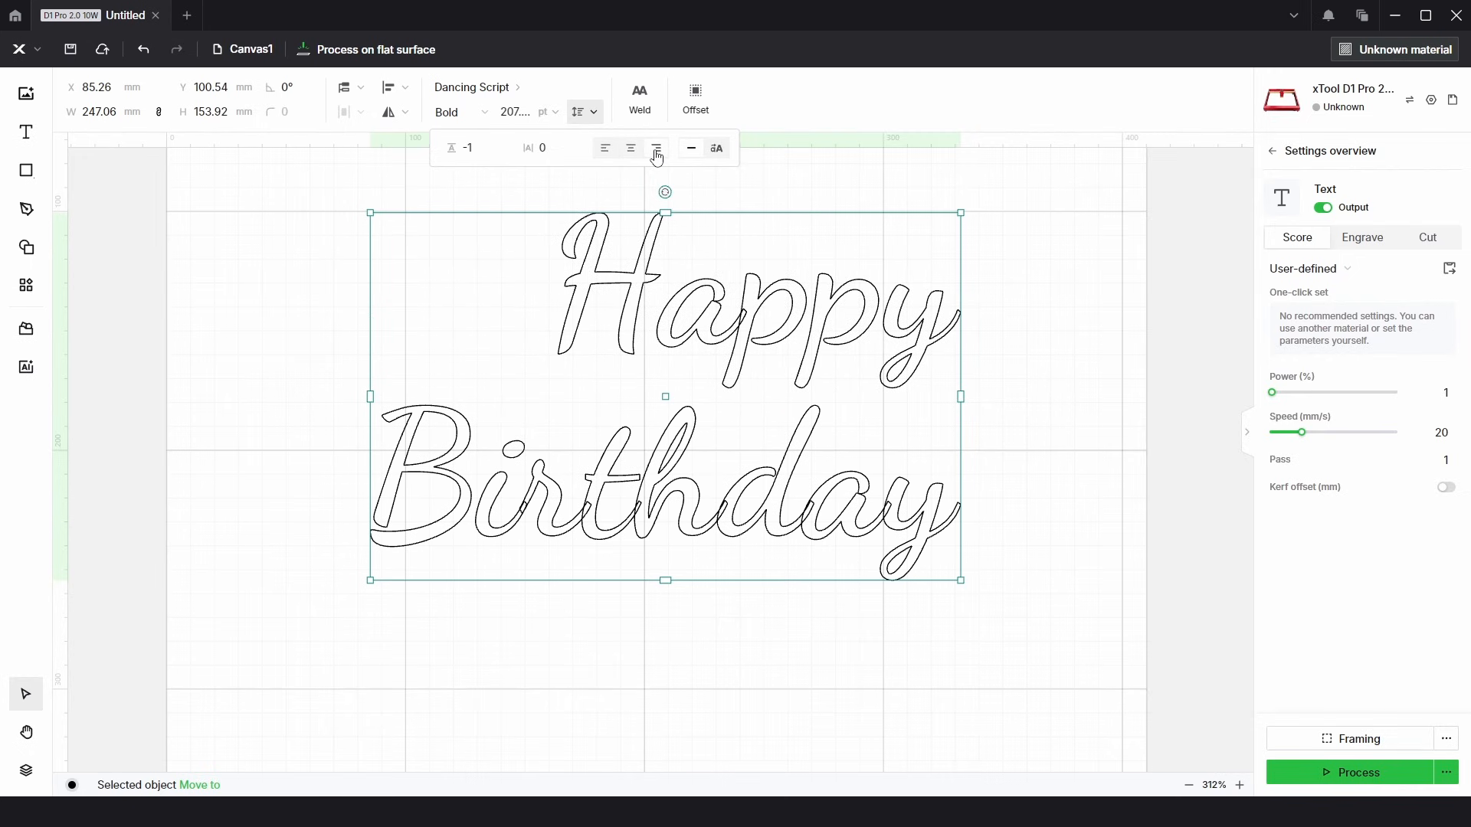
mouse_move(692, 148)
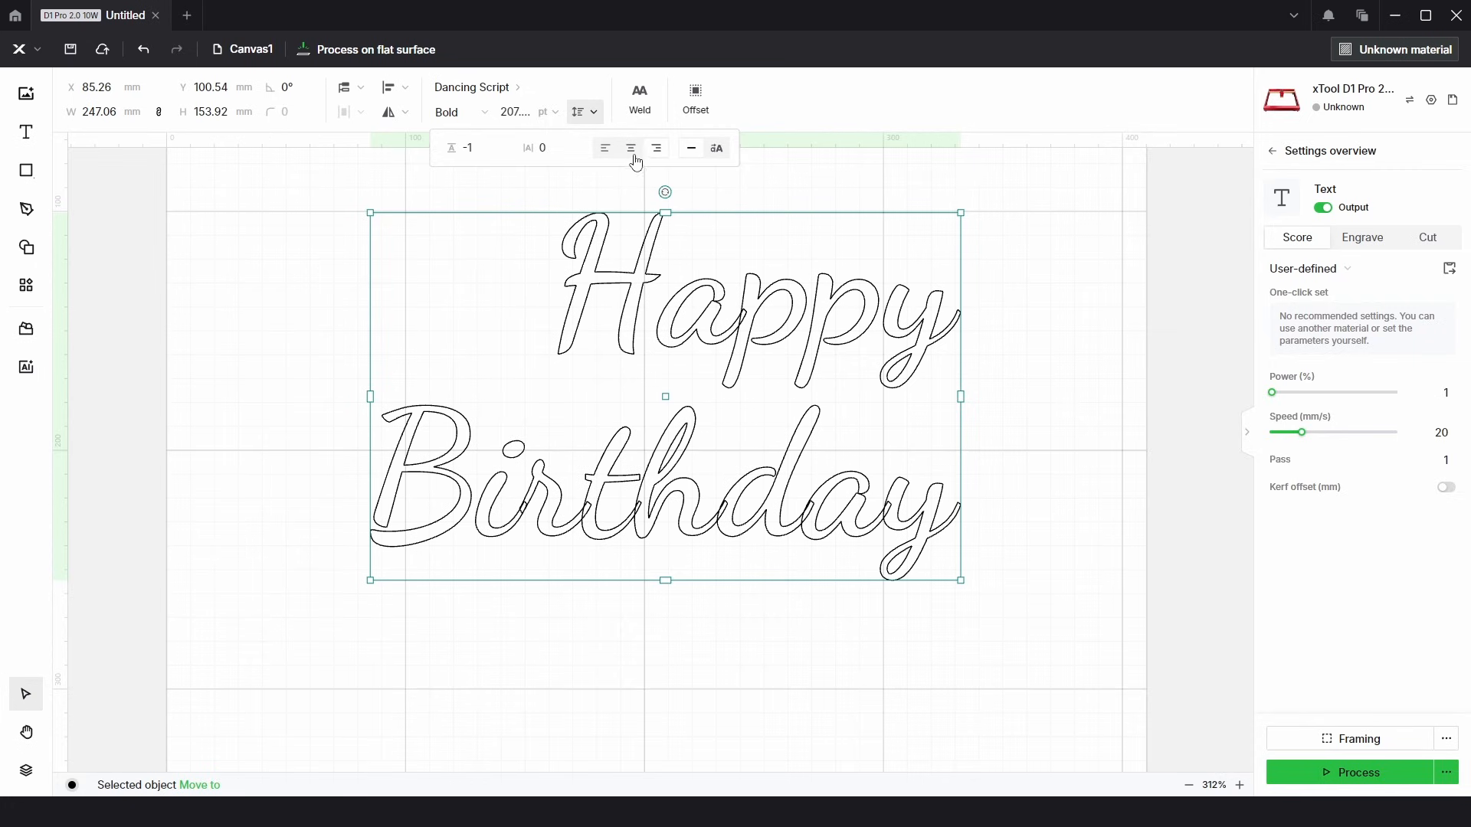
left_click(717, 148)
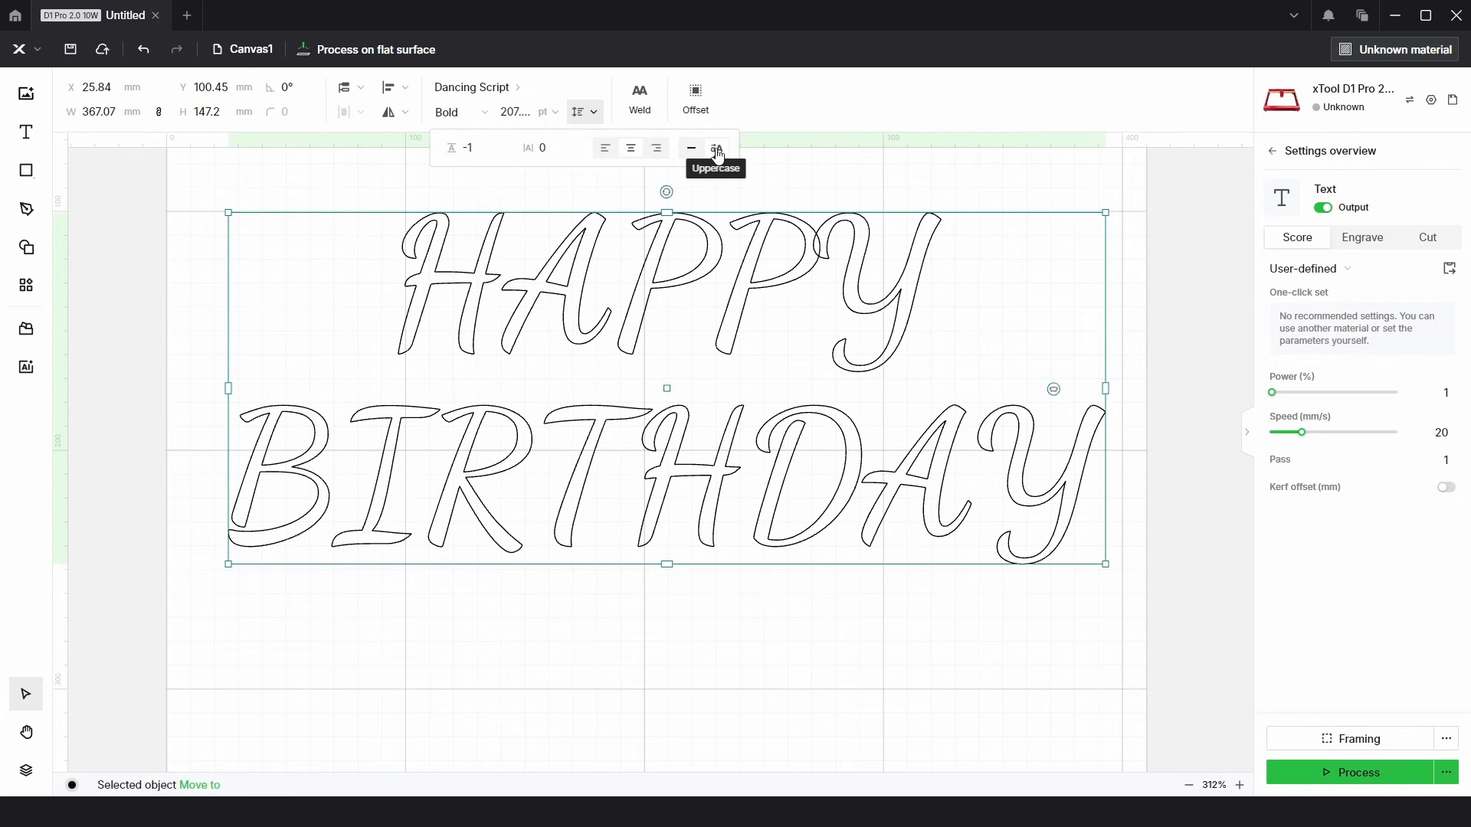
left_click(716, 148)
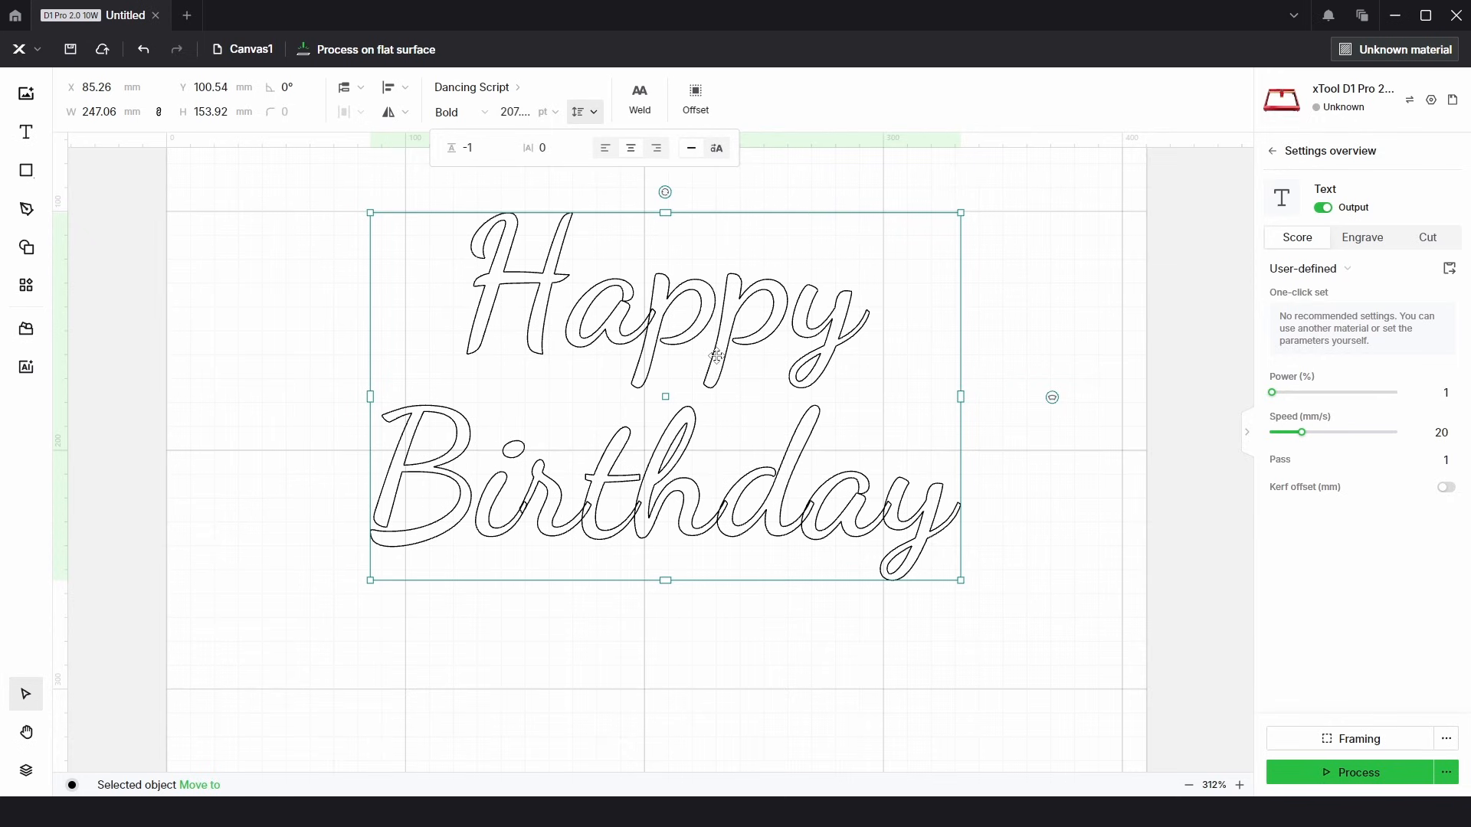
- Undo the edit that left only 'Happy', restoring both lines at a larger size
left_click(604, 147)
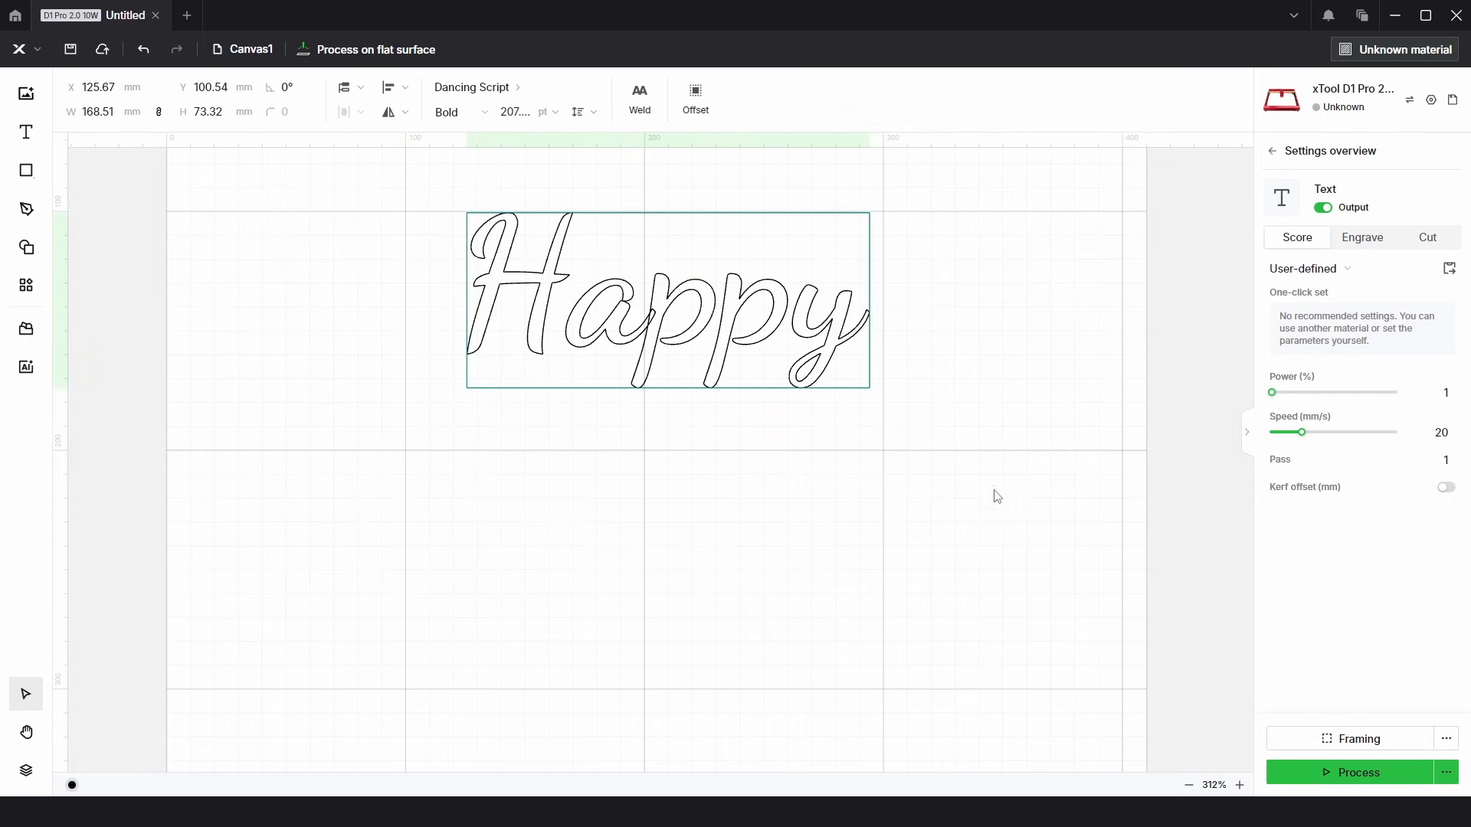
mouse_move(979, 301)
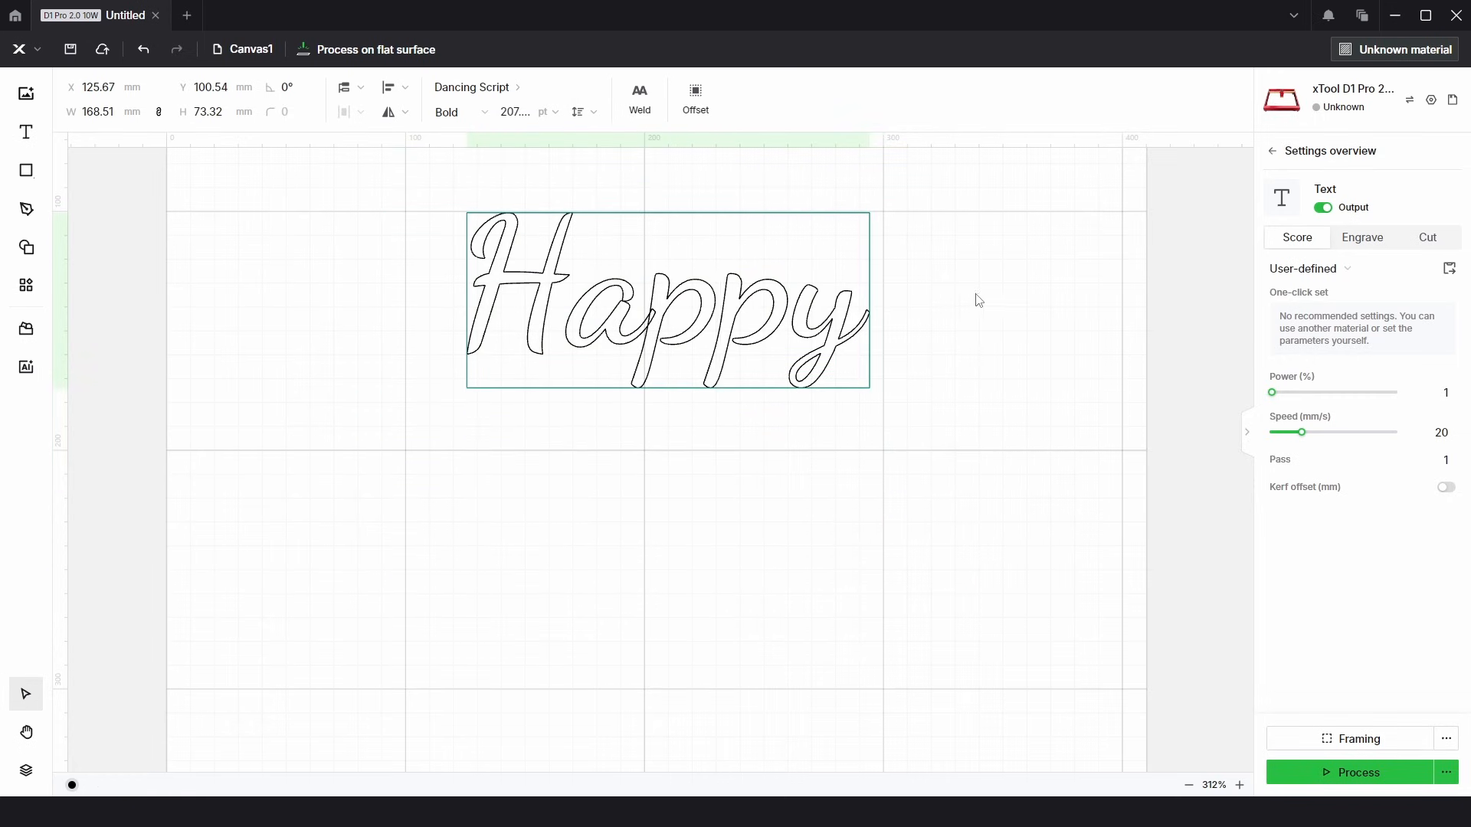
left_click(668, 311)
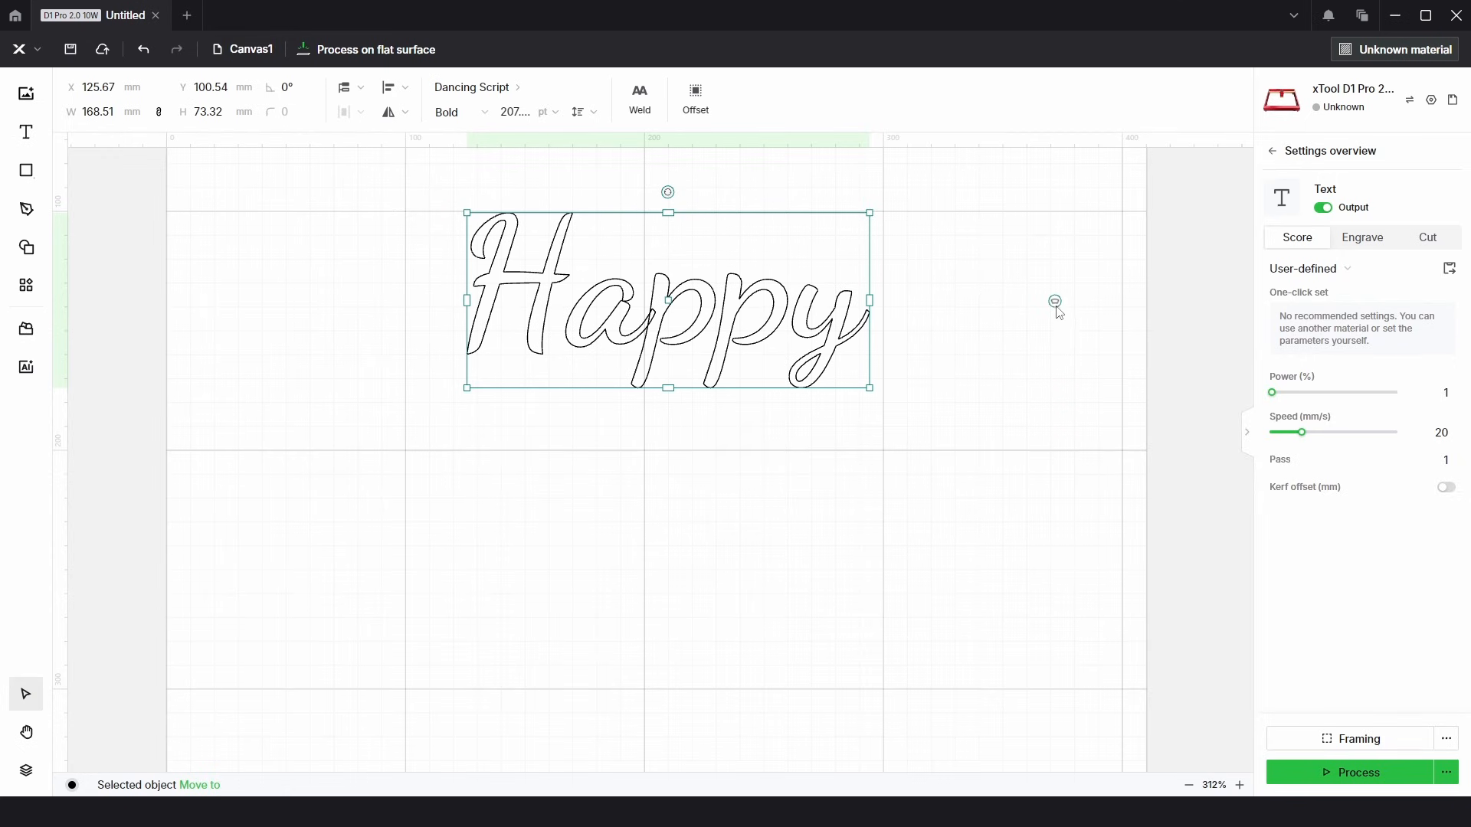
left_click(580, 112)
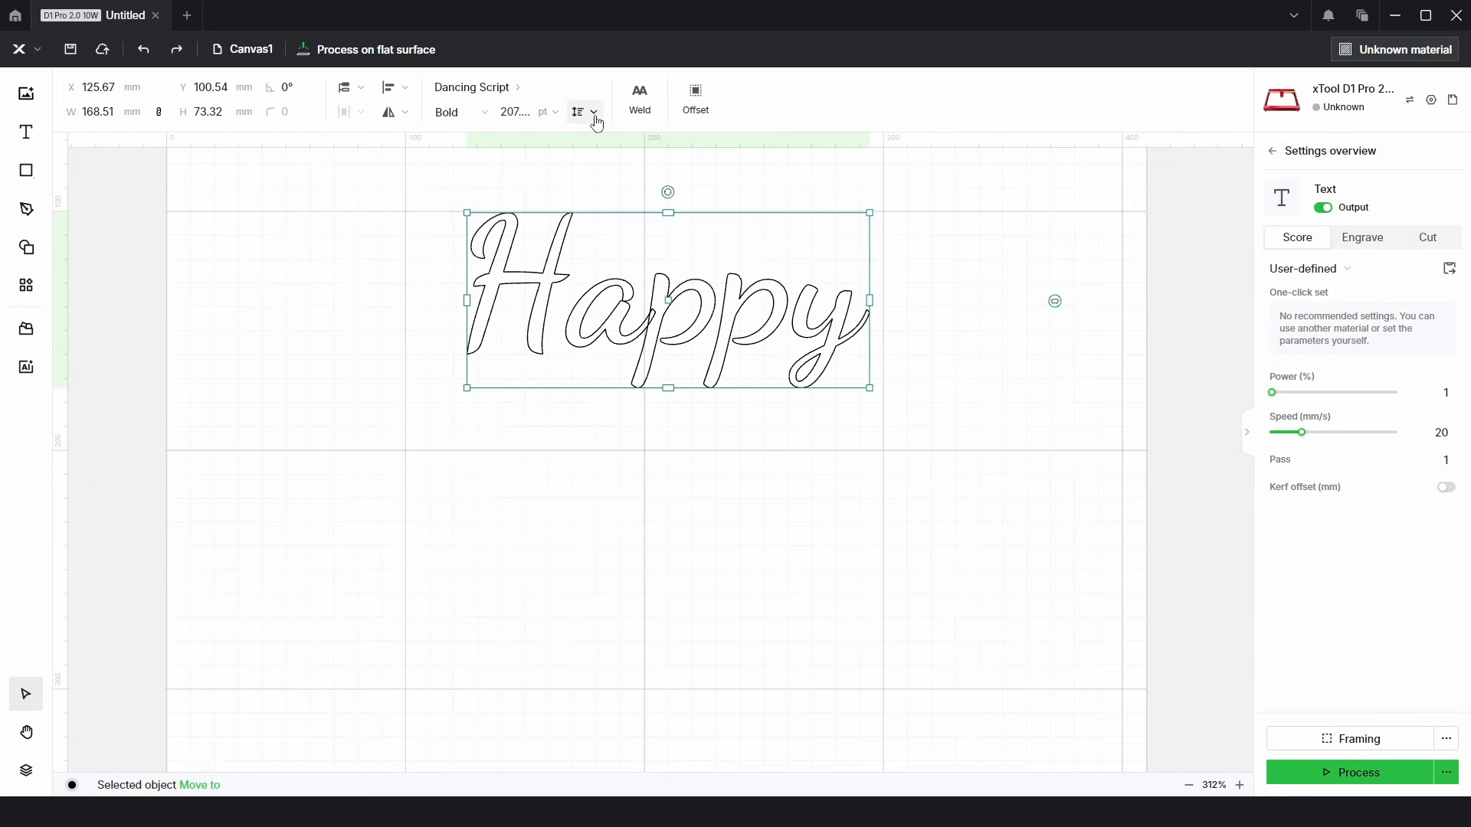
left_click(593, 111)
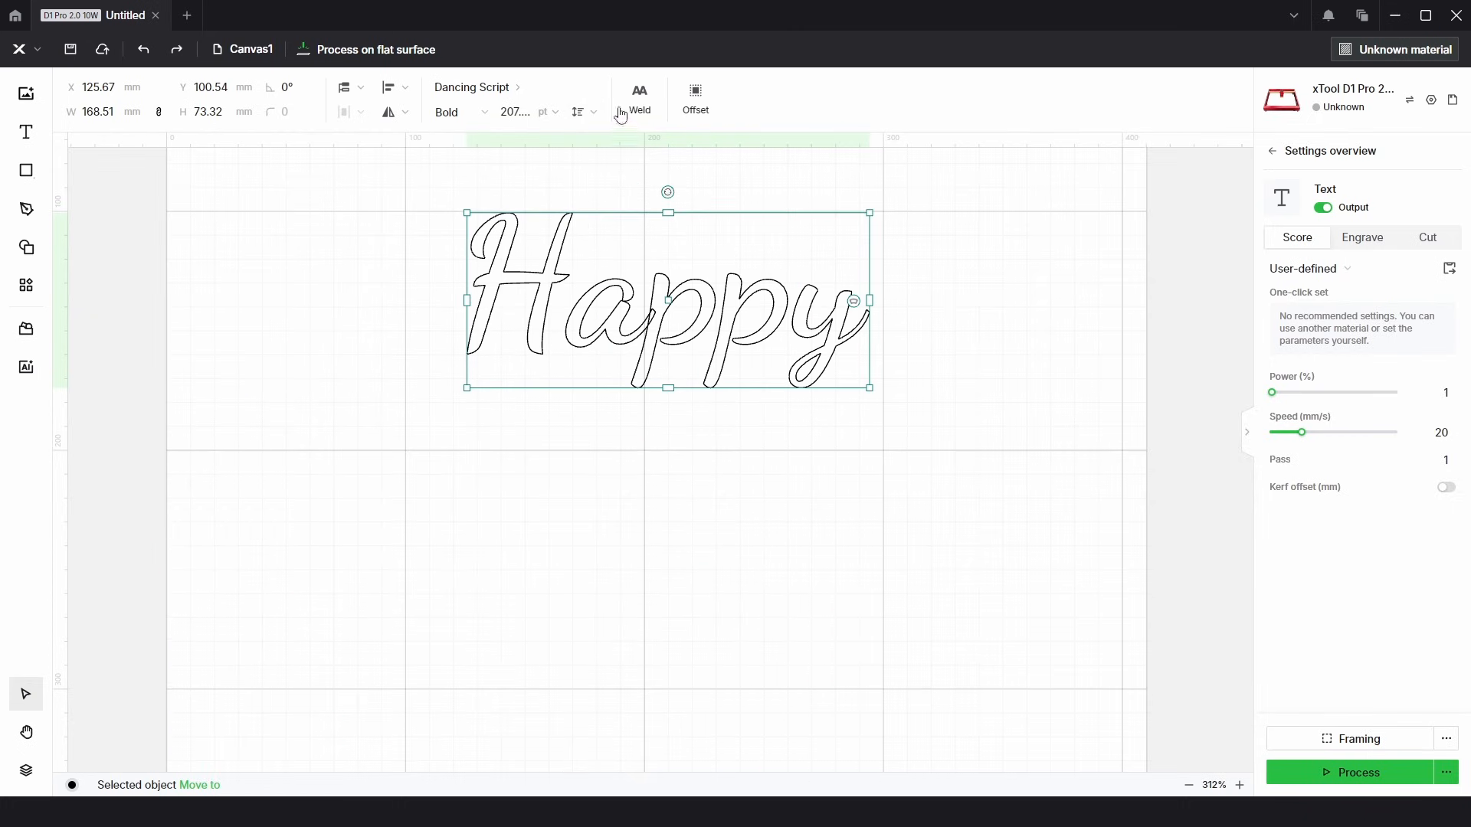
left_click(583, 112)
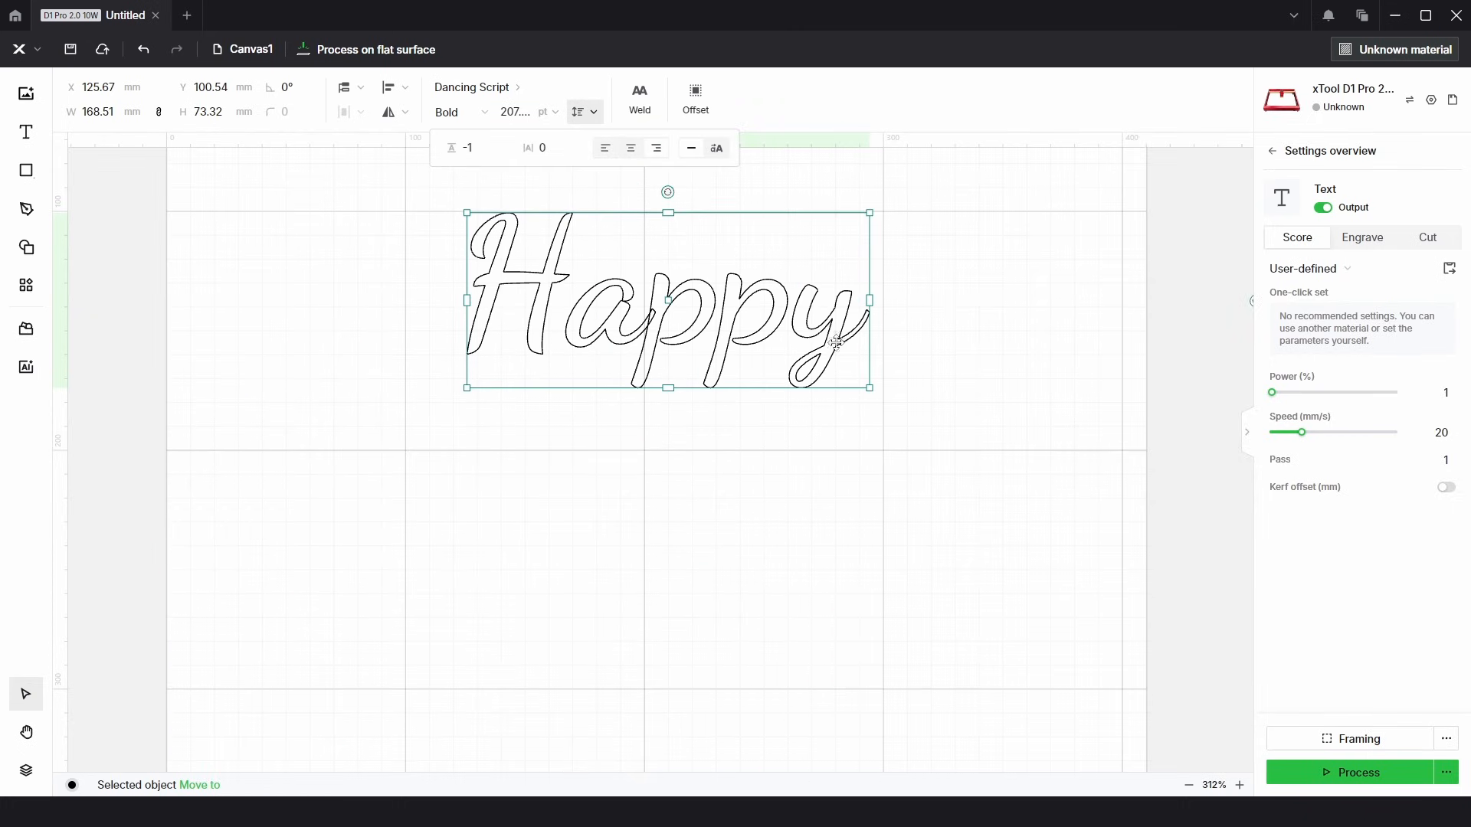
scroll("down", 3)
type("Birthday")
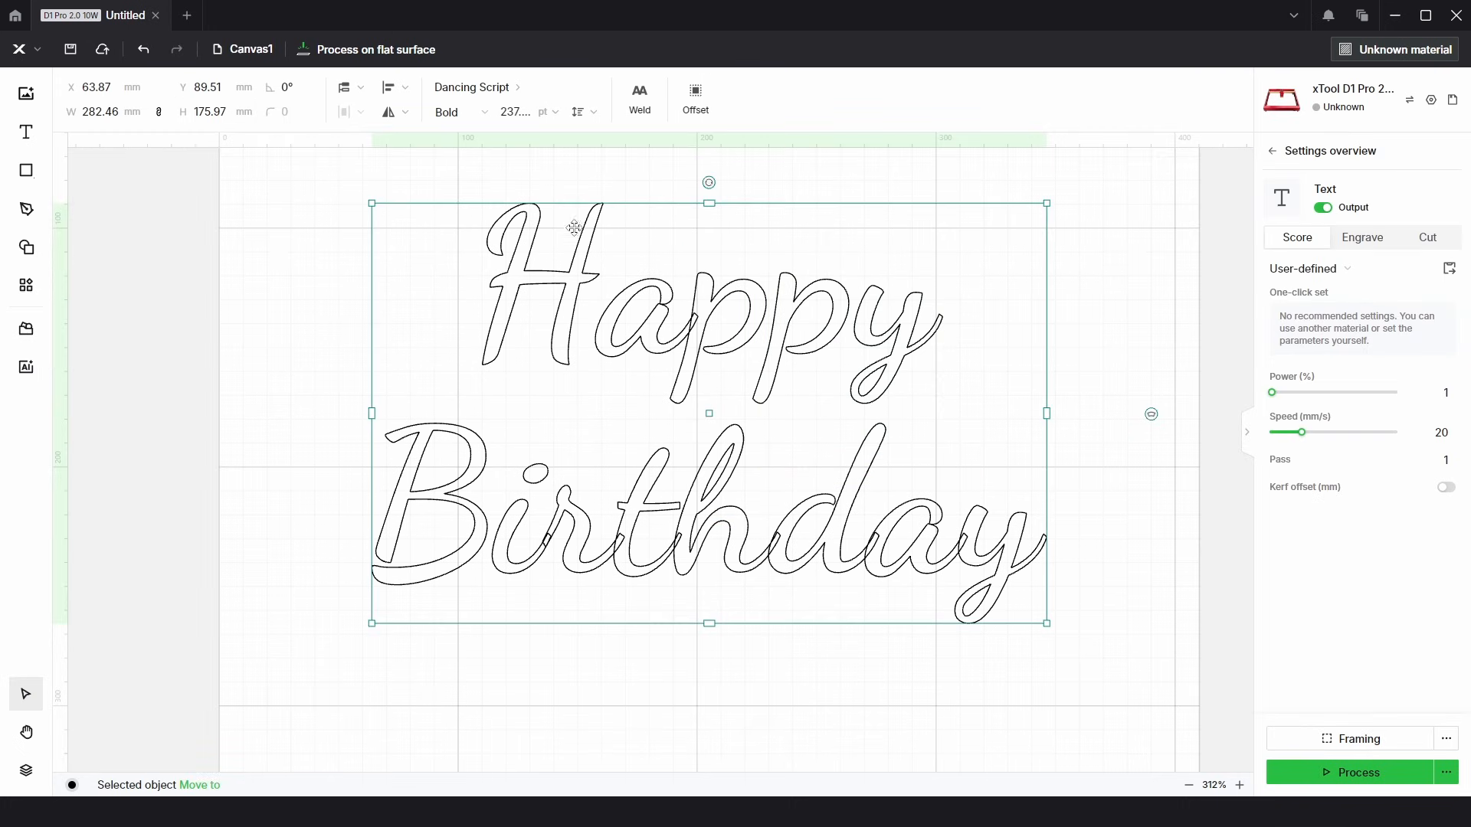
mouse_move(639, 92)
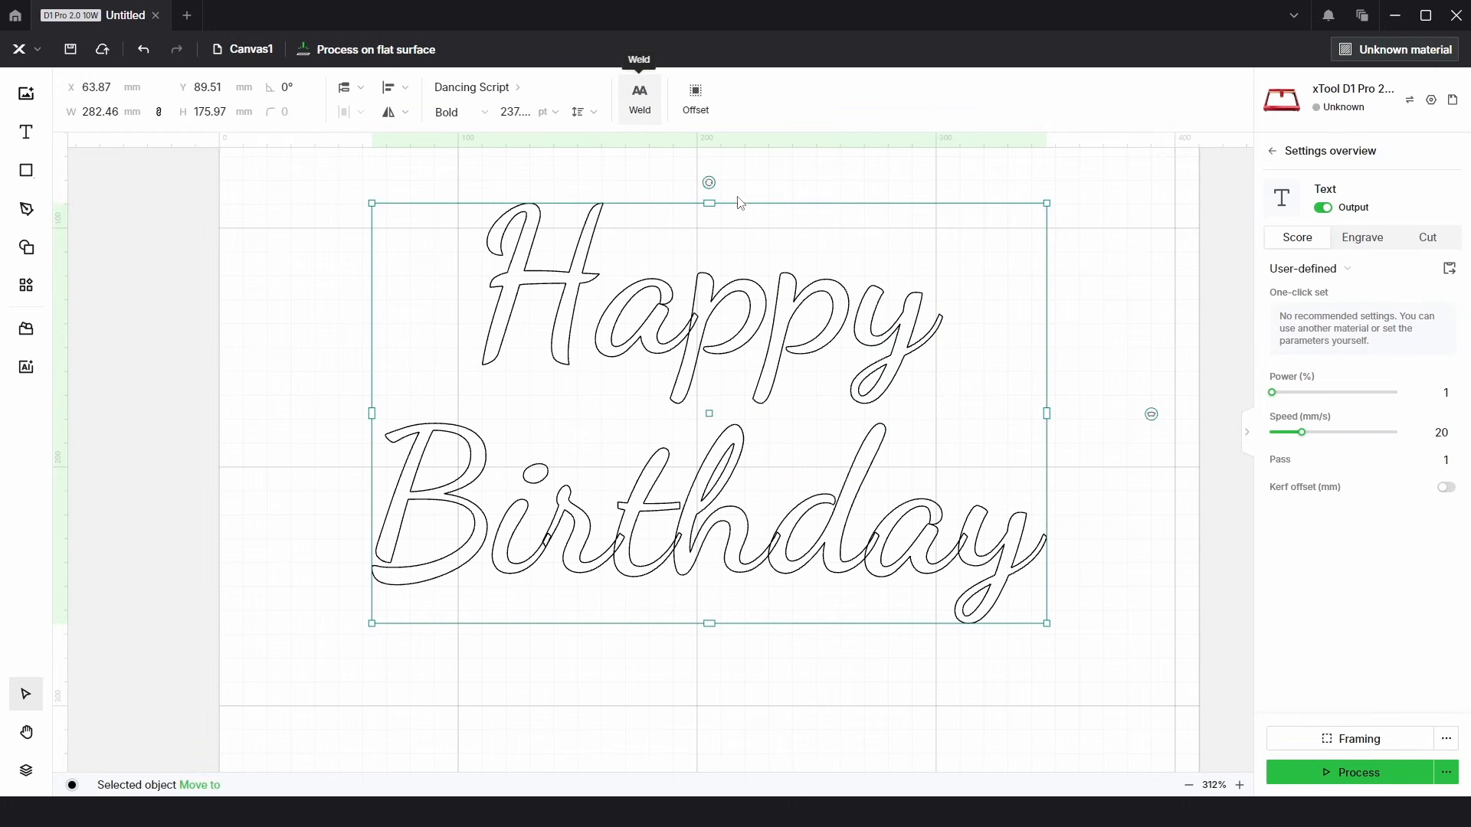
mouse_move(788, 541)
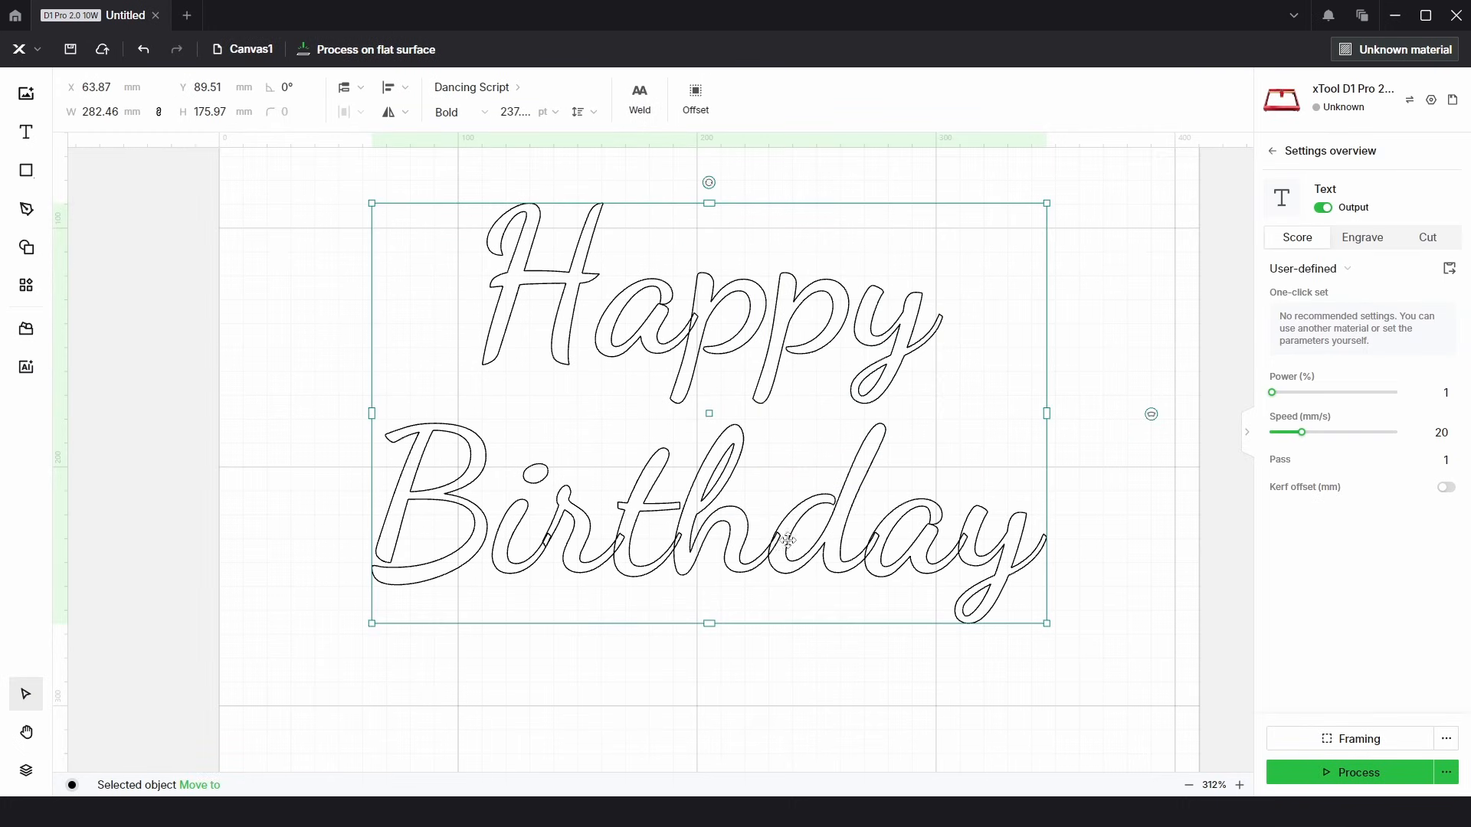
mouse_move(571, 633)
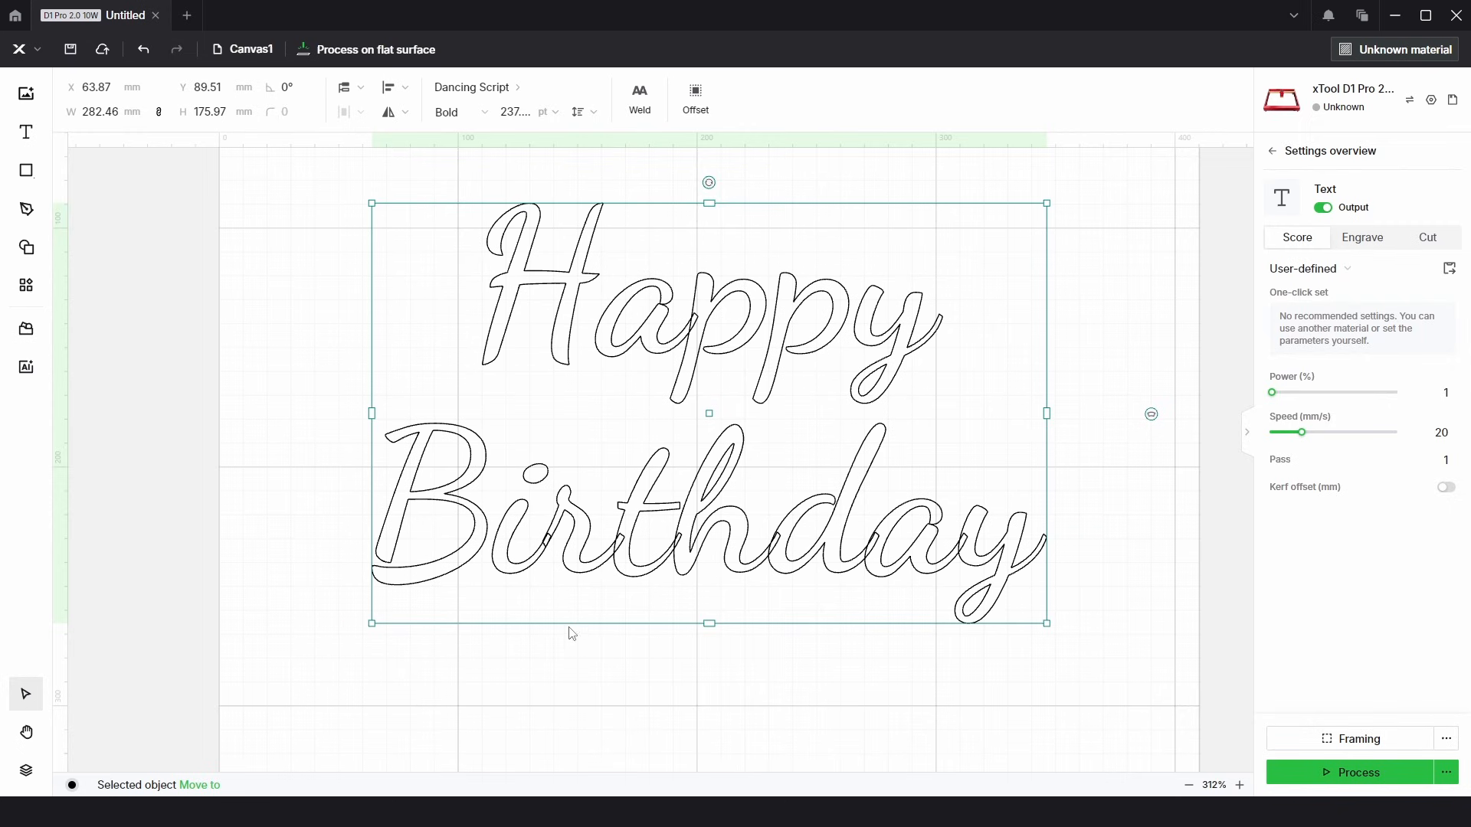
mouse_move(837, 363)
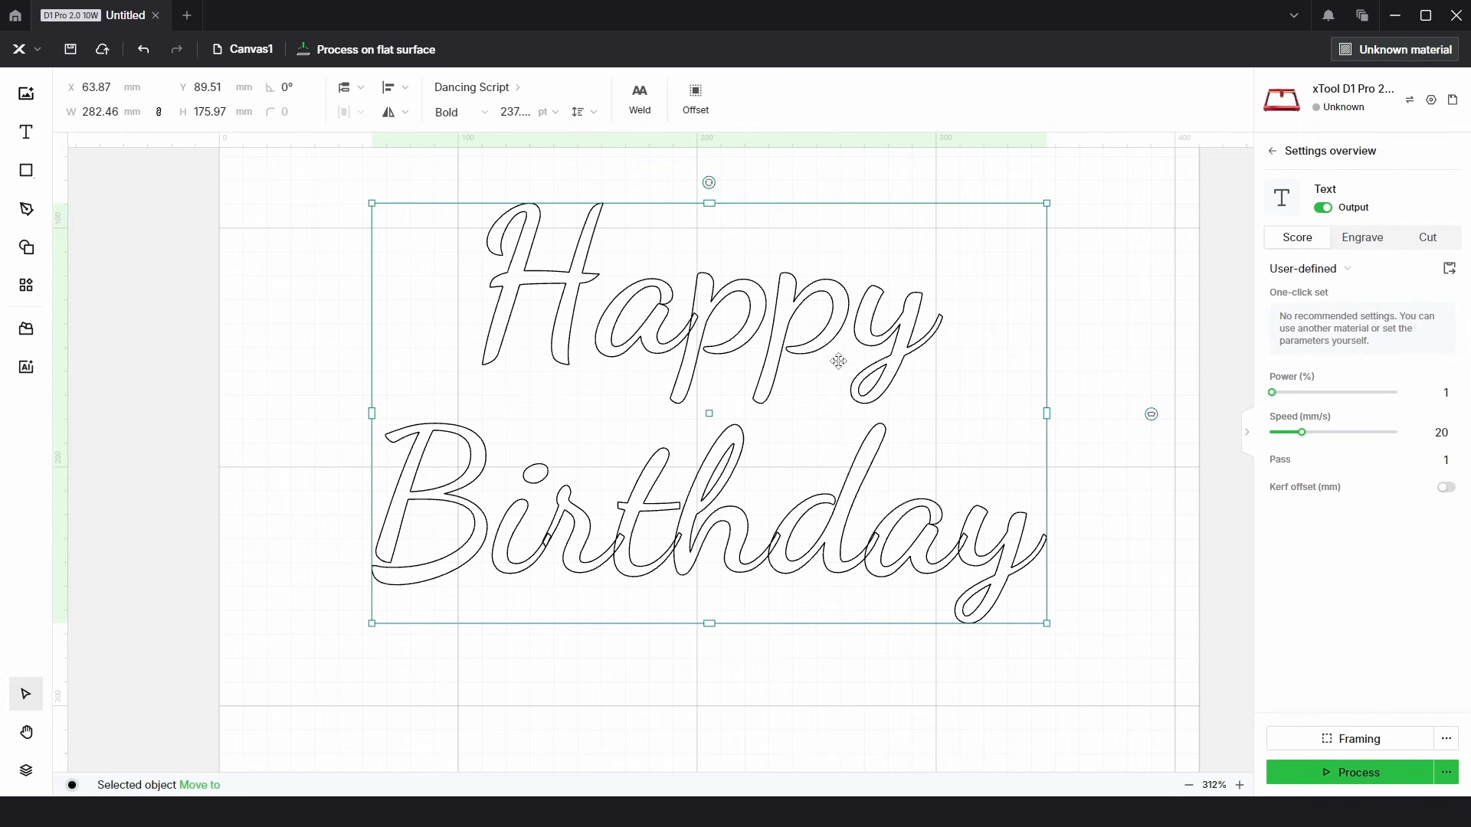
left_click(640, 98)
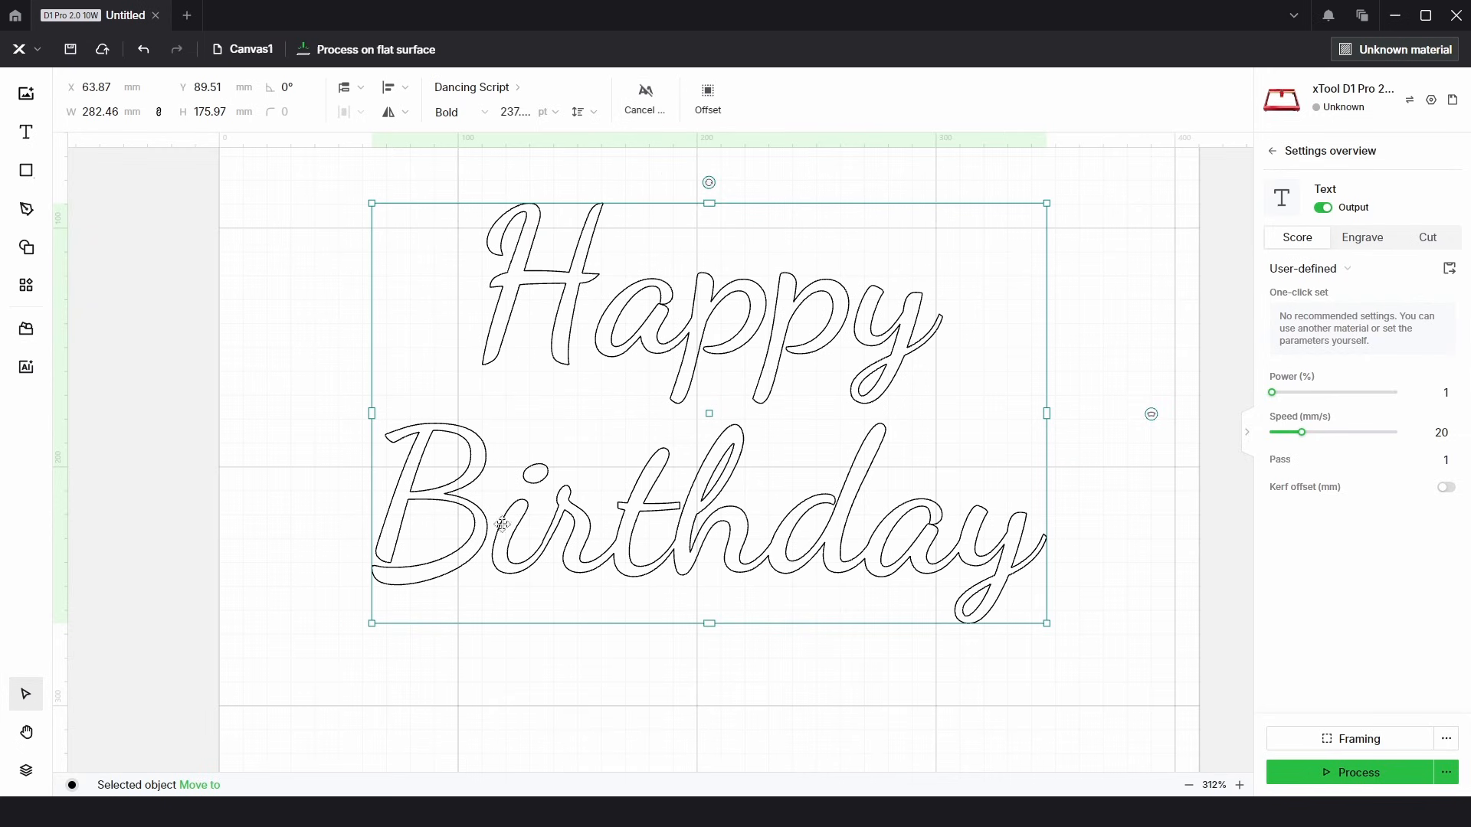
mouse_move(855, 342)
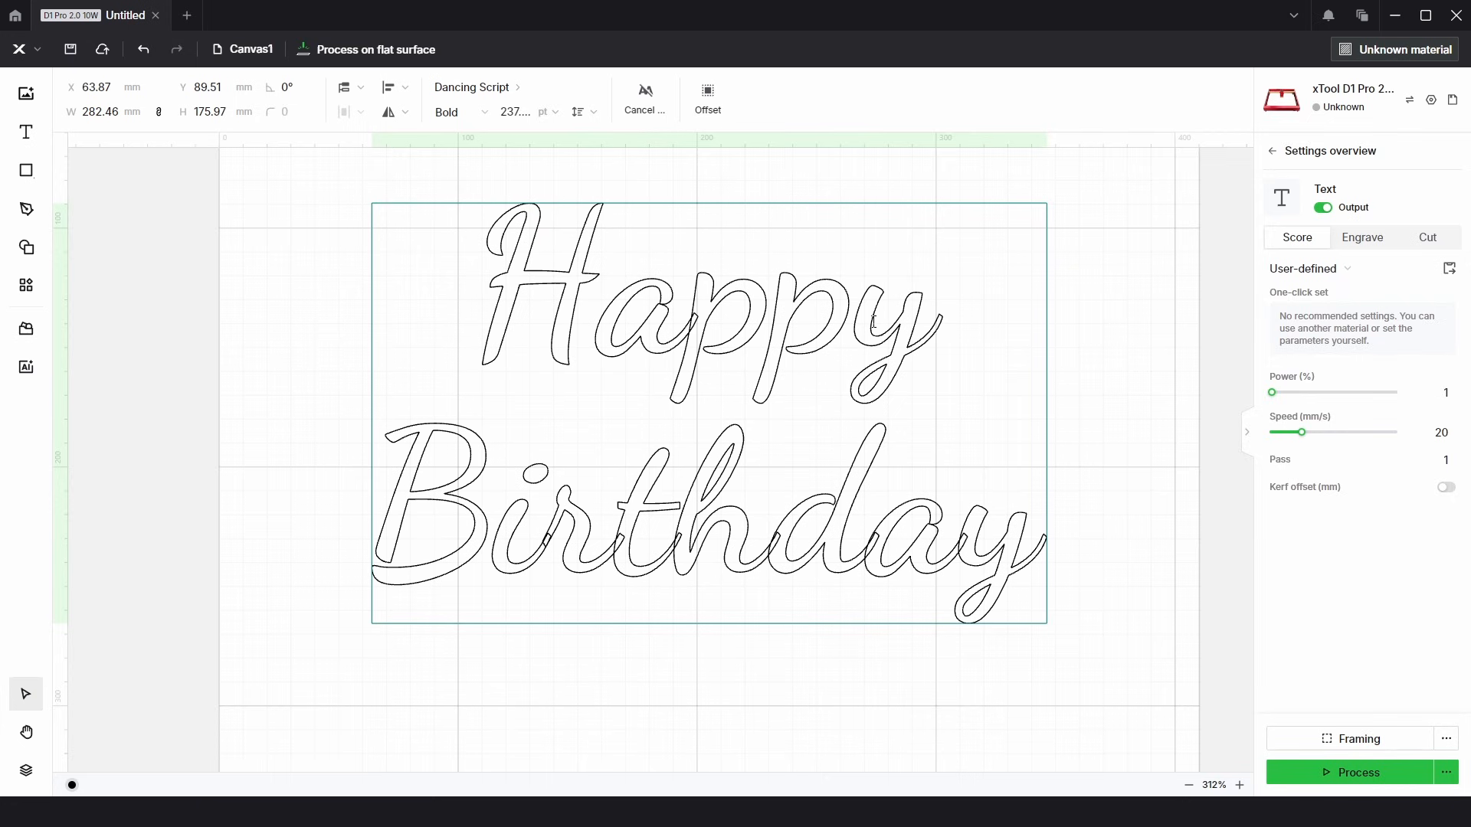
mouse_move(865, 362)
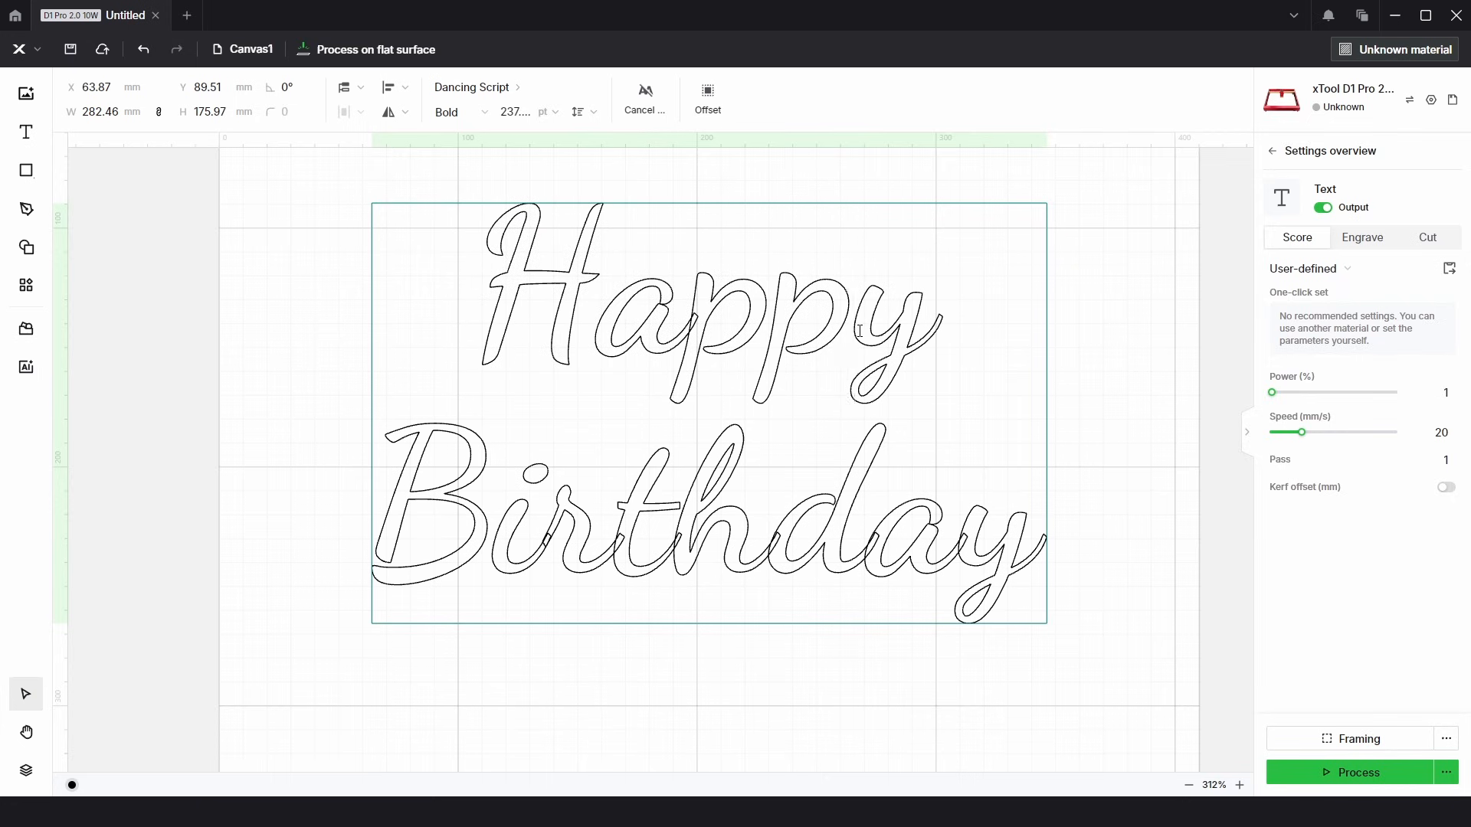
mouse_move(644, 99)
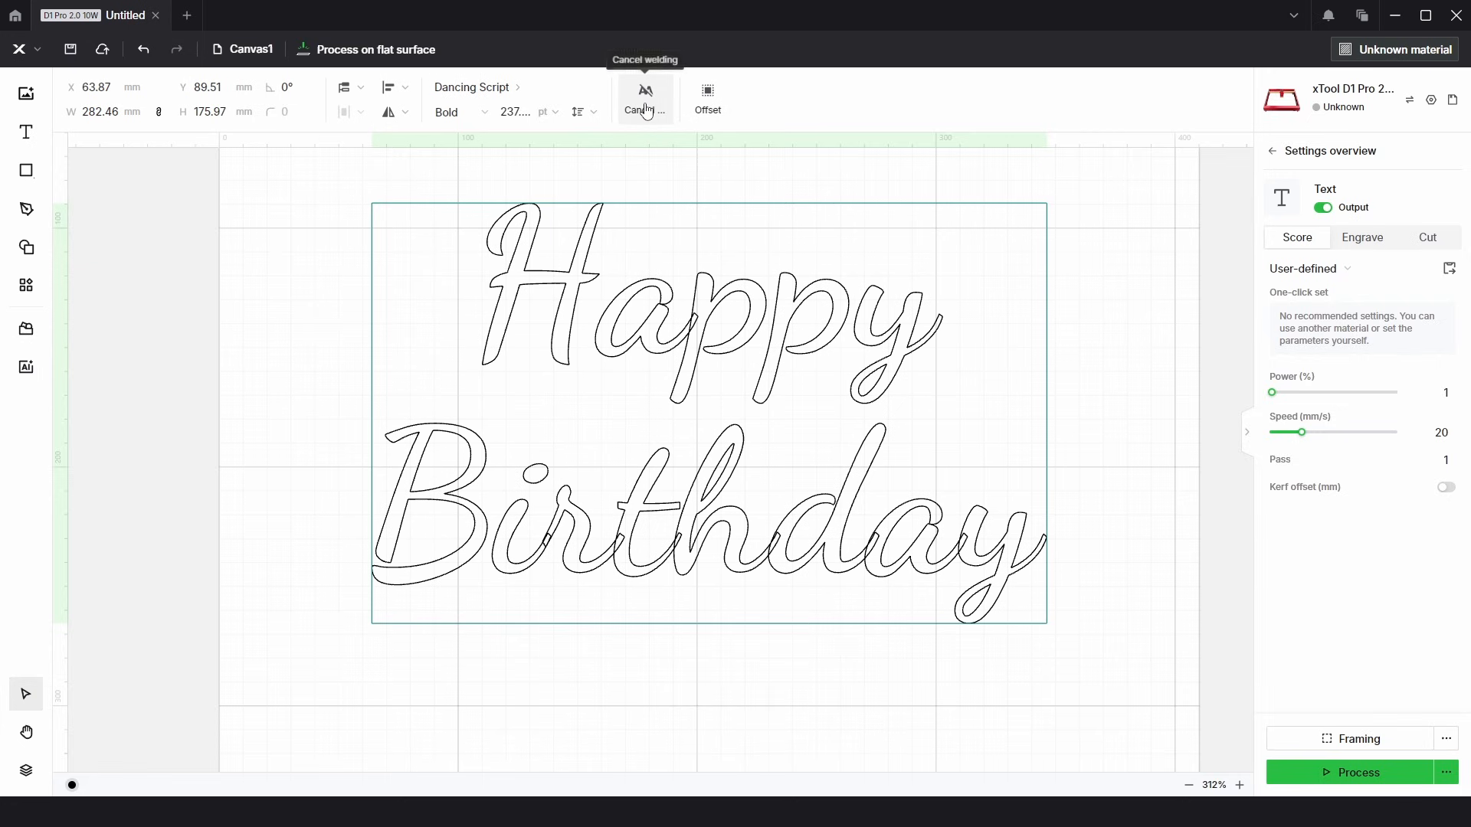
left_click(640, 96)
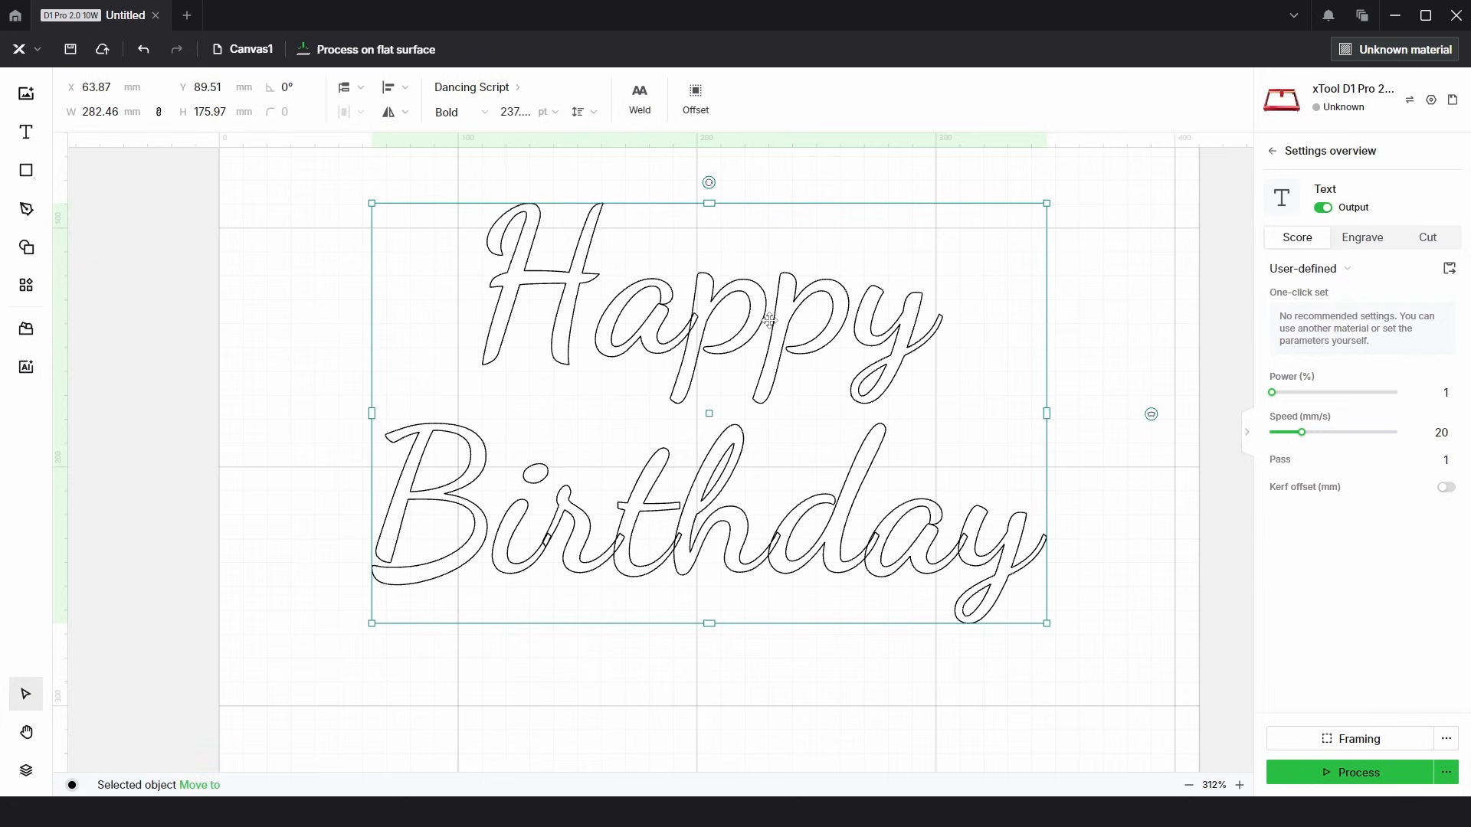
- Convert the lettering to a path, then inspect and nudge the separate y piece
right_click(768, 321)
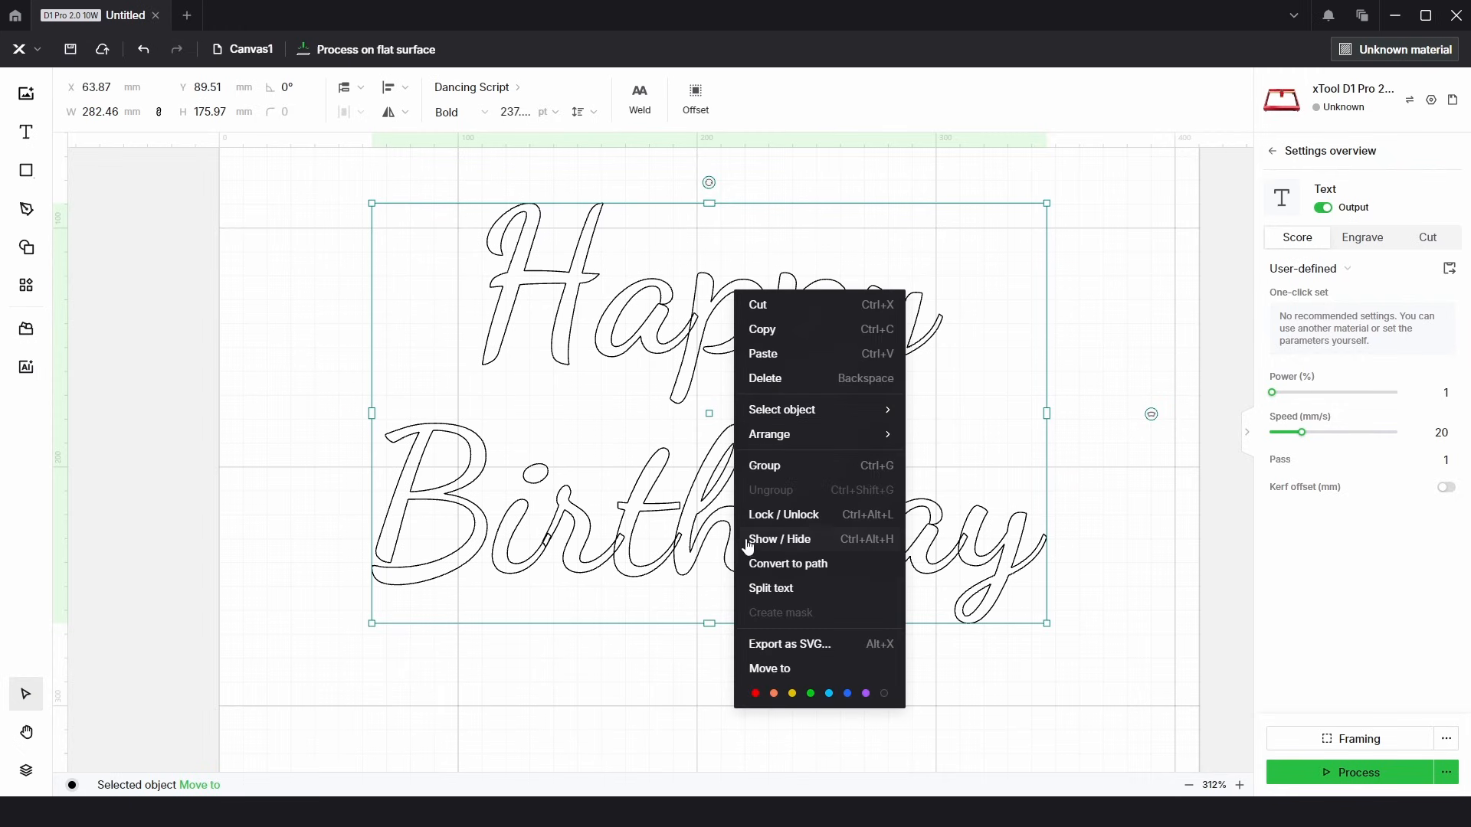
mouse_move(801, 572)
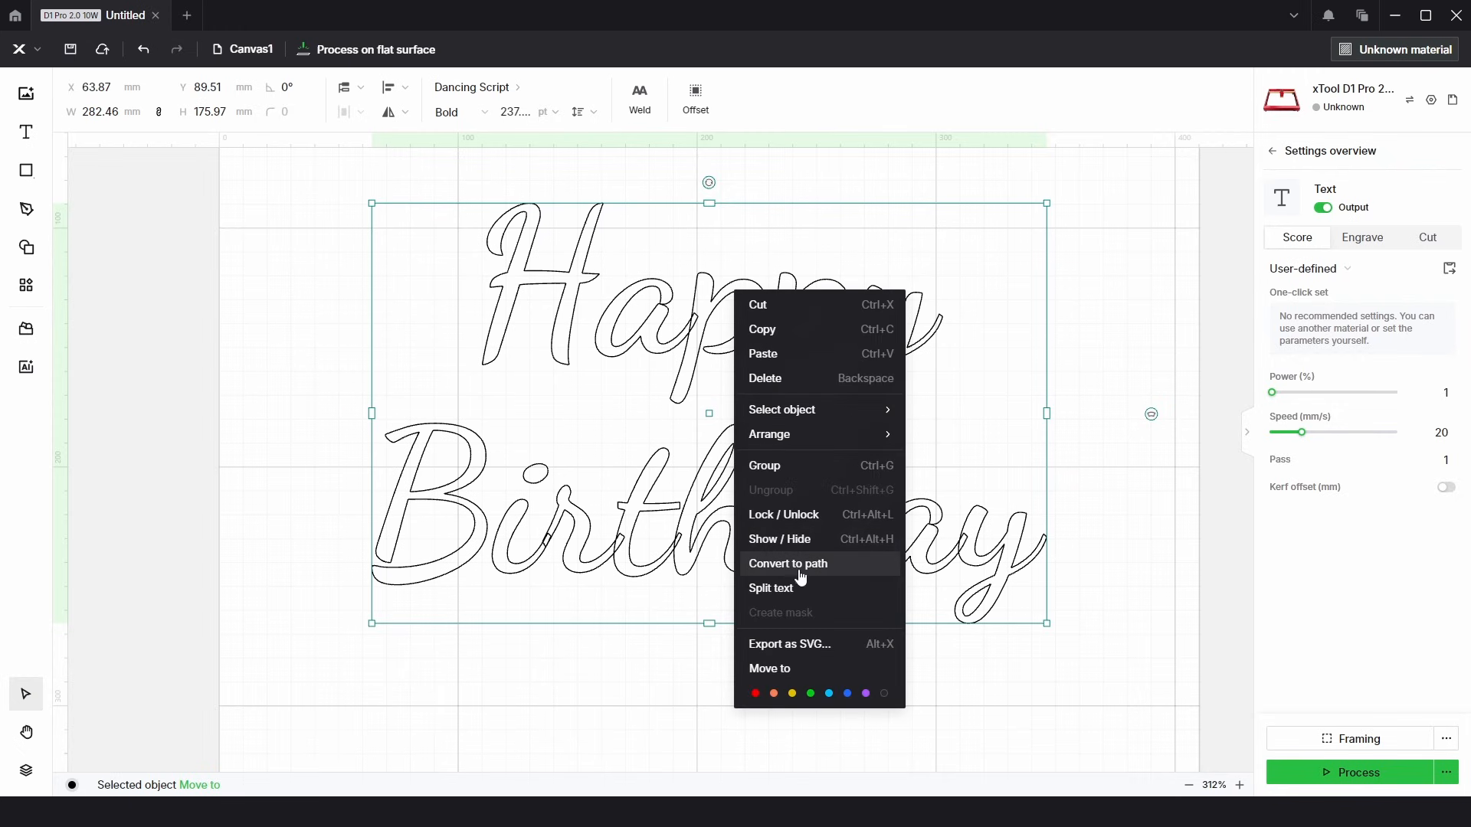
mouse_move(792, 599)
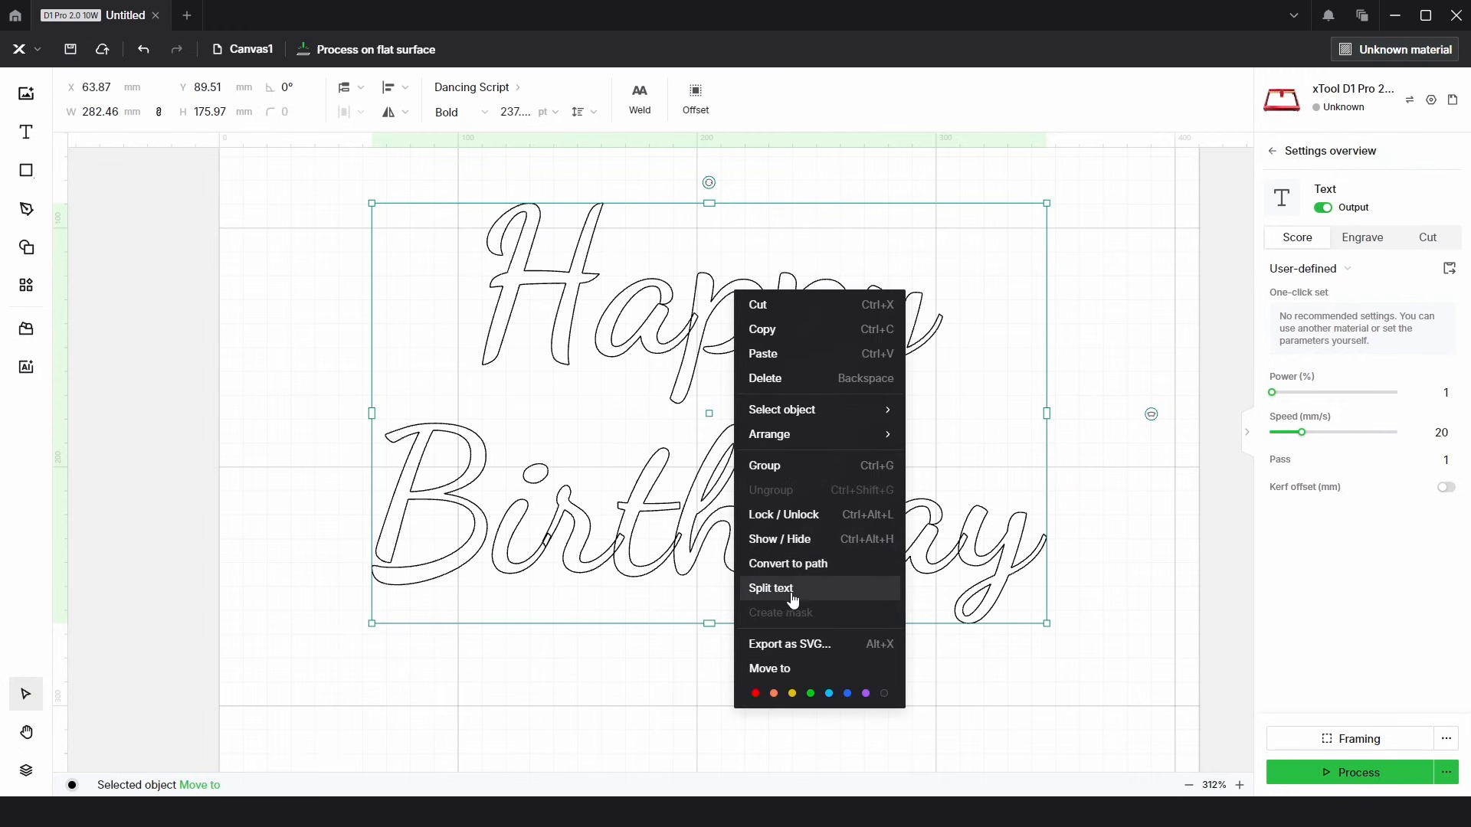
mouse_move(797, 564)
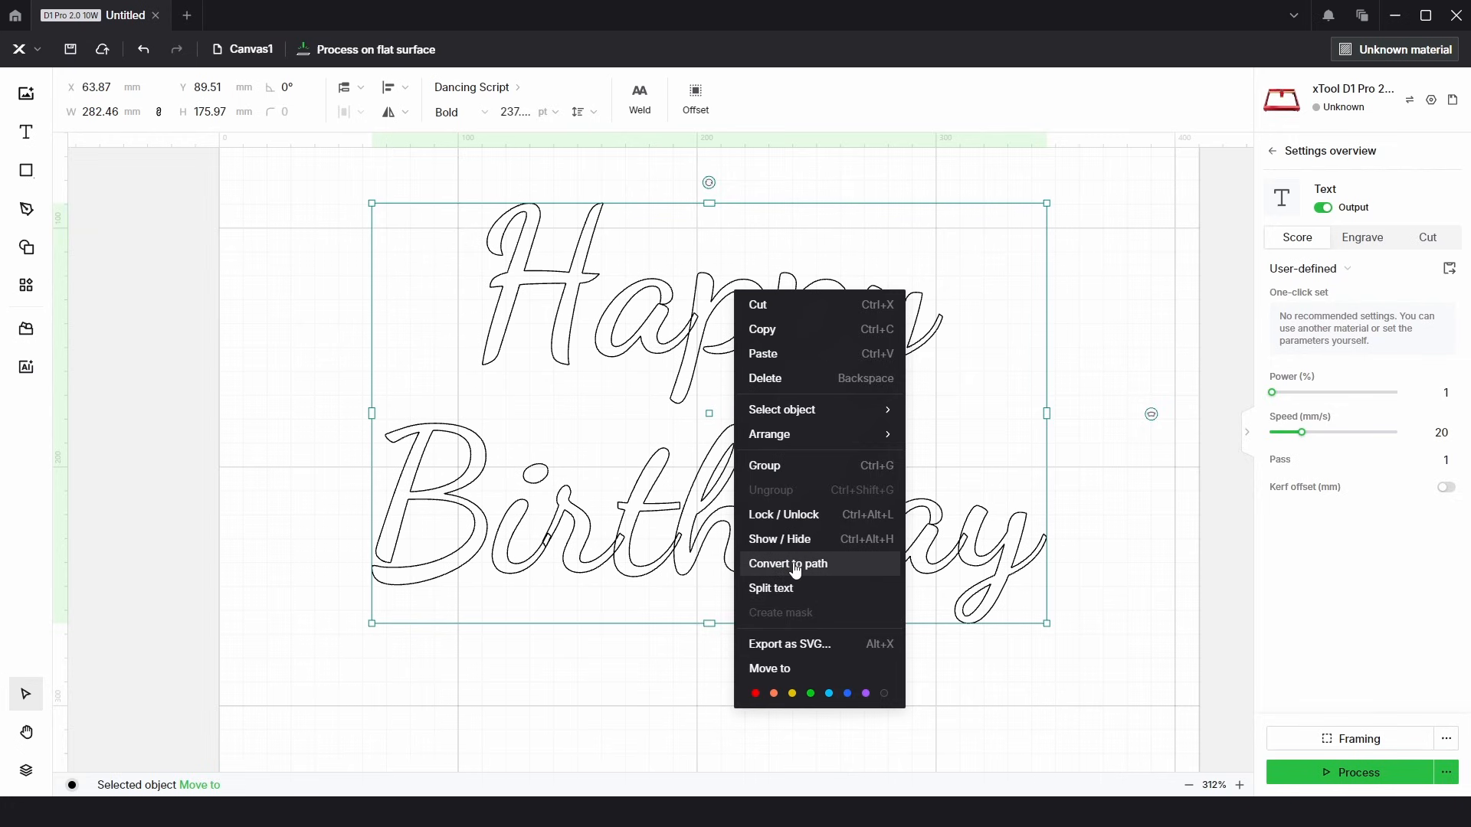
left_click(788, 564)
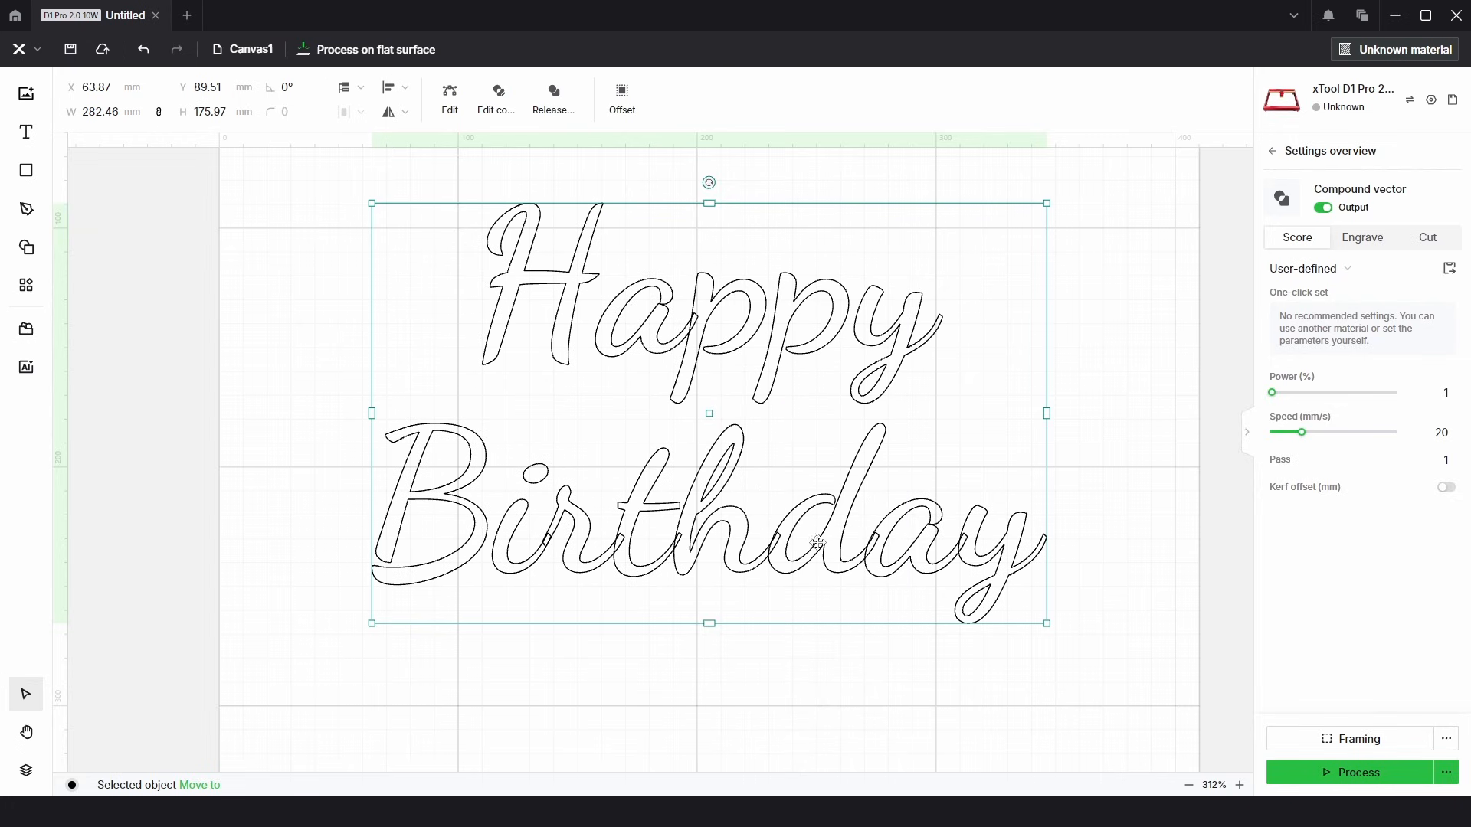
mouse_move(741, 300)
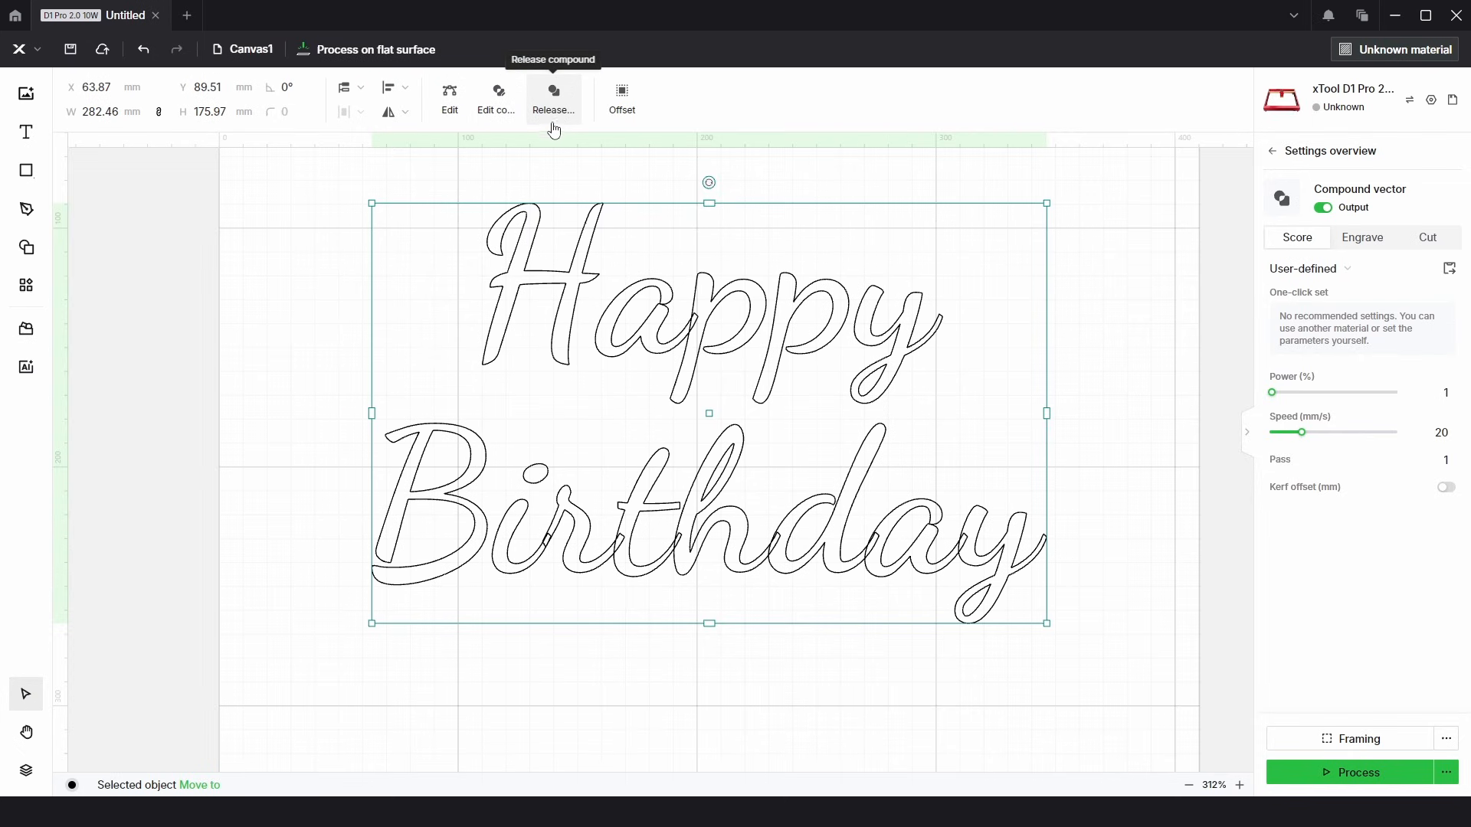
left_click(449, 96)
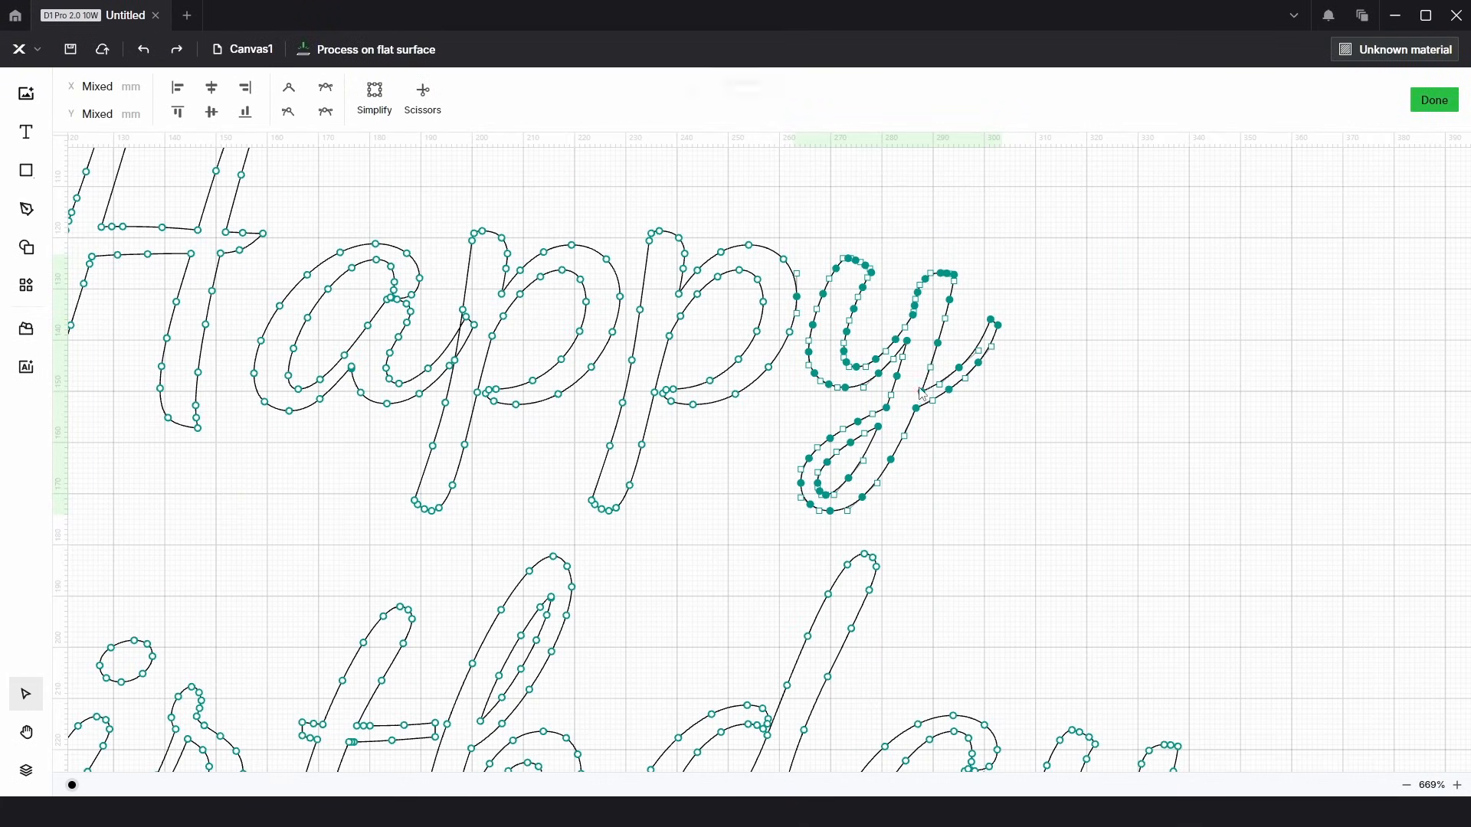
left_click(1434, 100)
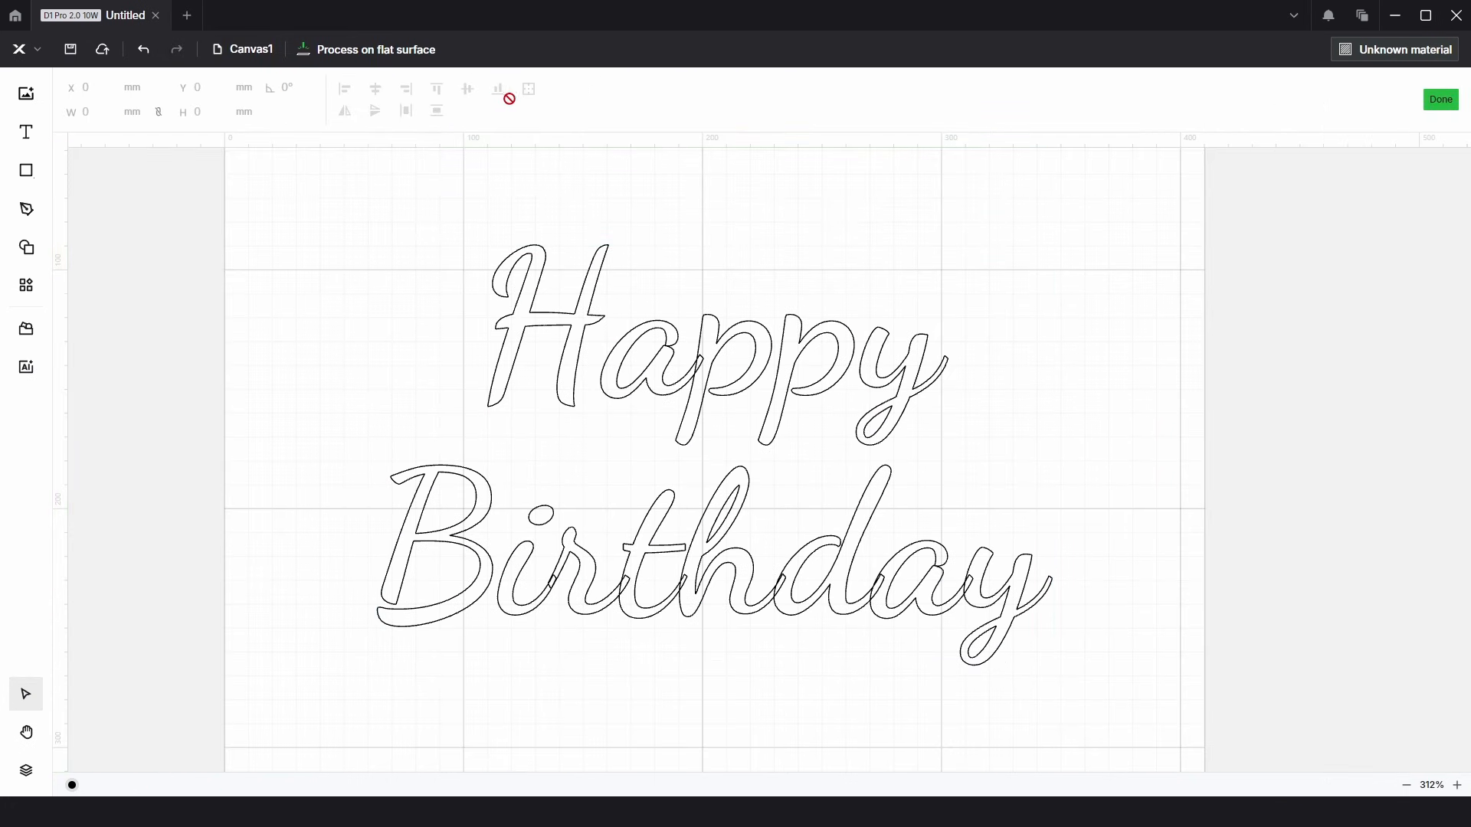
left_click(971, 370)
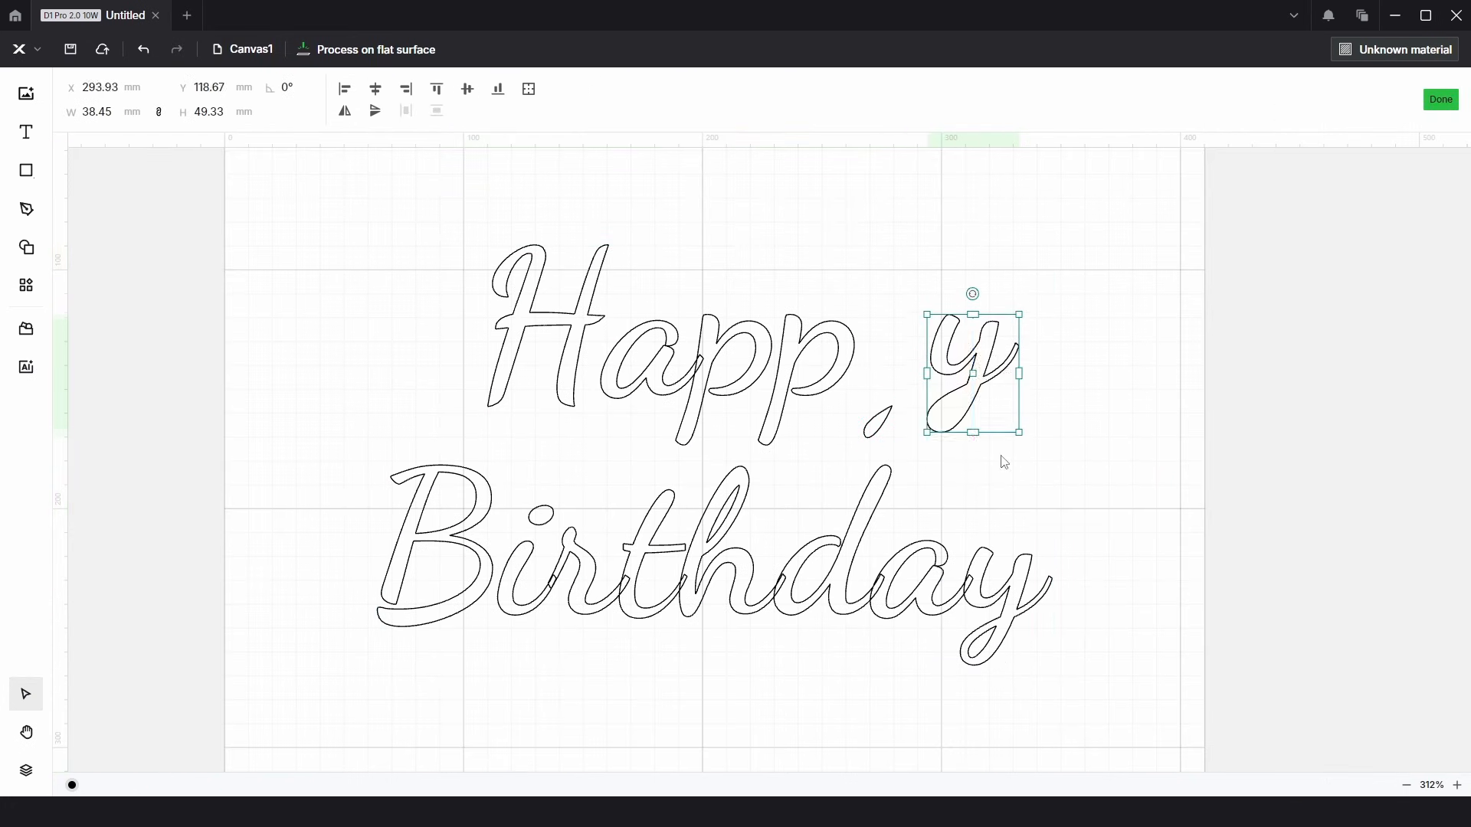
mouse_move(1048, 418)
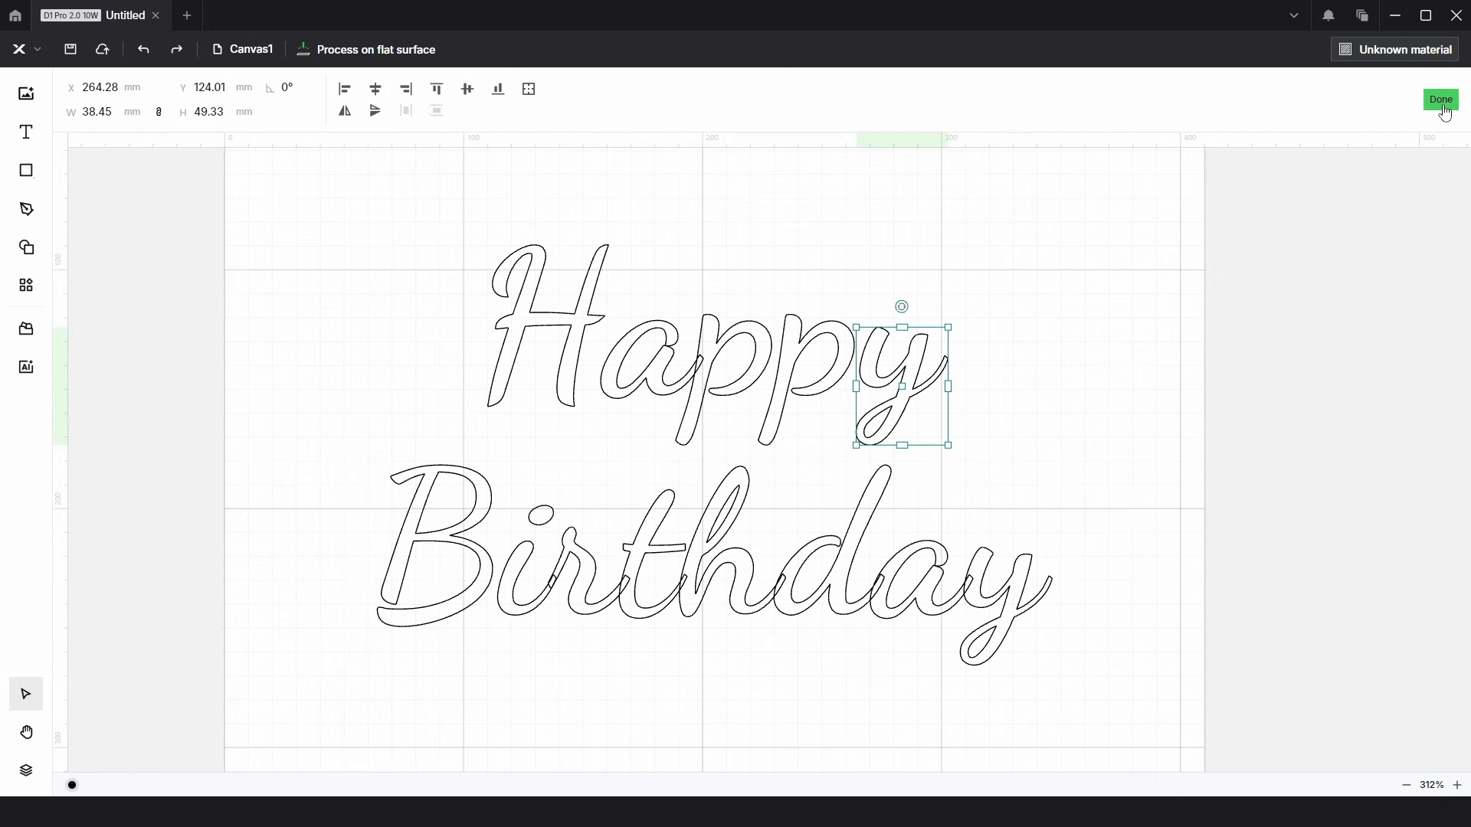
left_click(1441, 100)
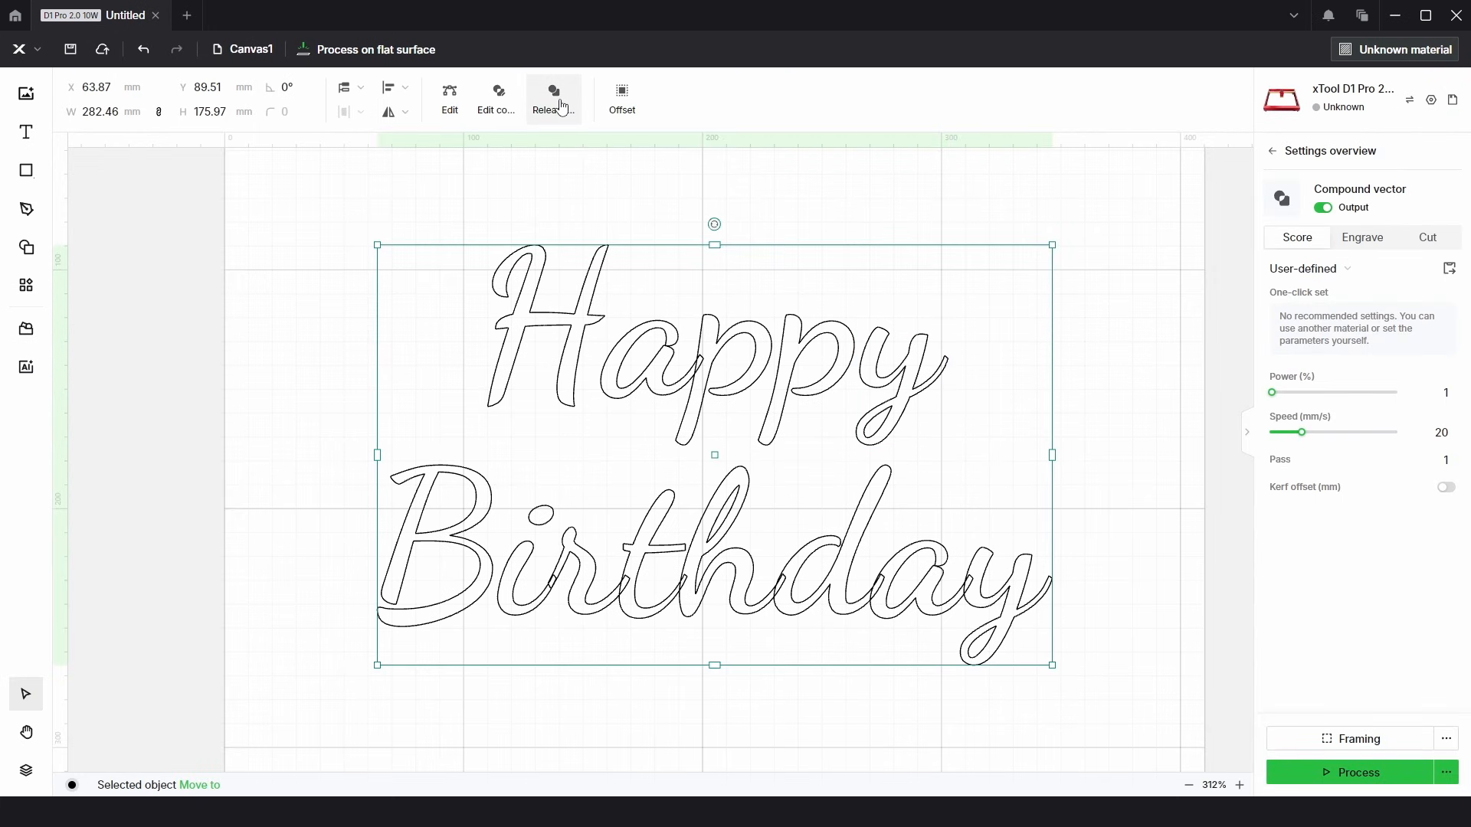
- Release the compound and rejoin the two y pieces as one compound vector
left_click(938, 415)
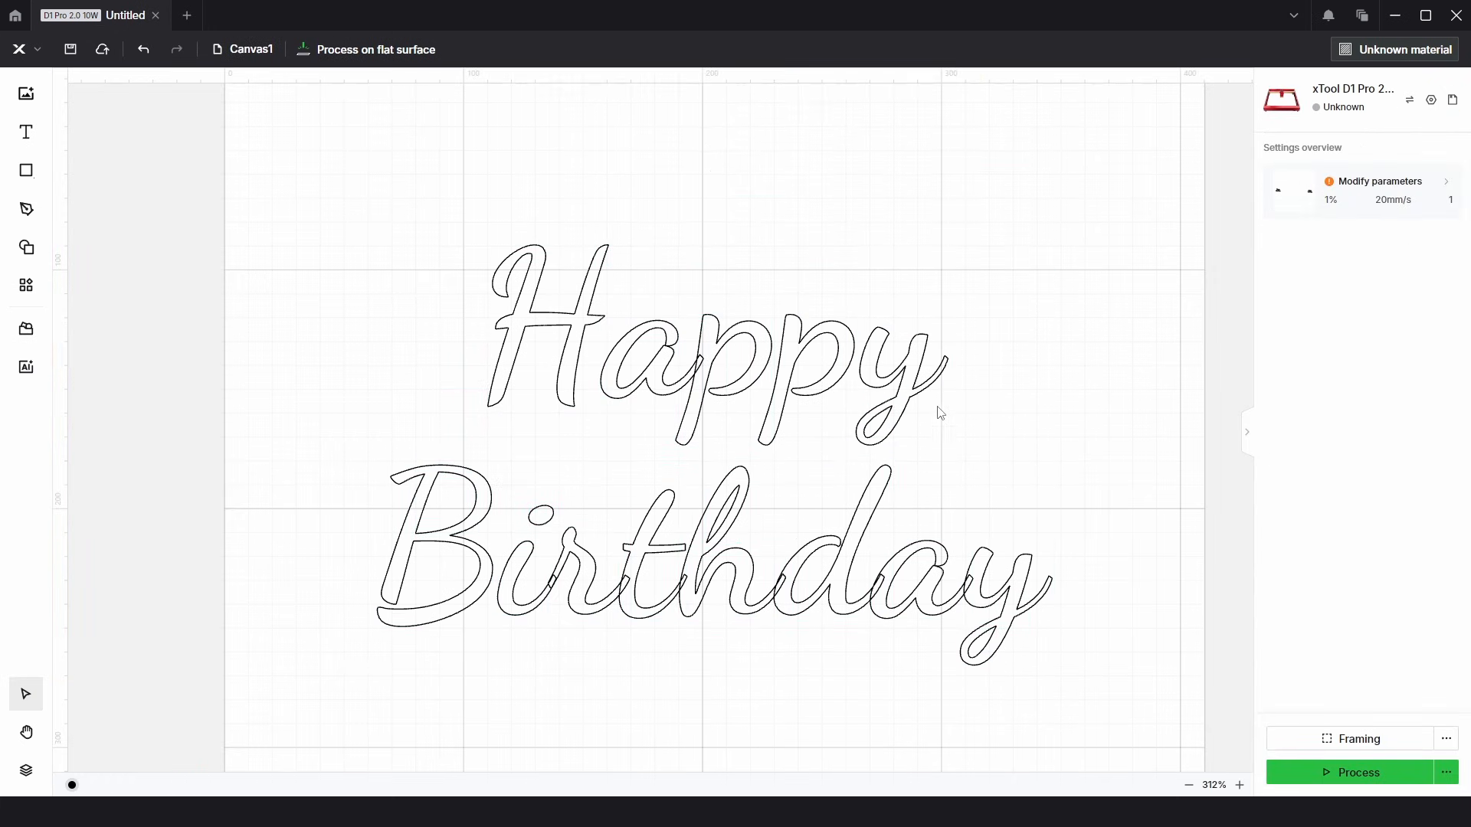
left_click(899, 393)
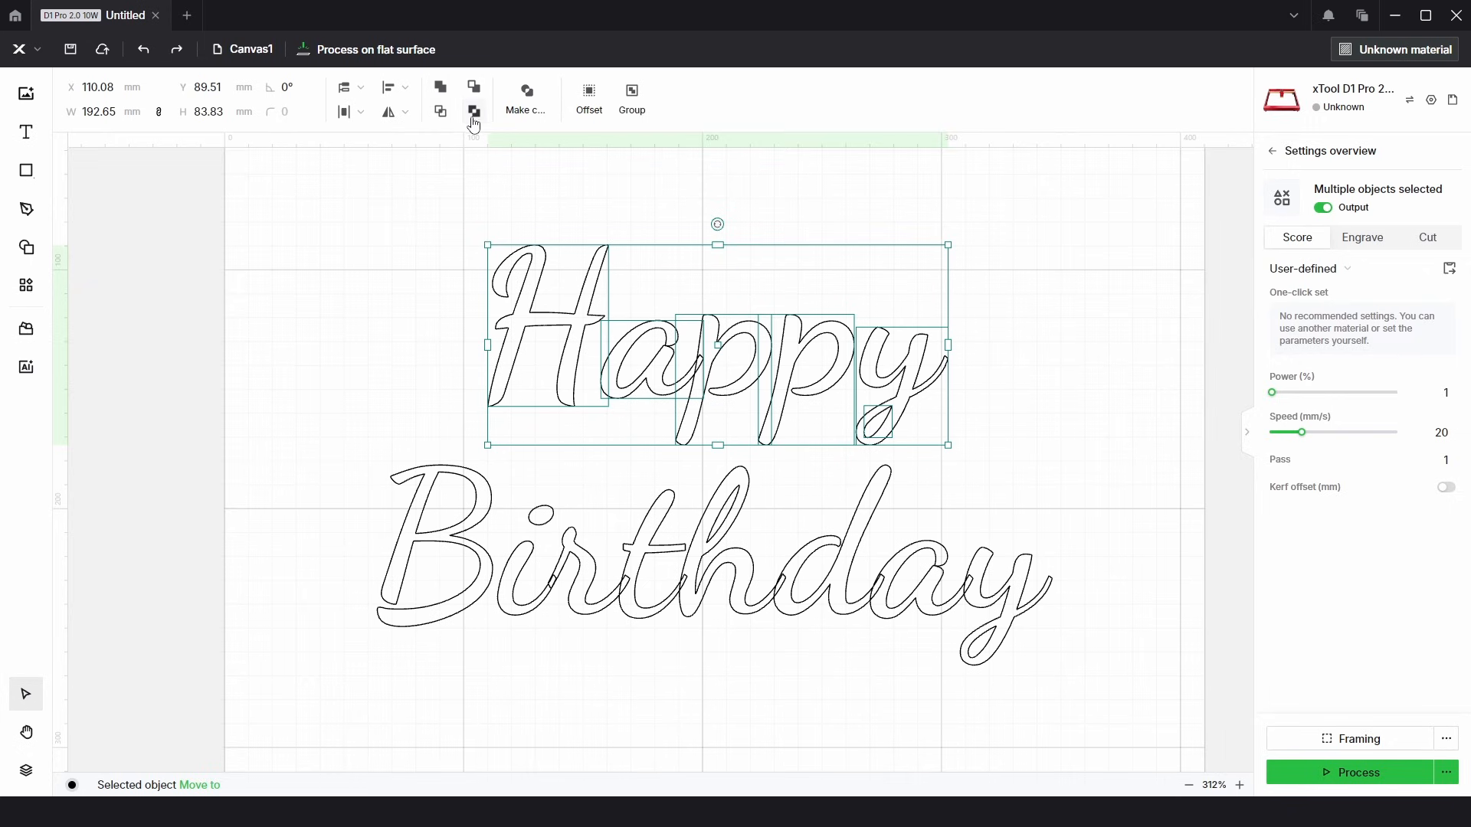
left_click(952, 425)
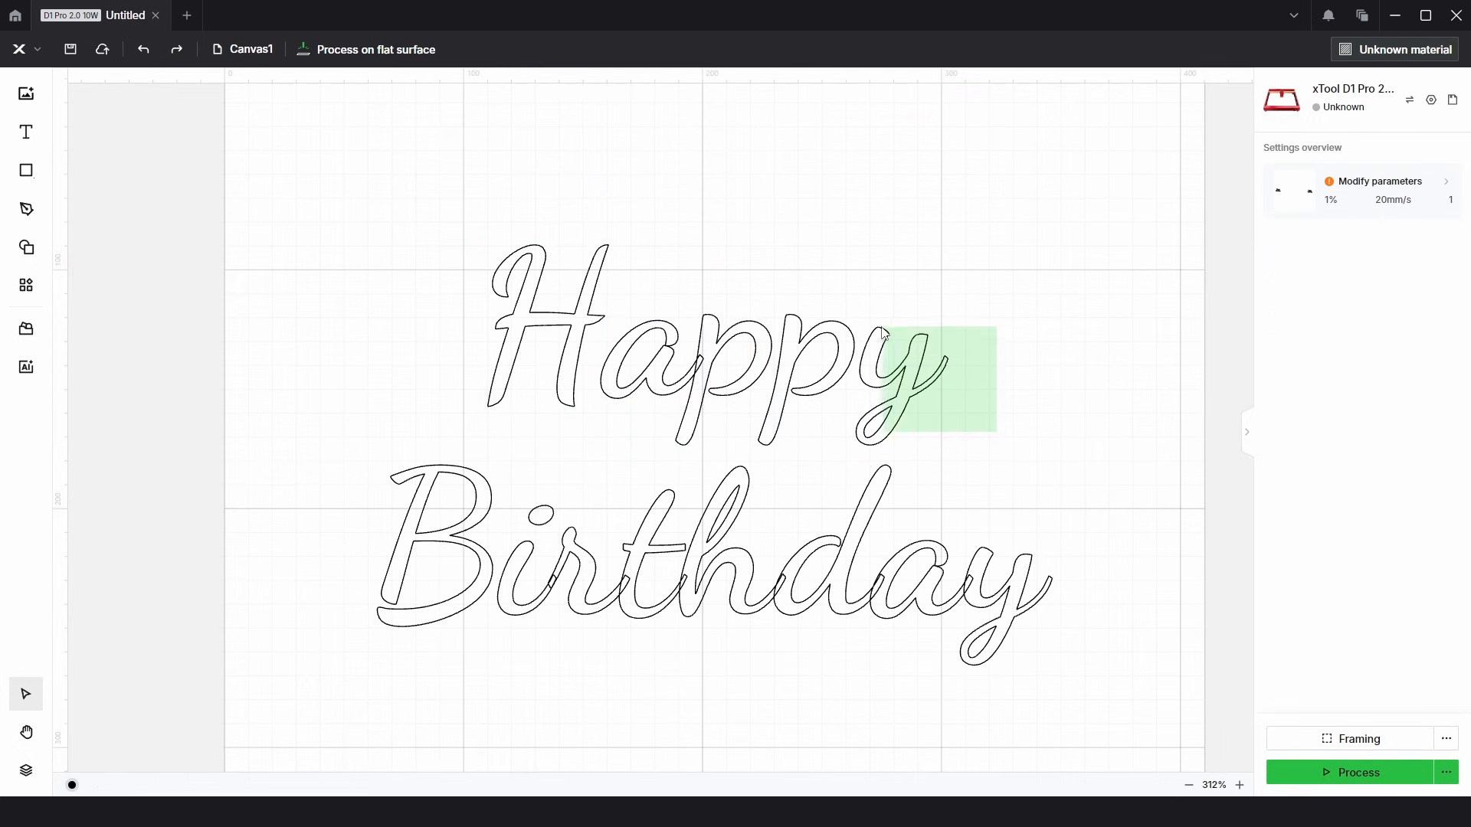
right_click(880, 375)
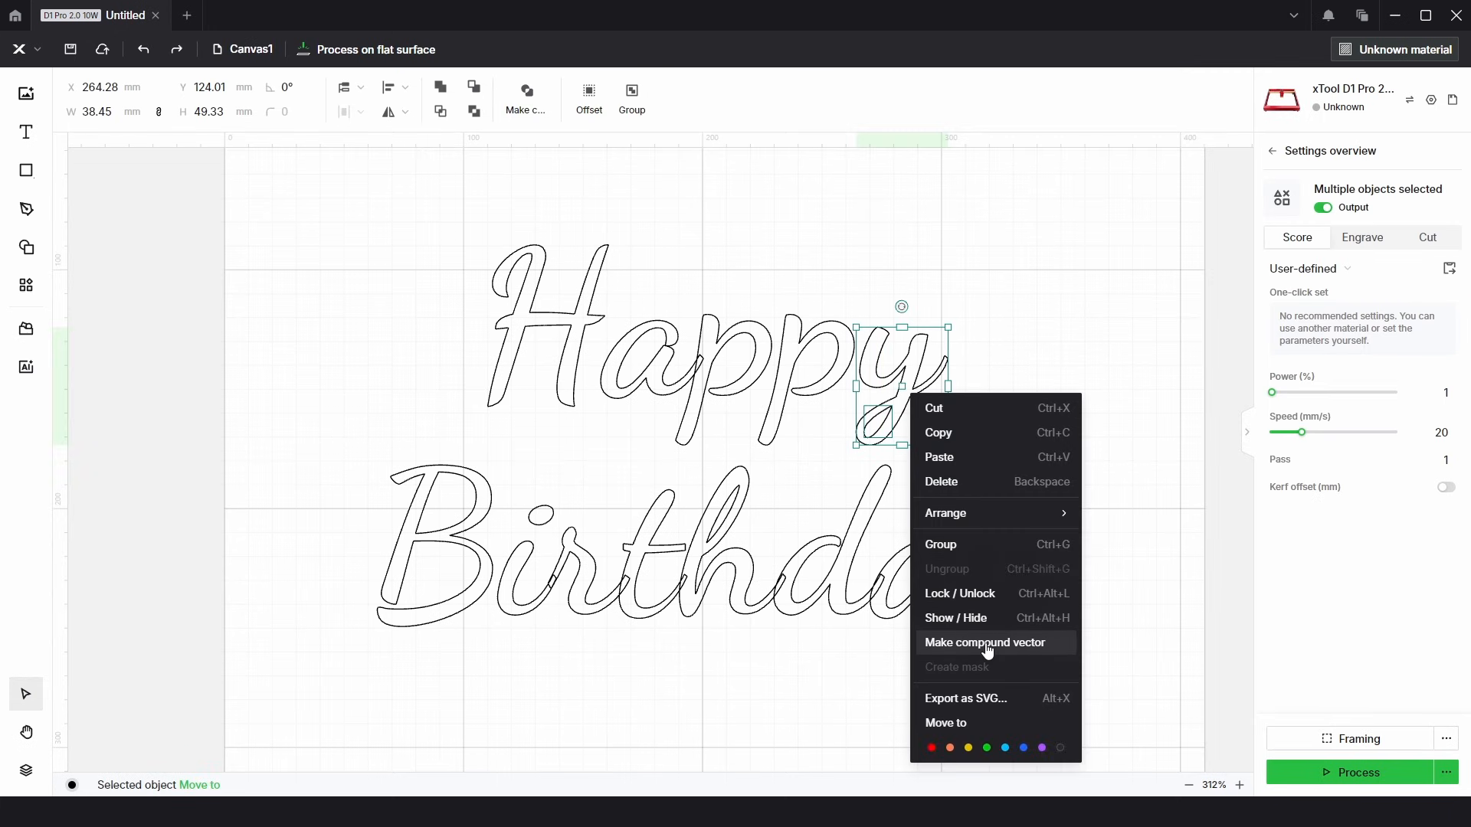
left_click(986, 643)
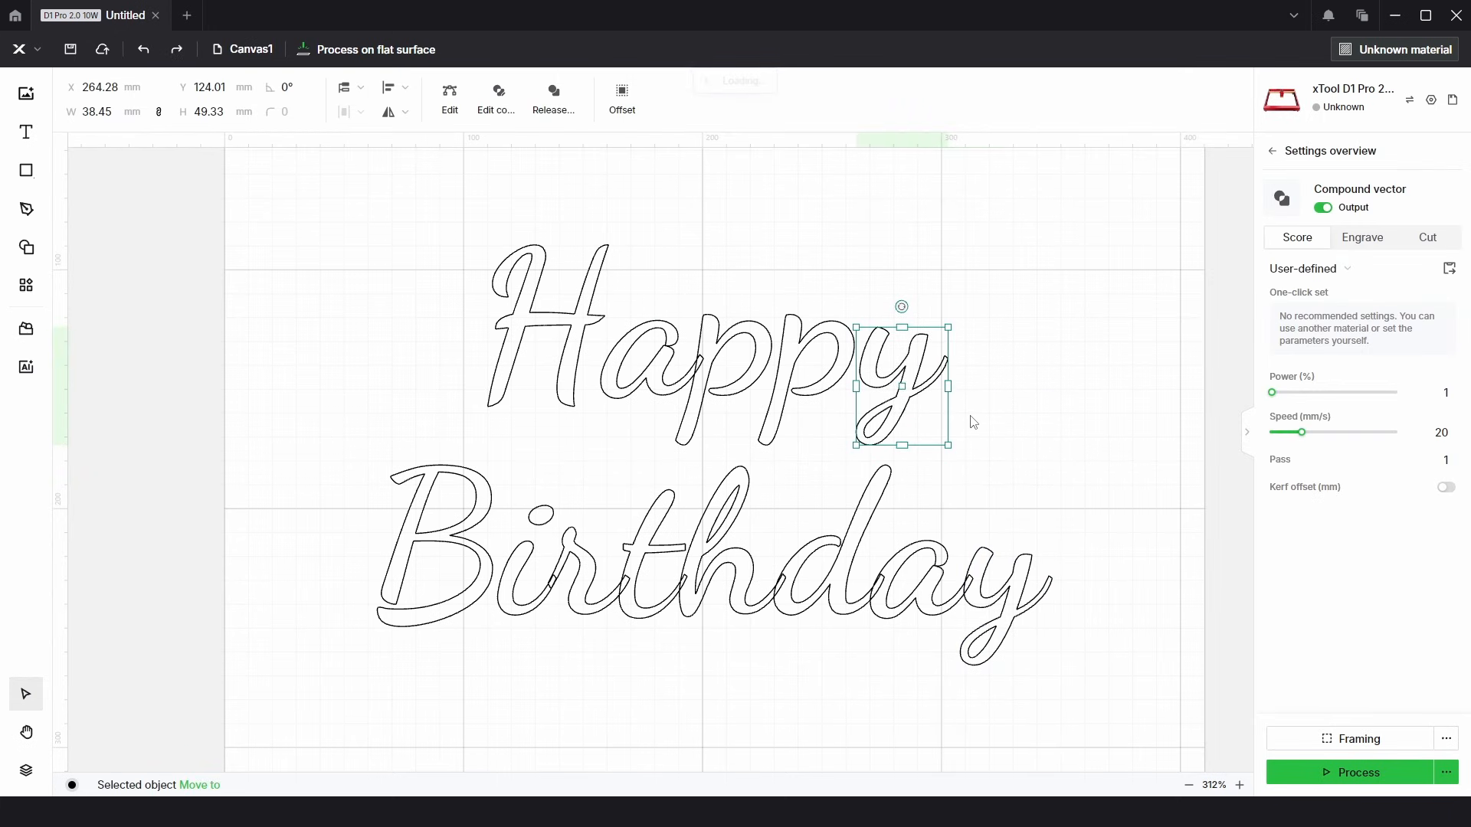
left_click_drag(901, 386, 1006, 605)
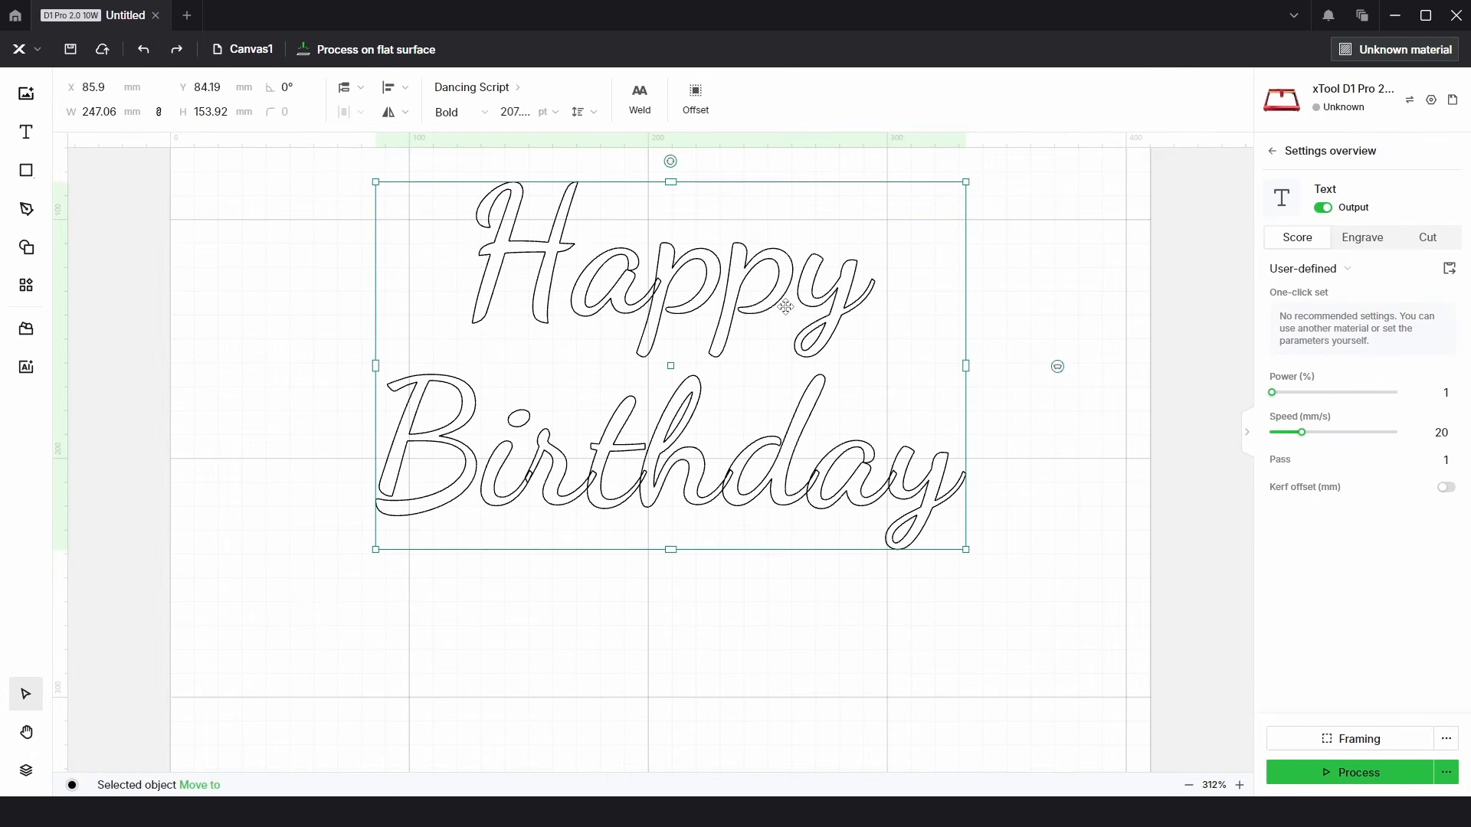
- Split the text into individual letters and set the letter a to Bold
right_click(786, 308)
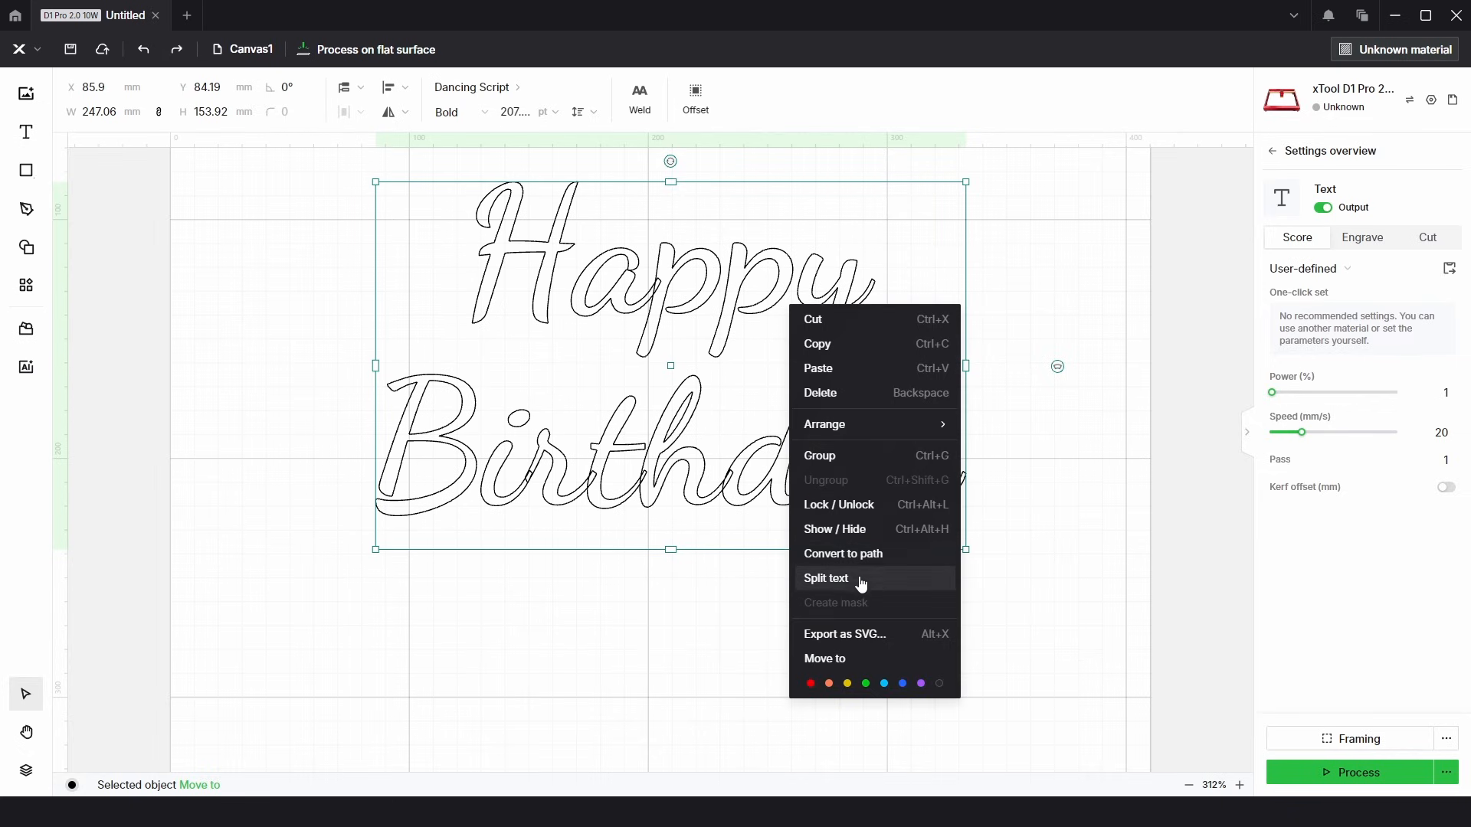
left_click(825, 579)
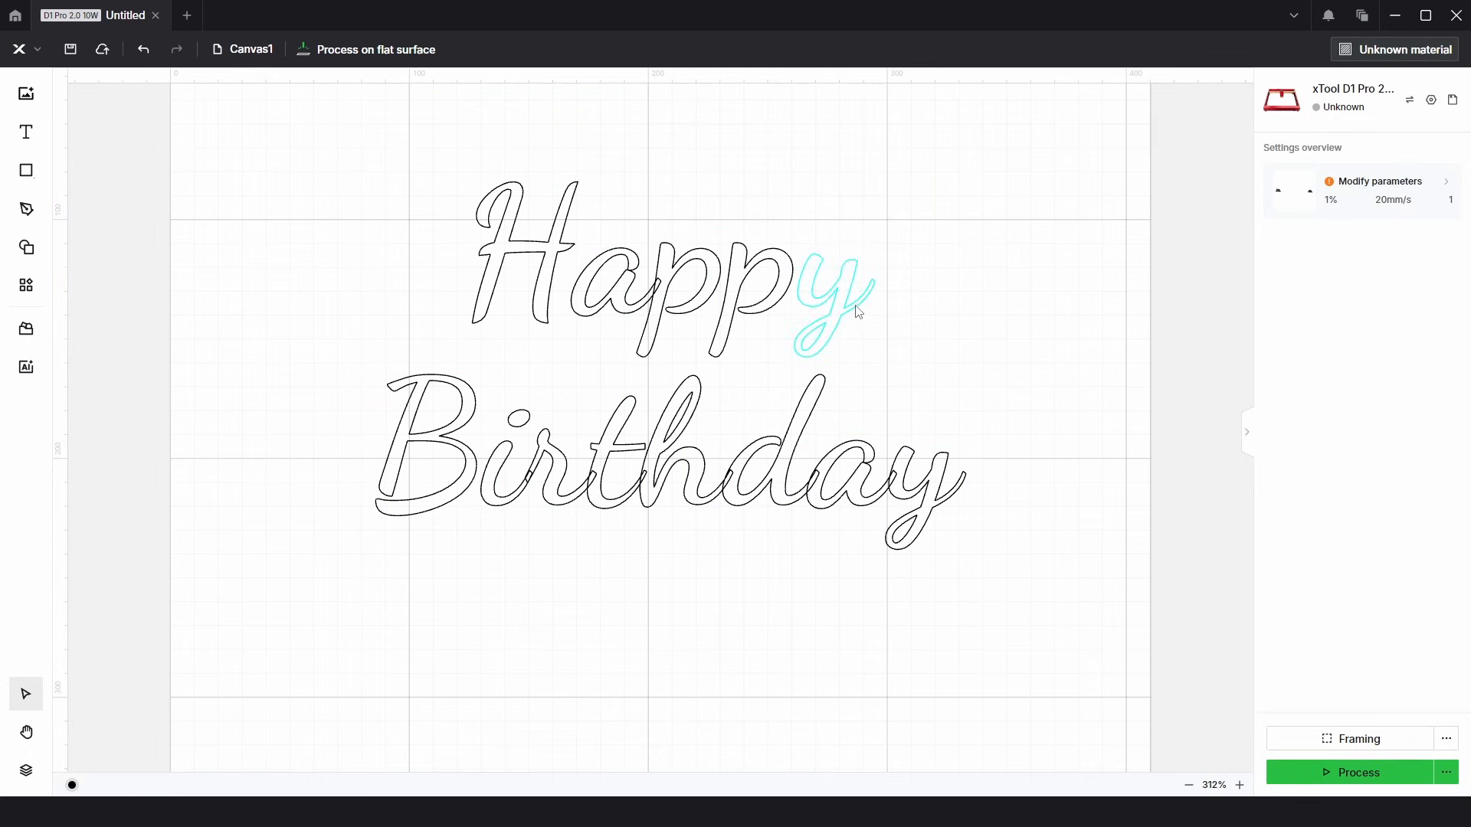
left_click(830, 304)
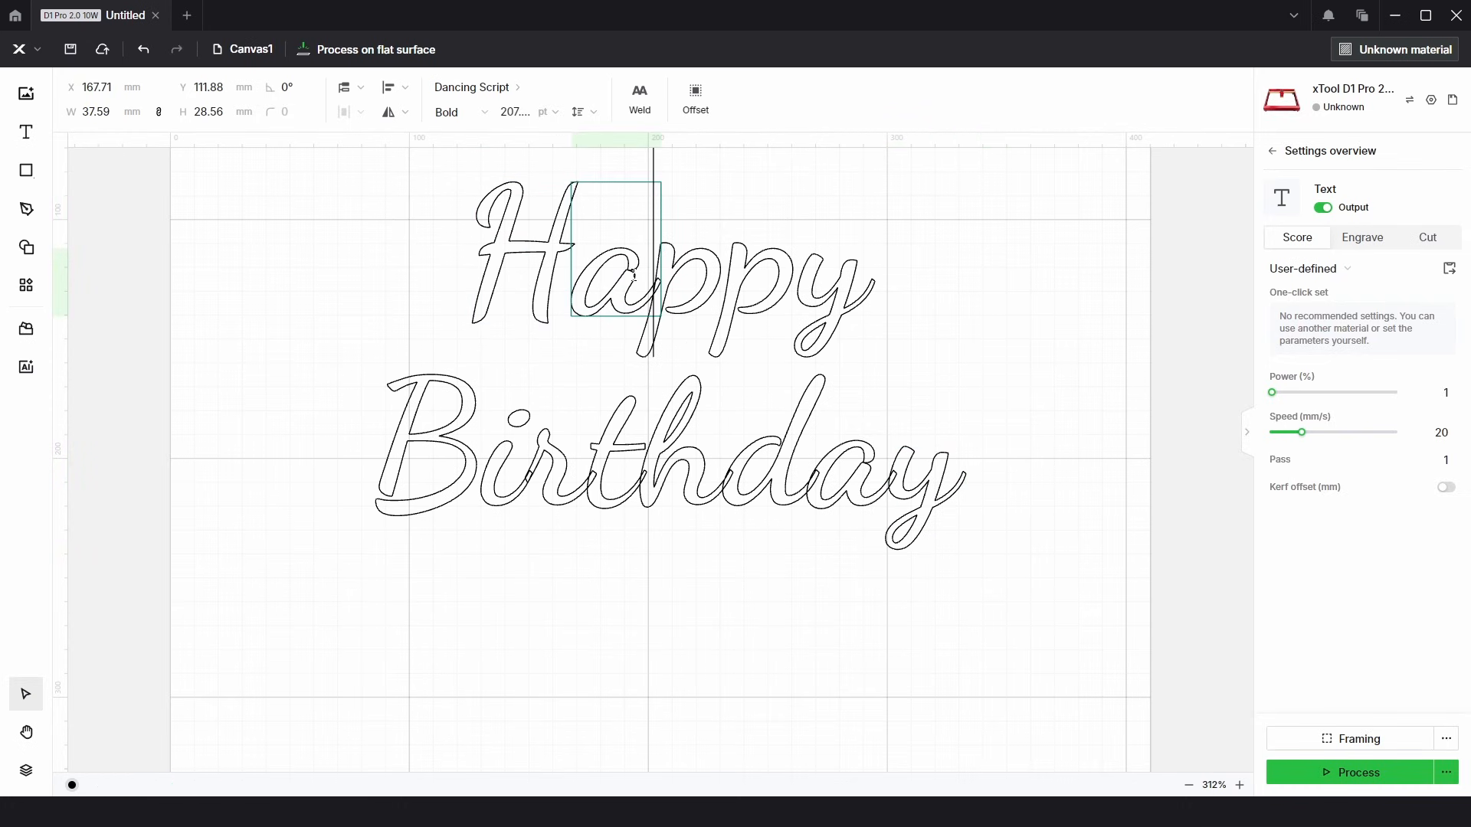
left_click(472, 87)
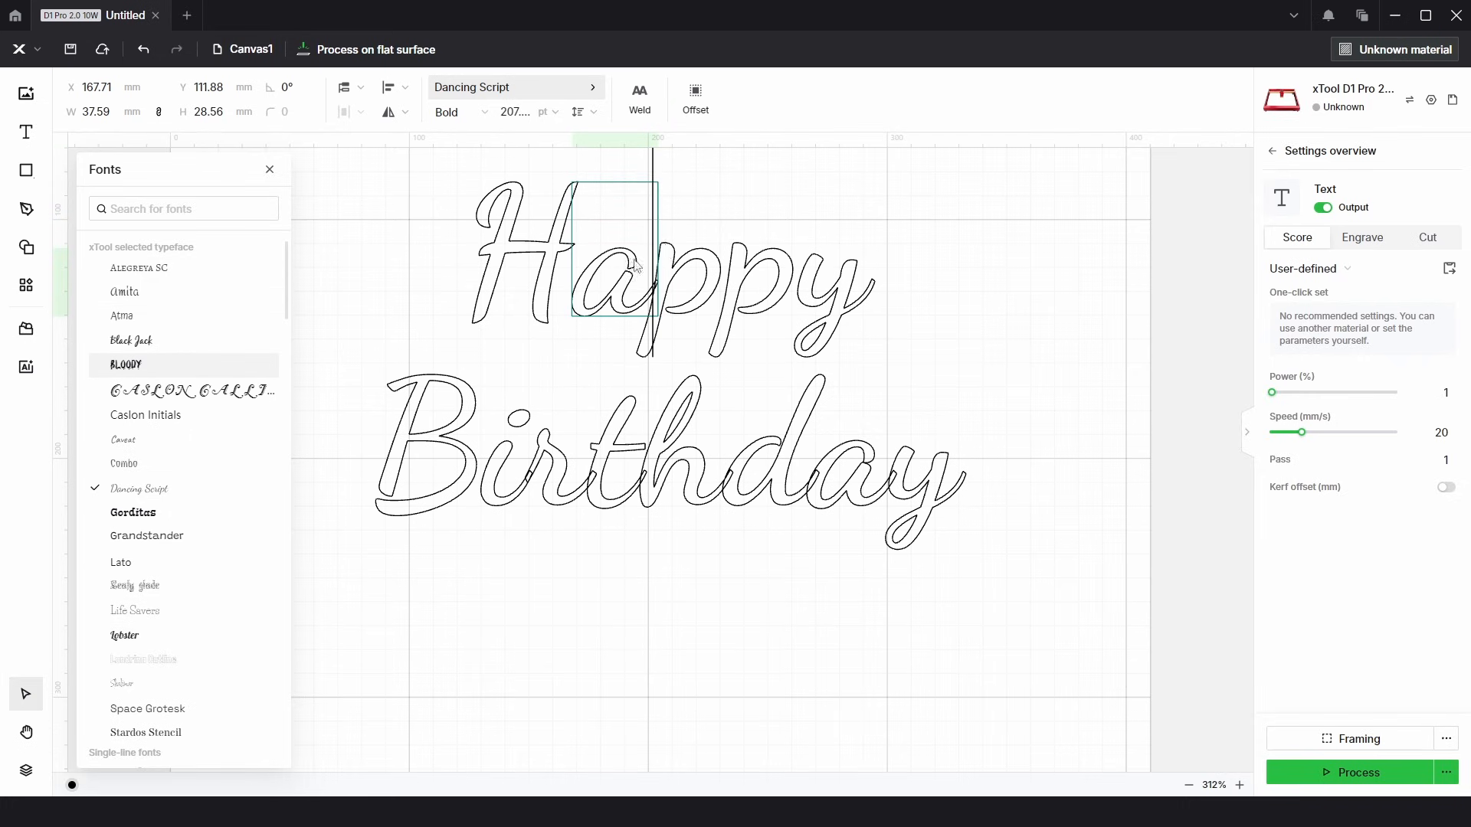
left_click(461, 112)
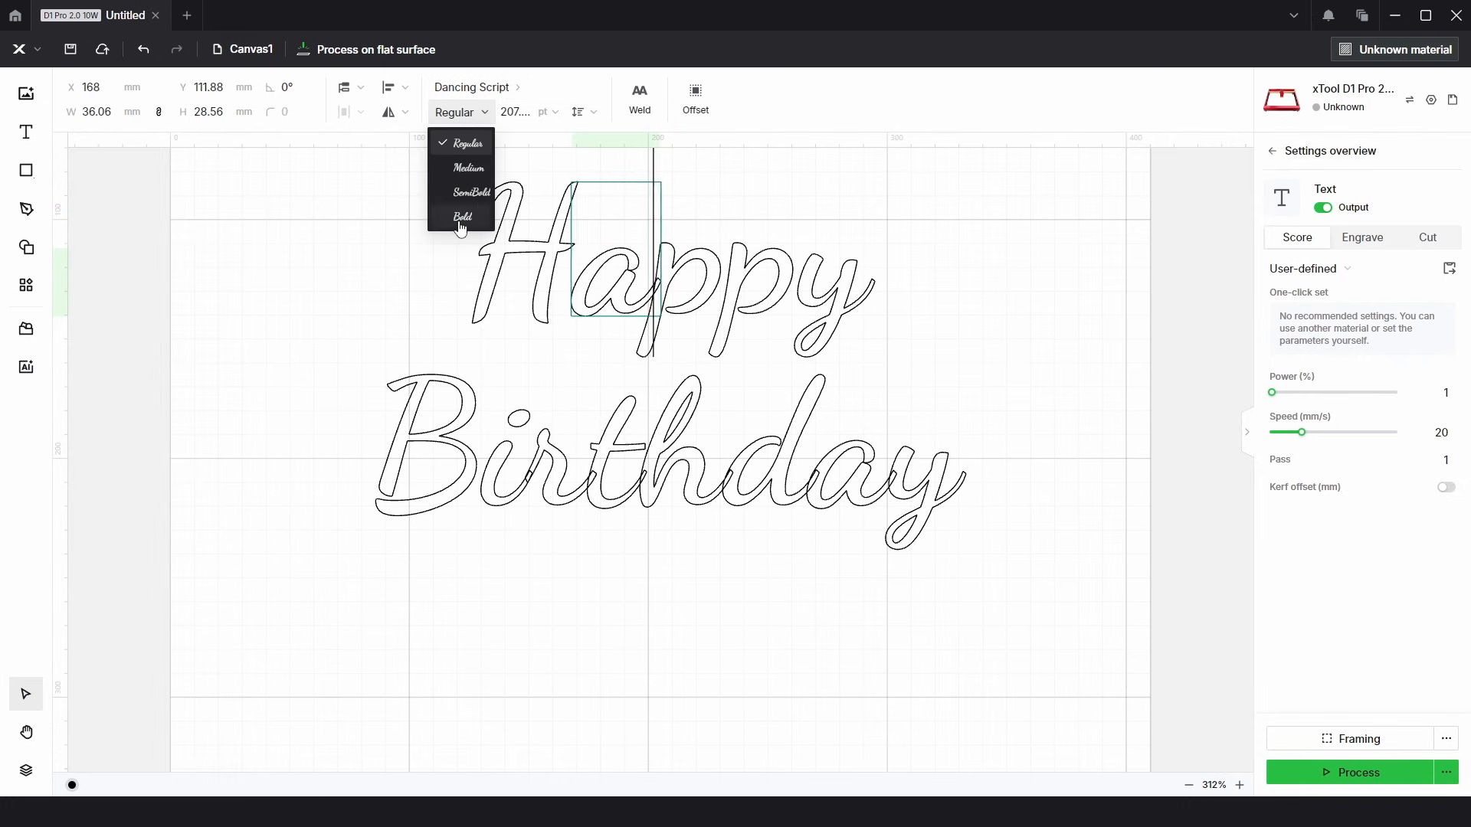
left_click(461, 217)
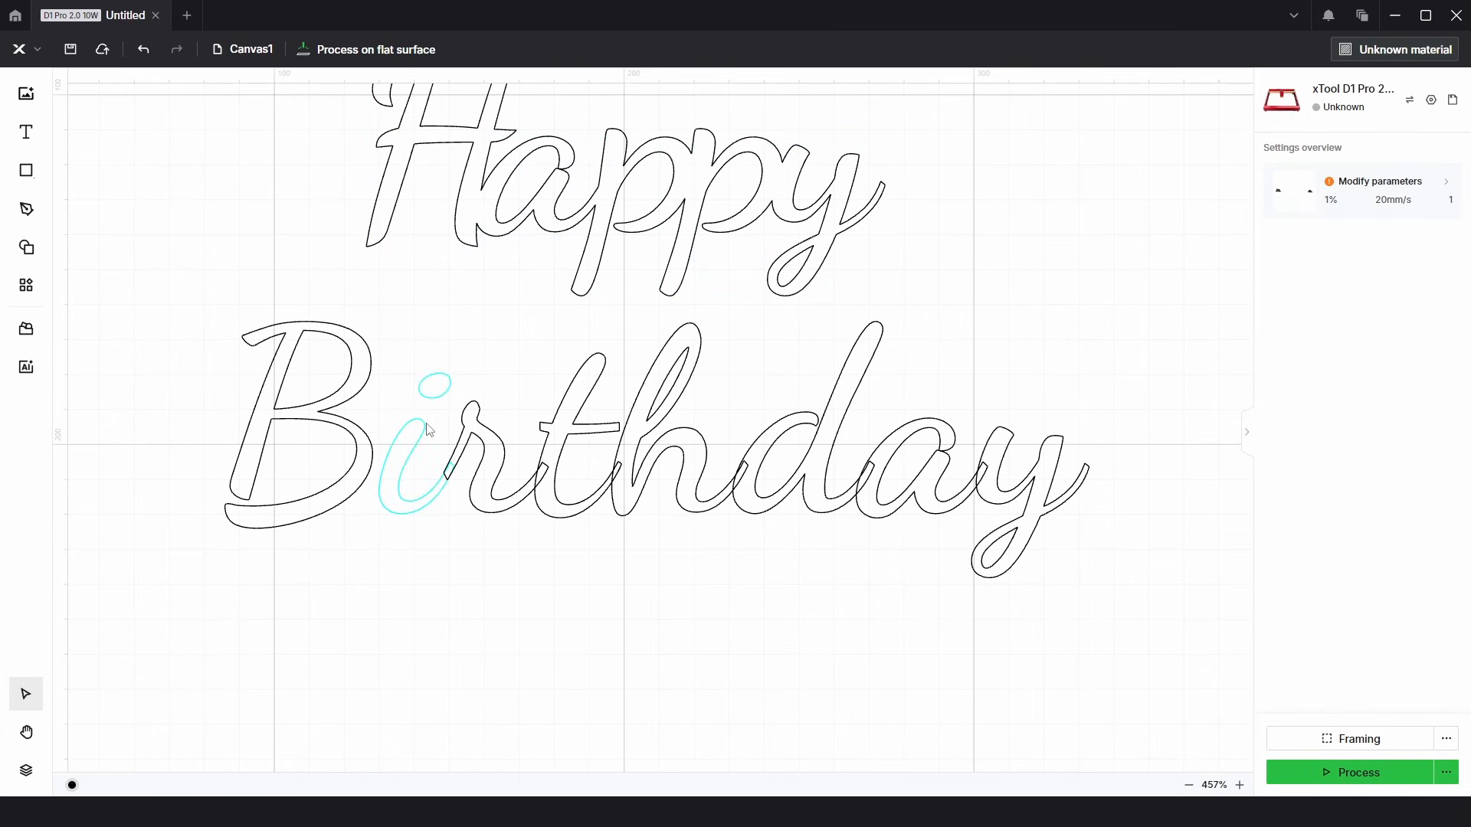
mouse_move(422, 445)
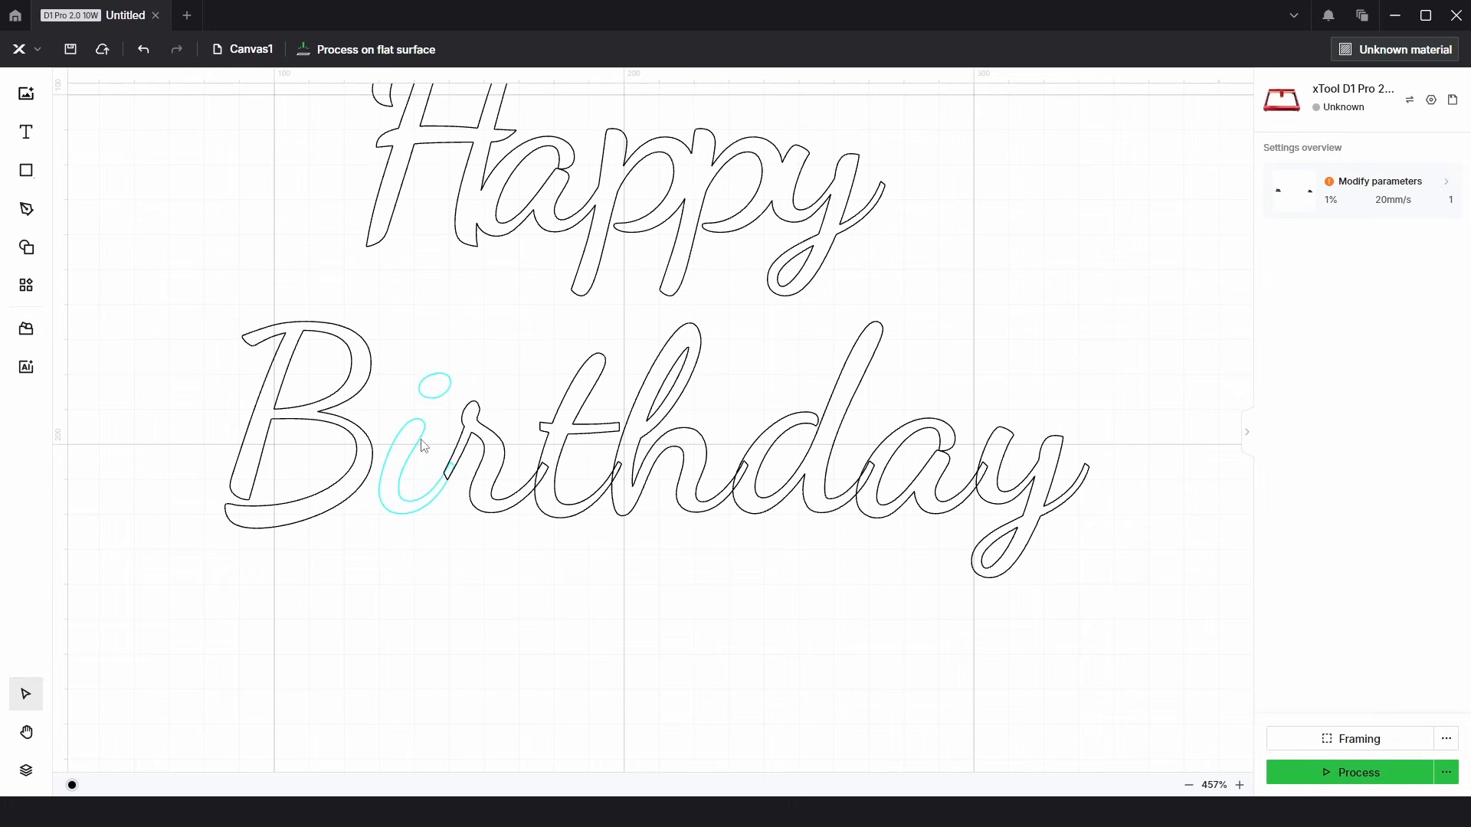
mouse_move(417, 425)
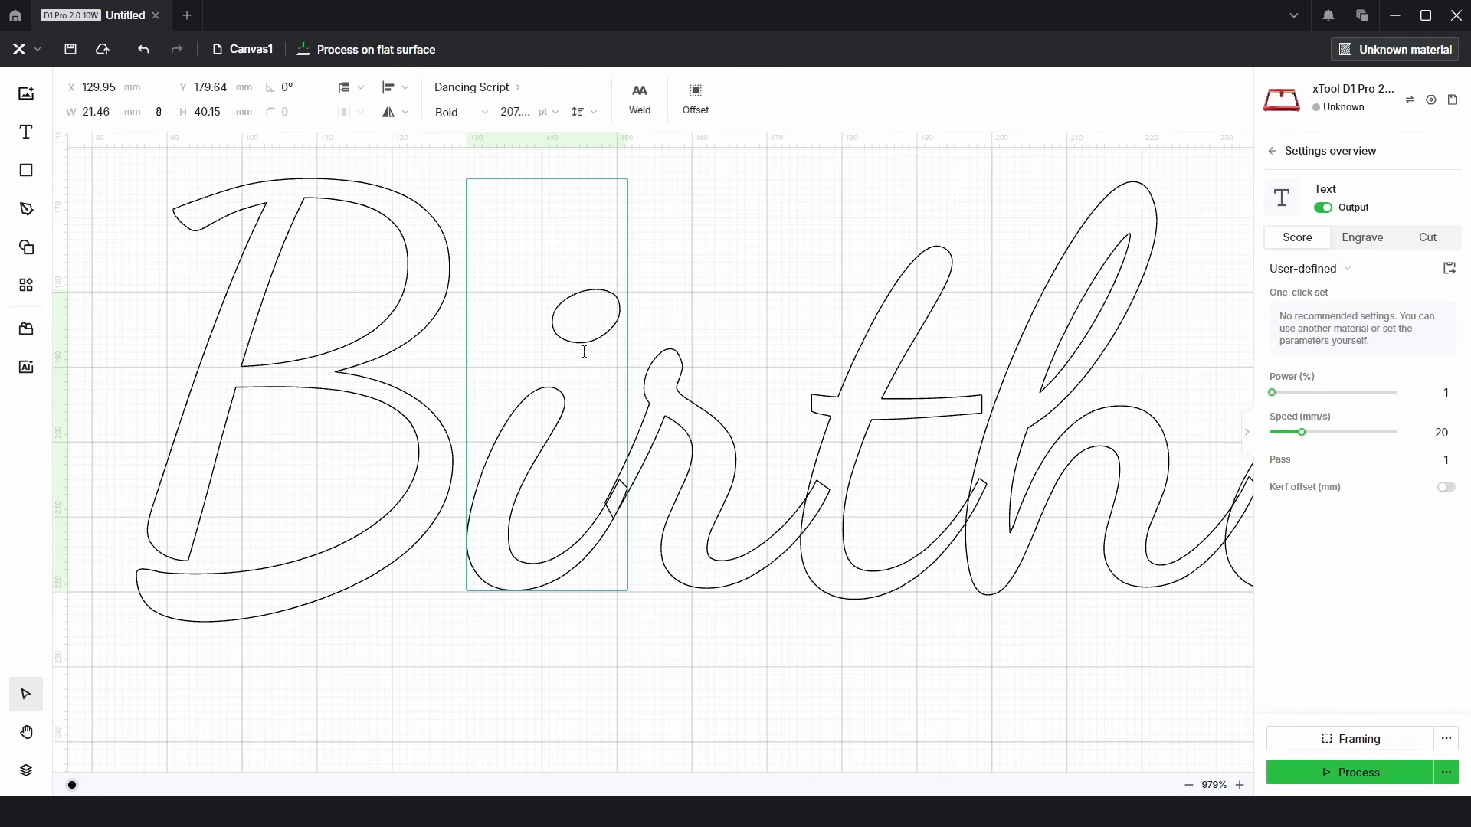
- Convert the letter i into a path so Birthday can be welded
left_click(581, 337)
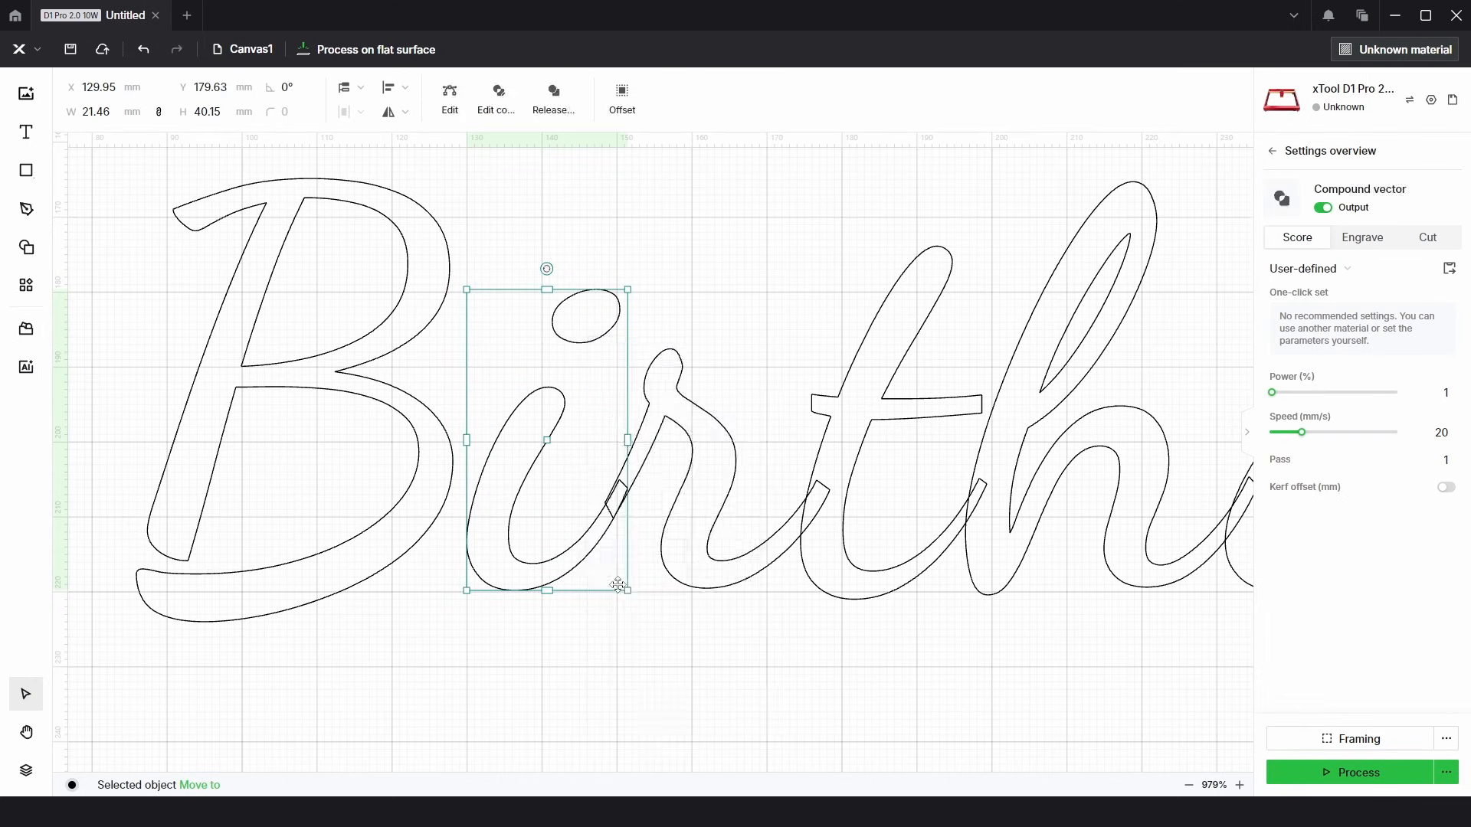
mouse_move(591, 243)
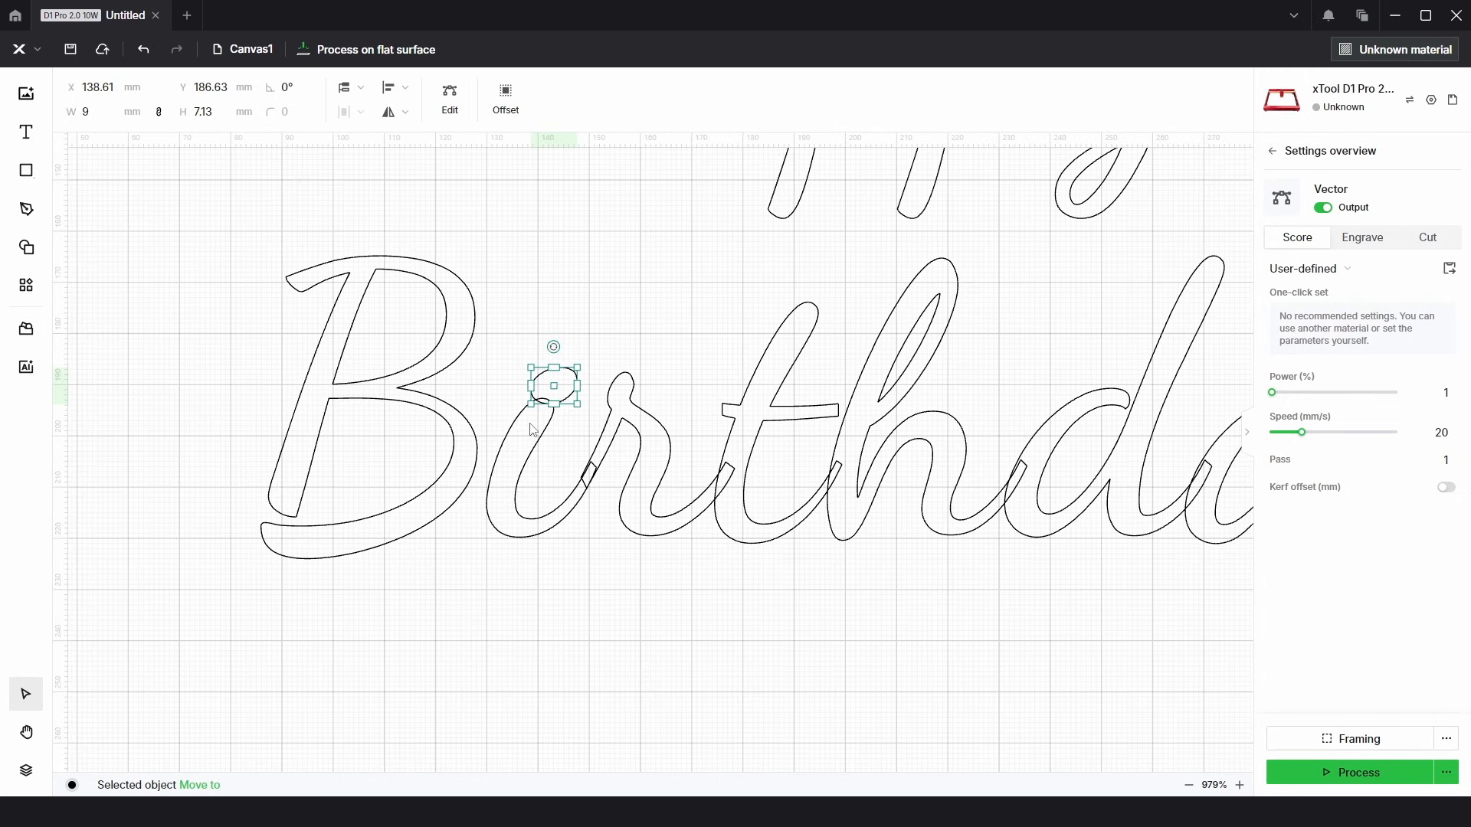
scroll("down", 3)
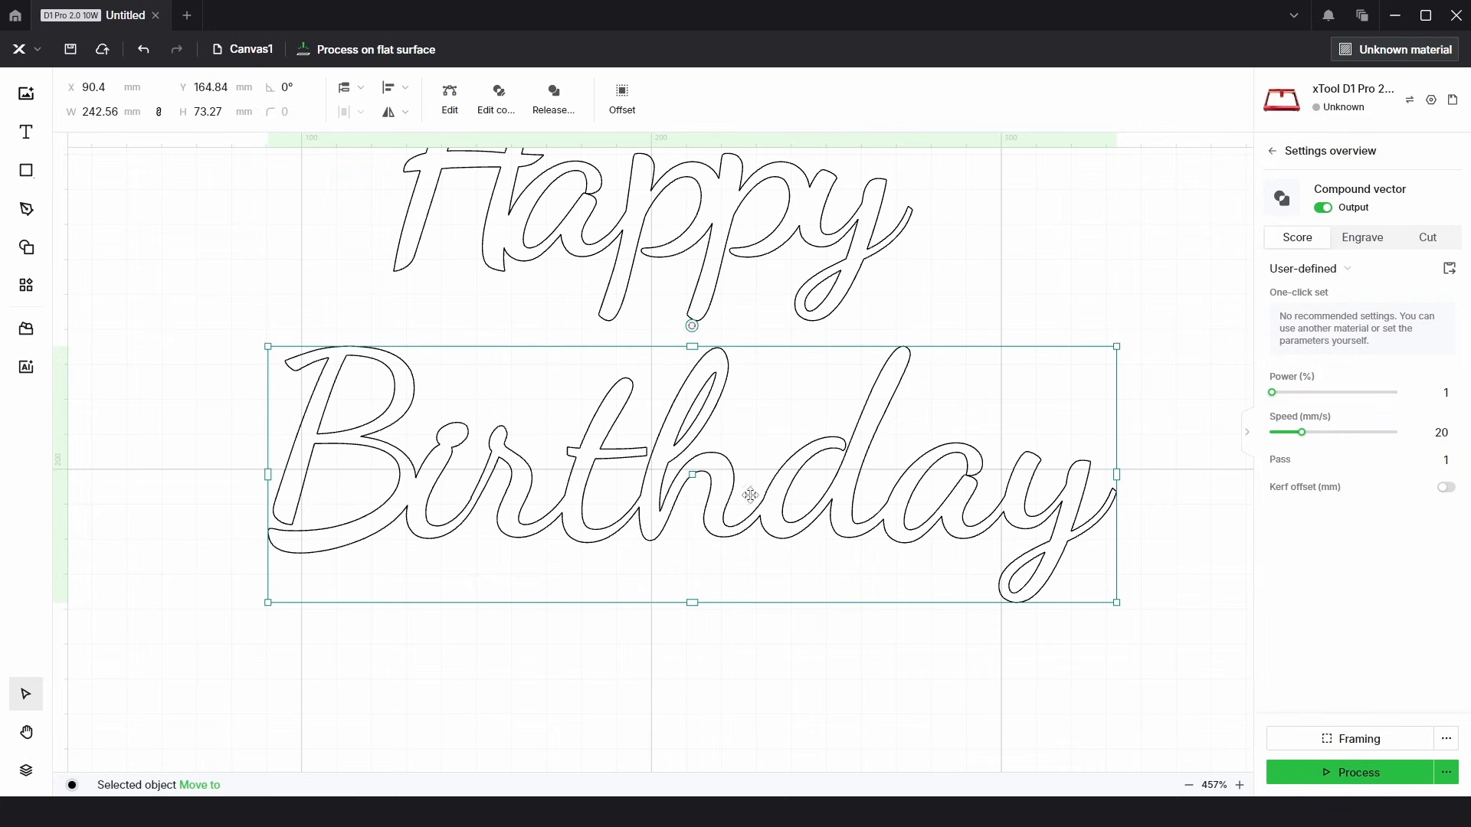
- Move Happy down to overlap Birthday and pull the H's end point into the B
scroll("down", 3)
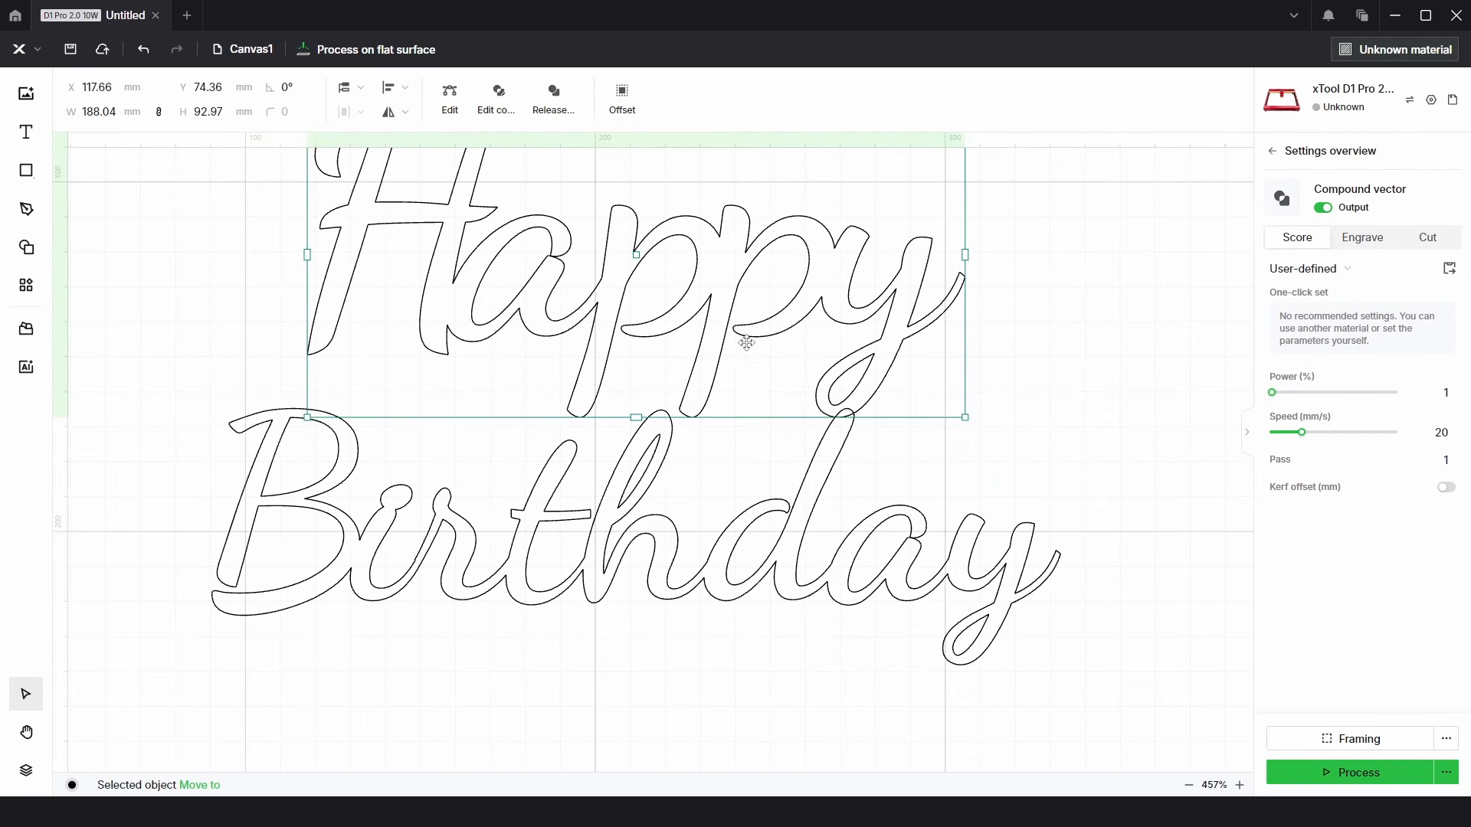
left_click_drag(746, 343, 749, 397)
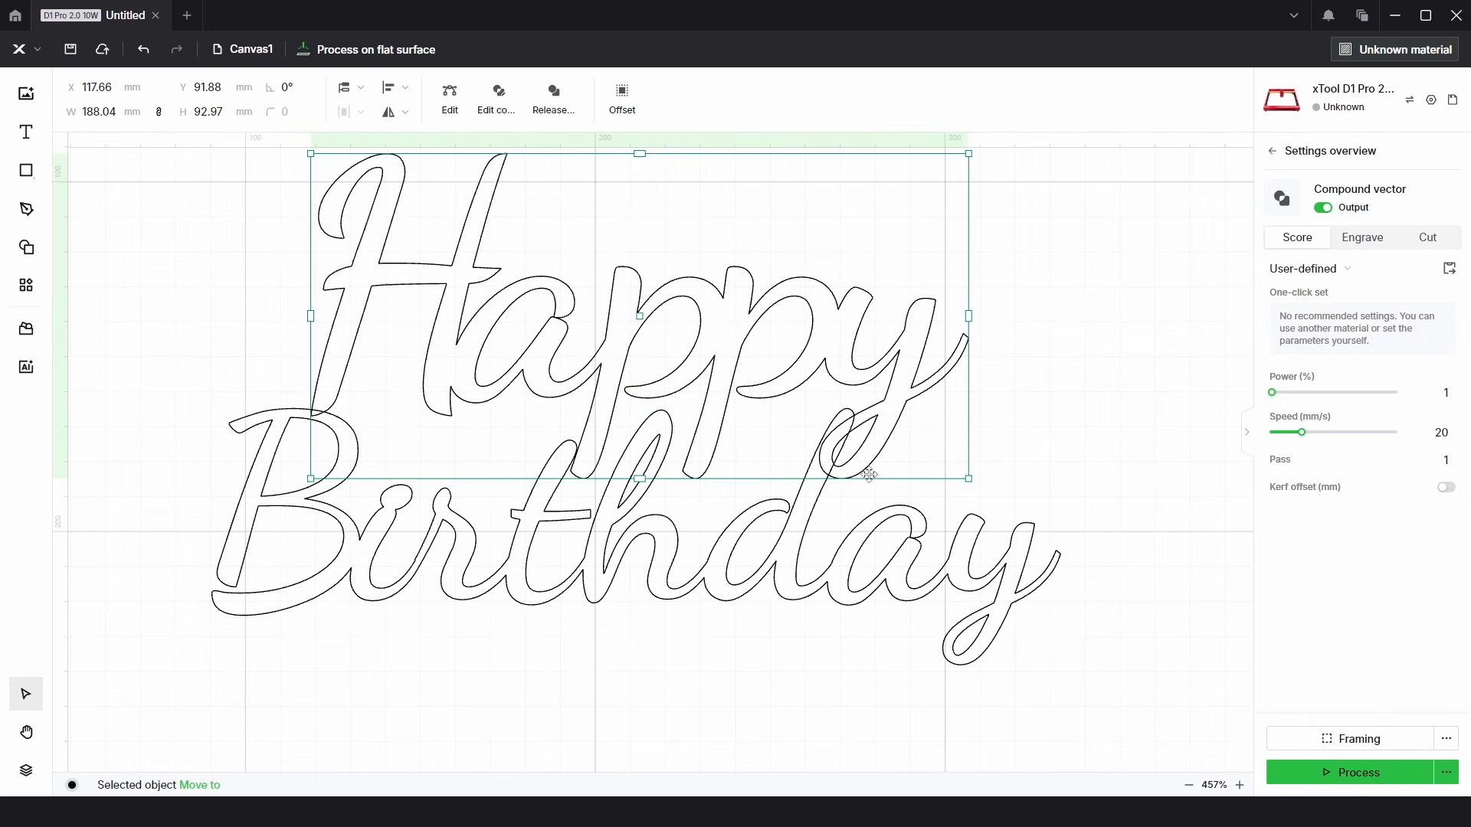
left_click_drag(870, 473, 881, 469)
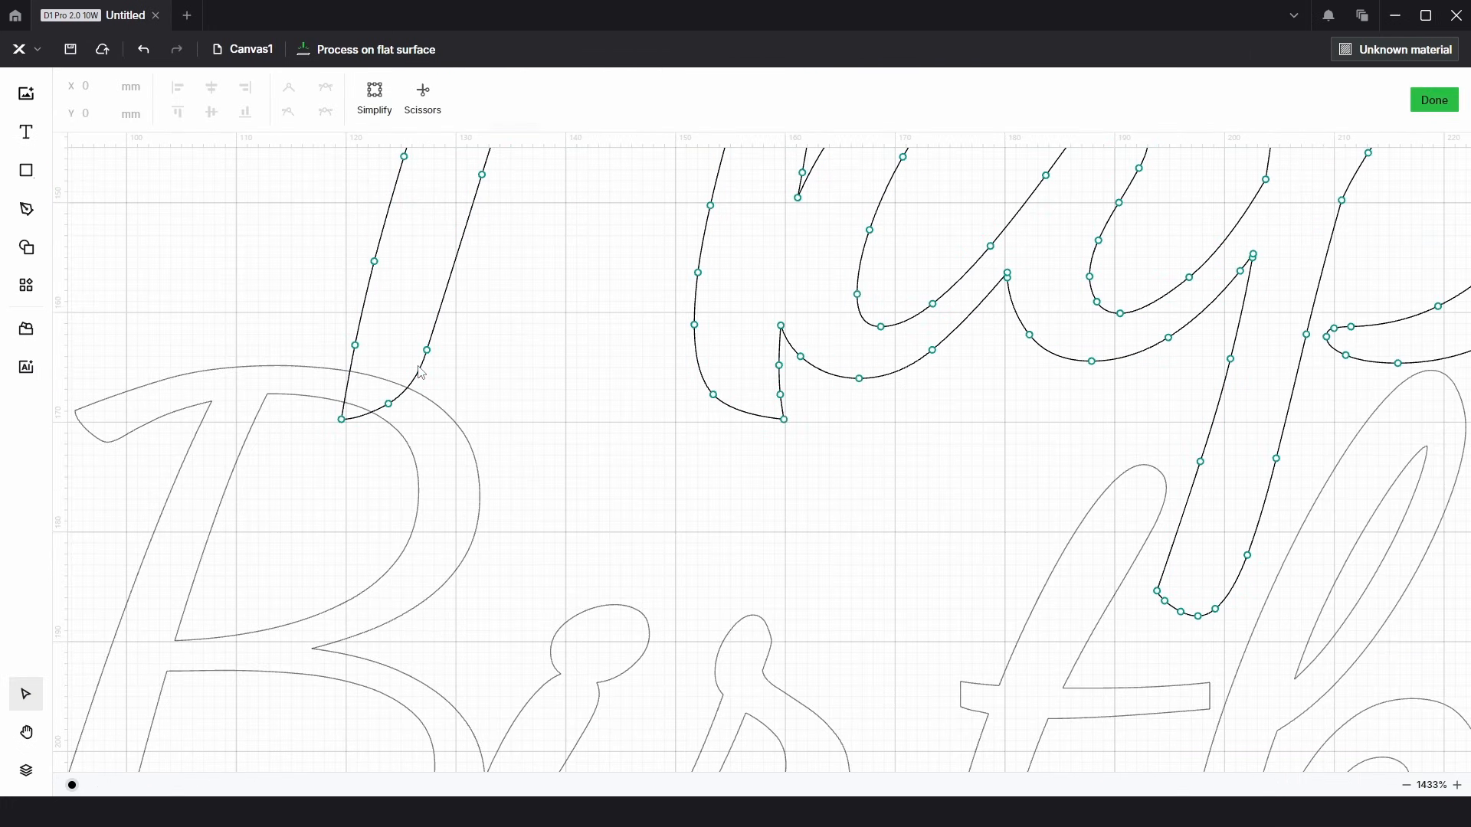
left_click(342, 418)
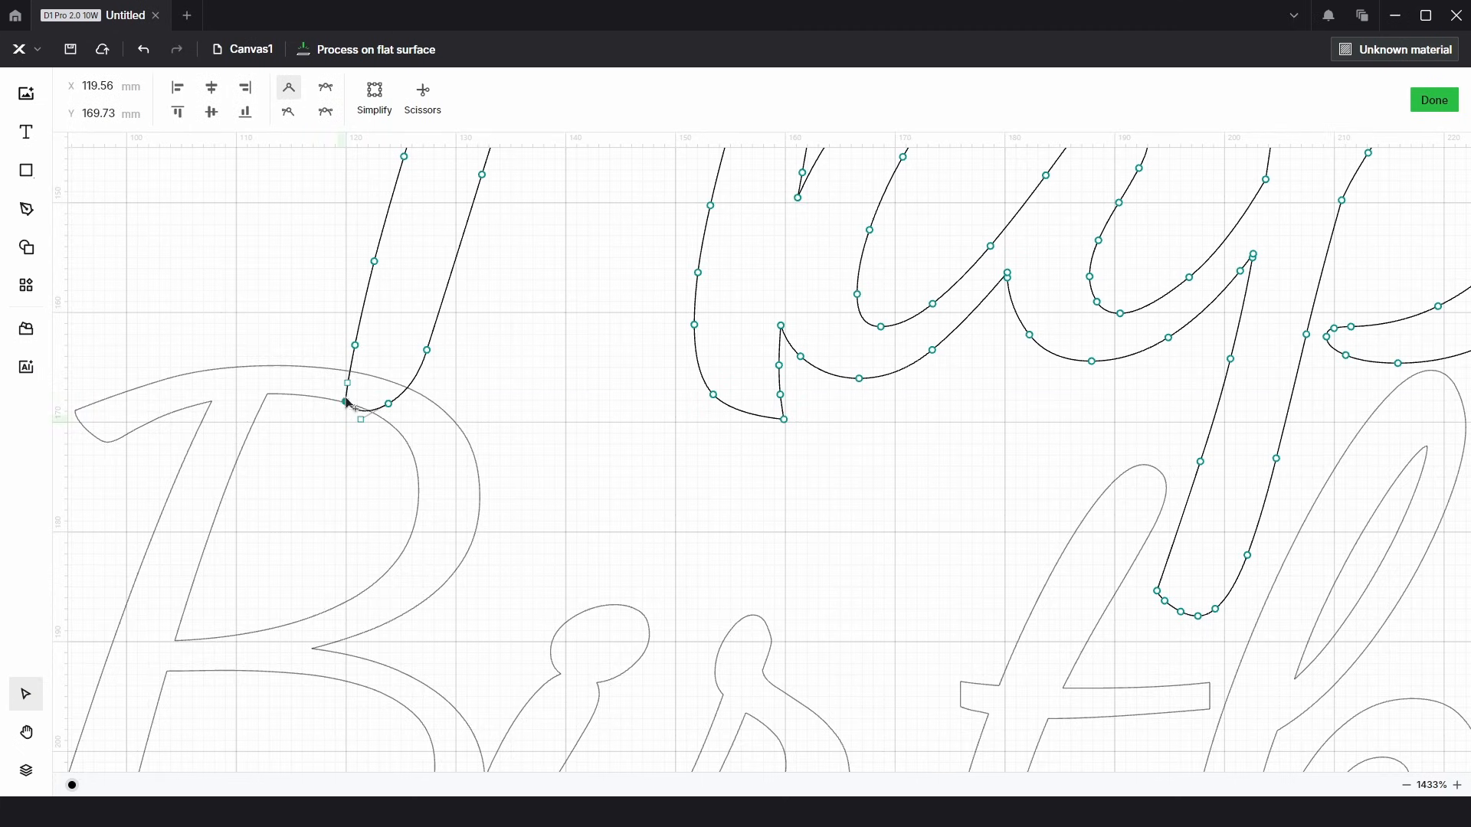
left_click_drag(343, 403, 364, 408)
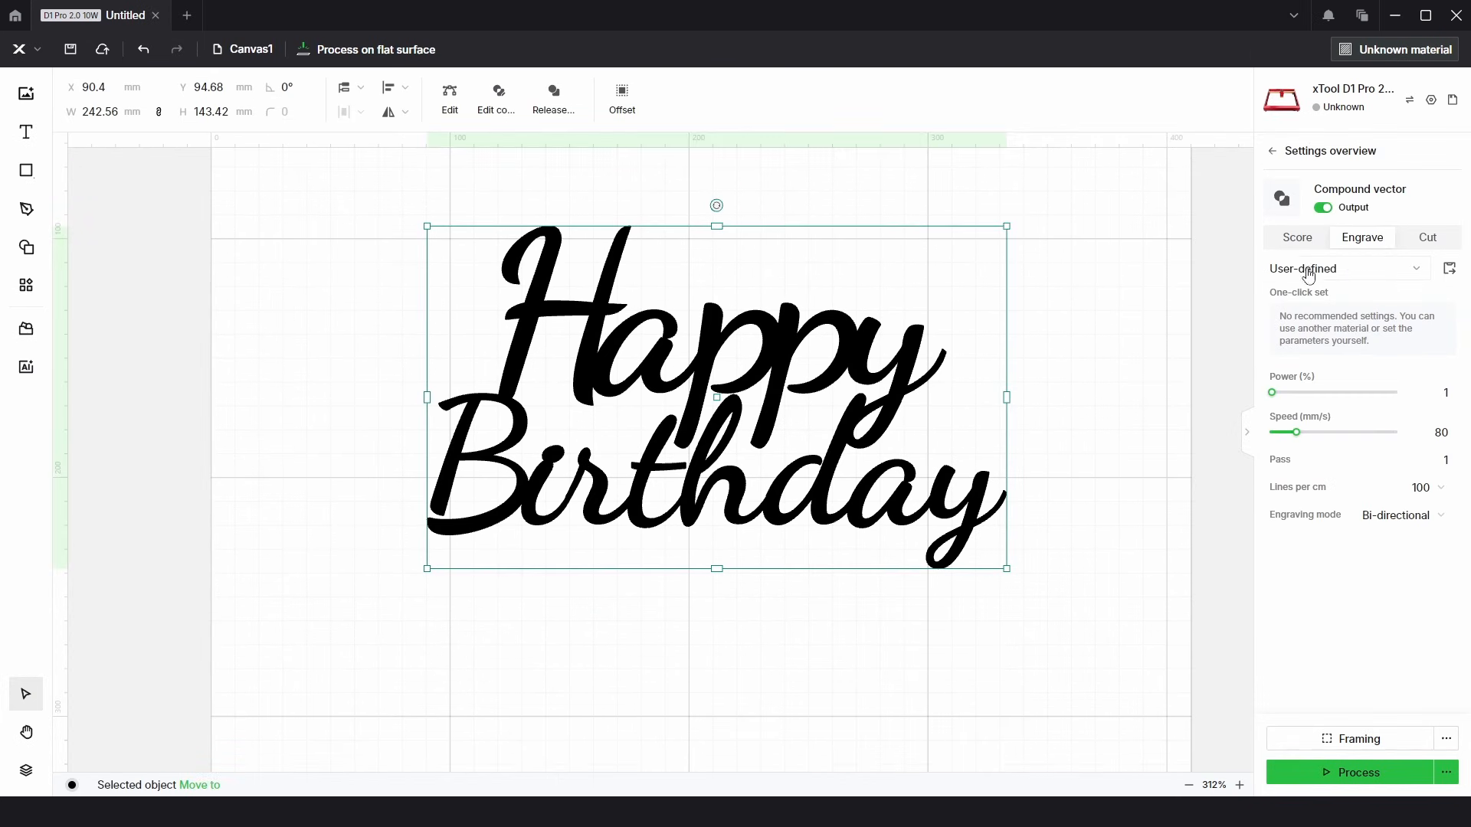
- Apply an 8 mm external offset around the lettering, outer shapes only
left_click(1297, 238)
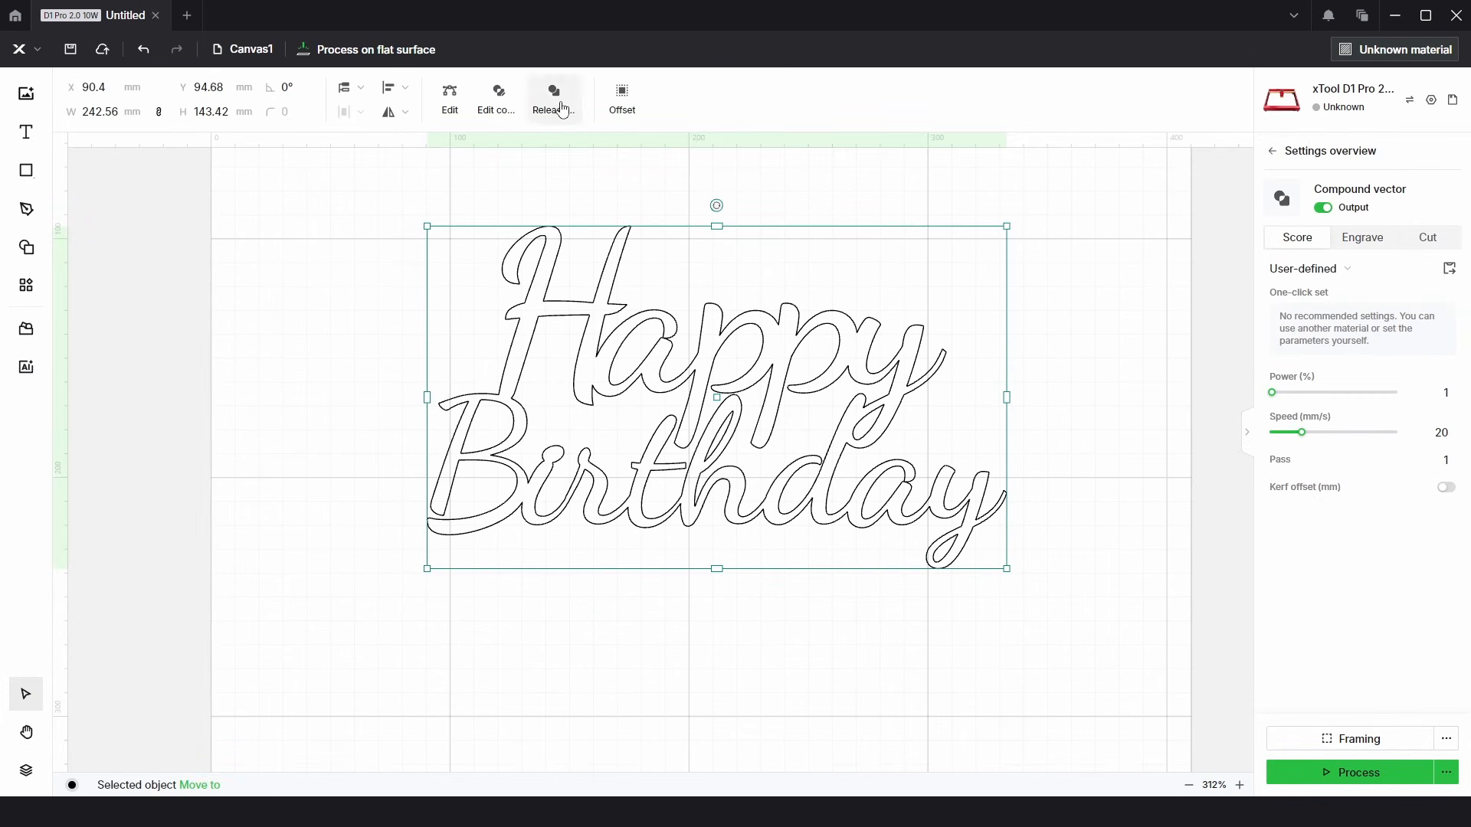
left_click(622, 96)
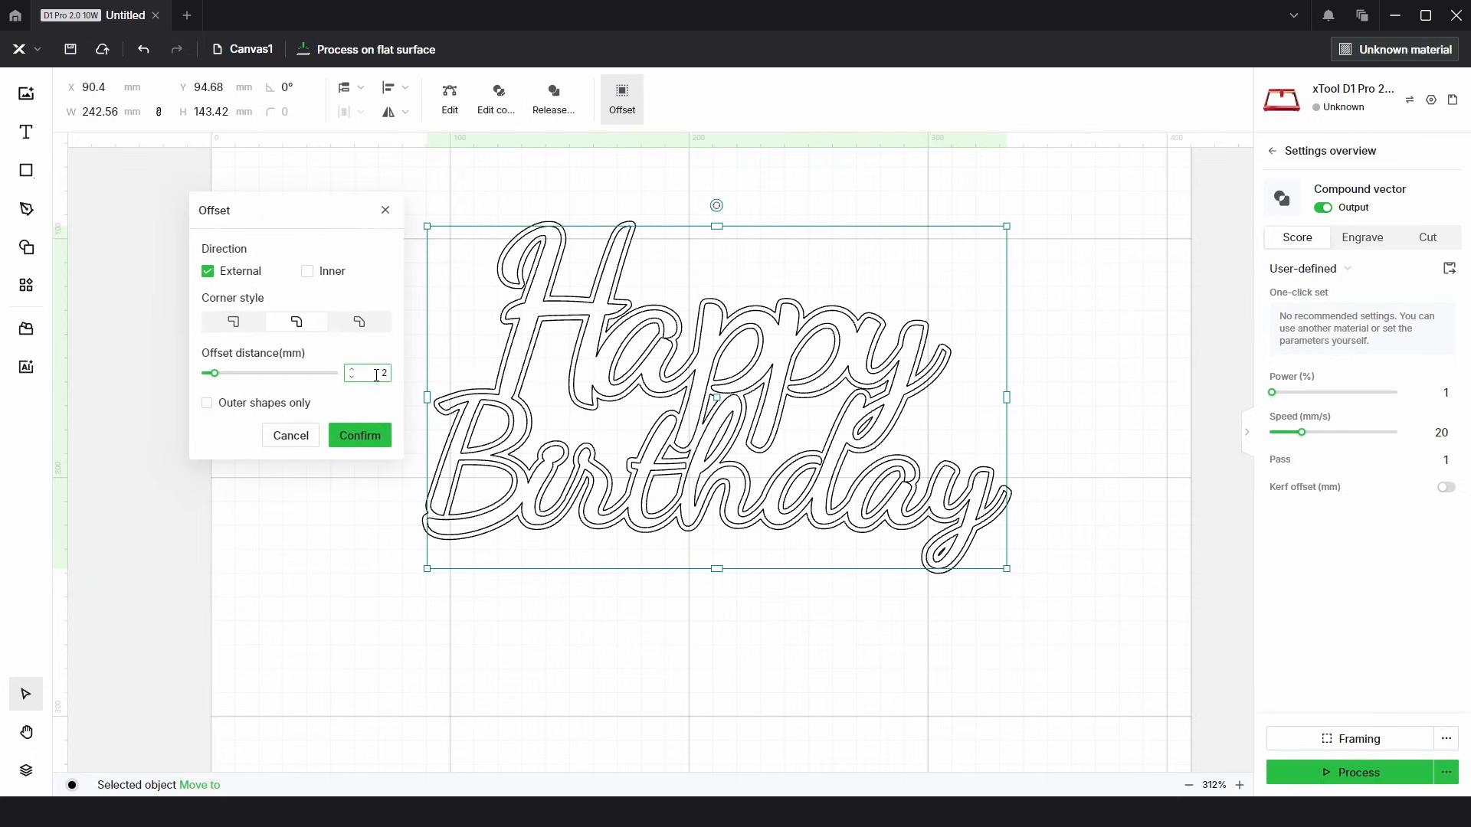
left_click_drag(213, 372, 245, 373)
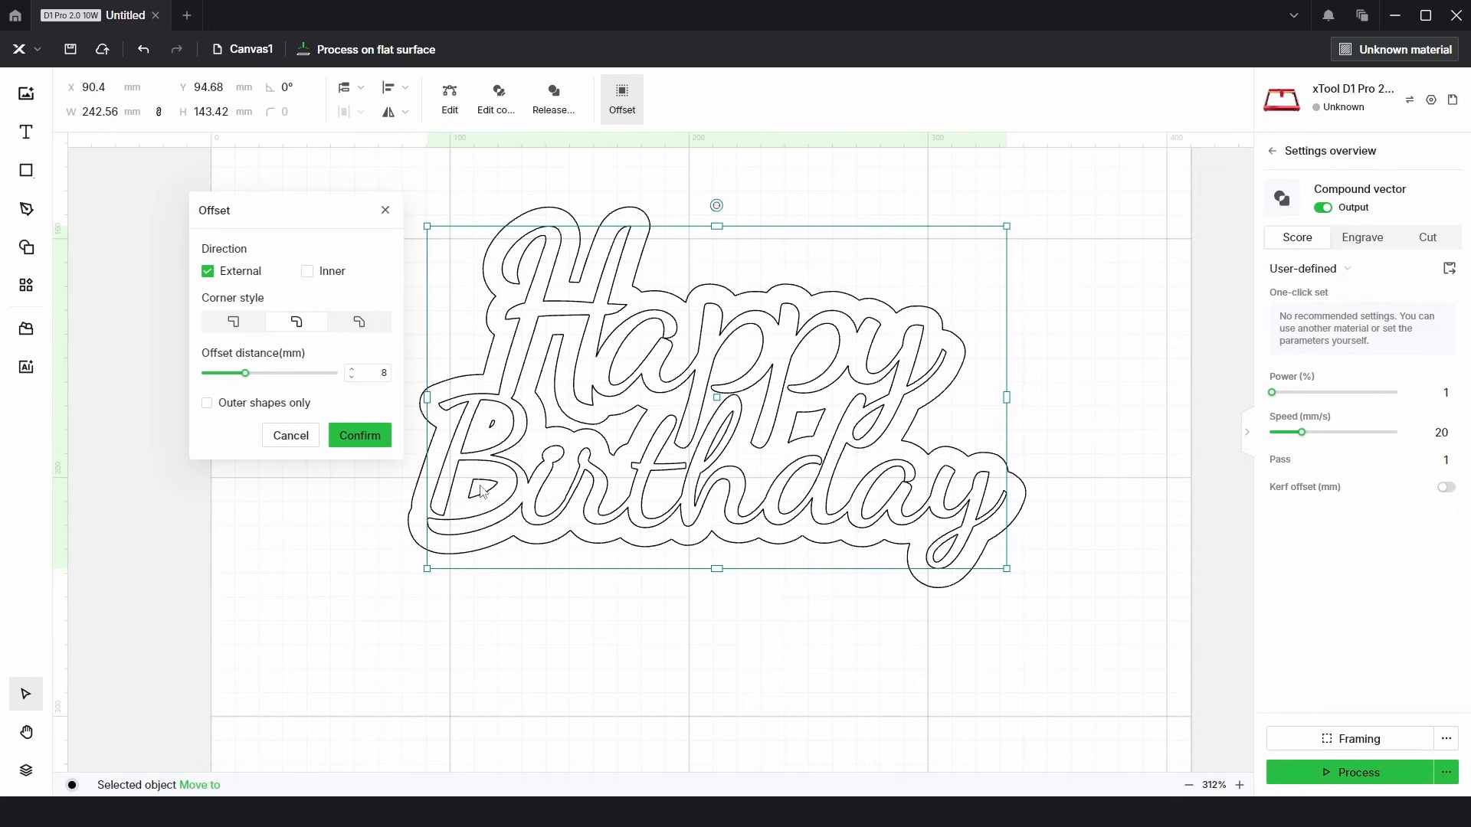
left_click(206, 403)
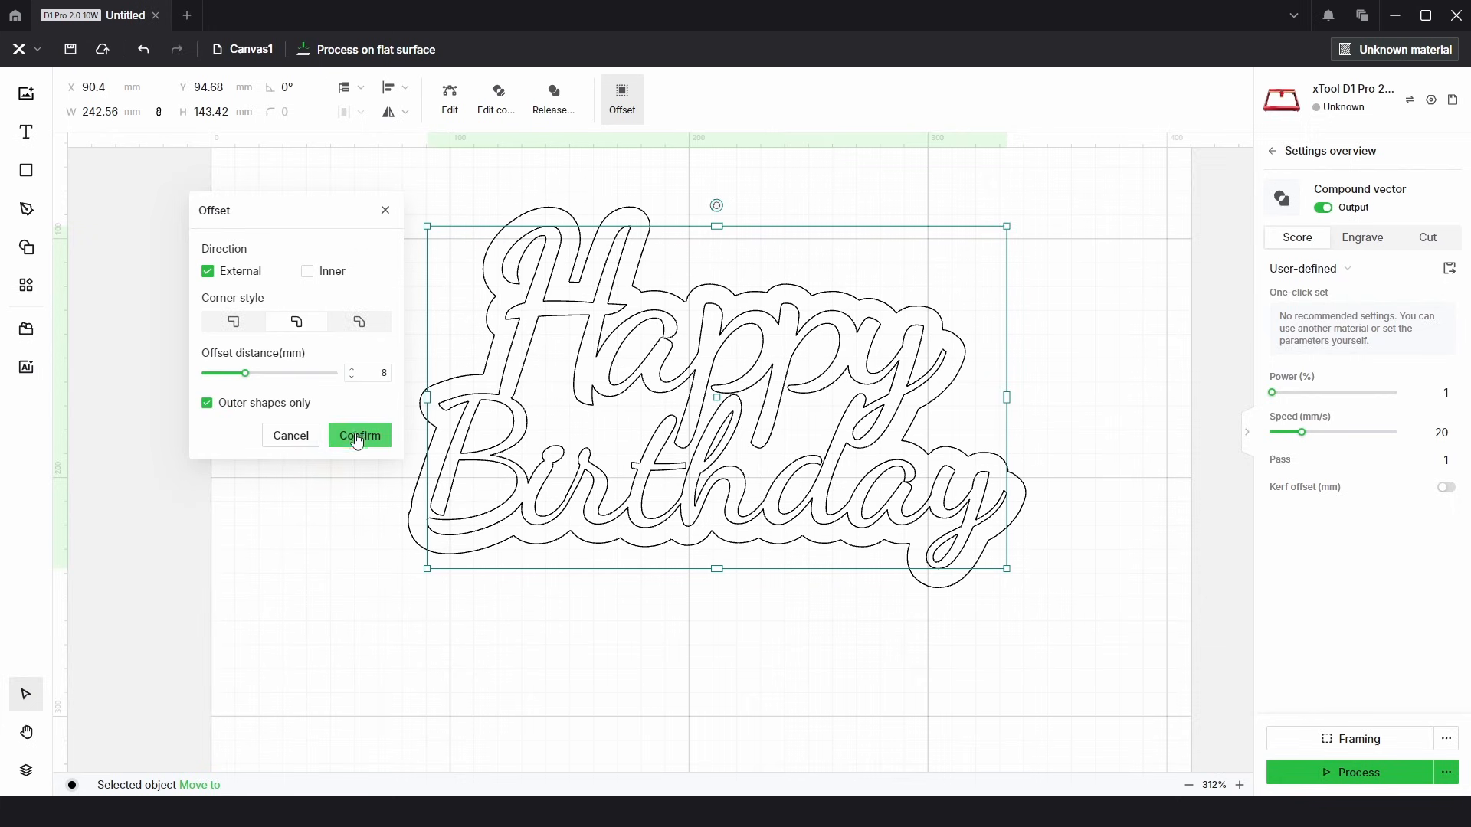
left_click(359, 435)
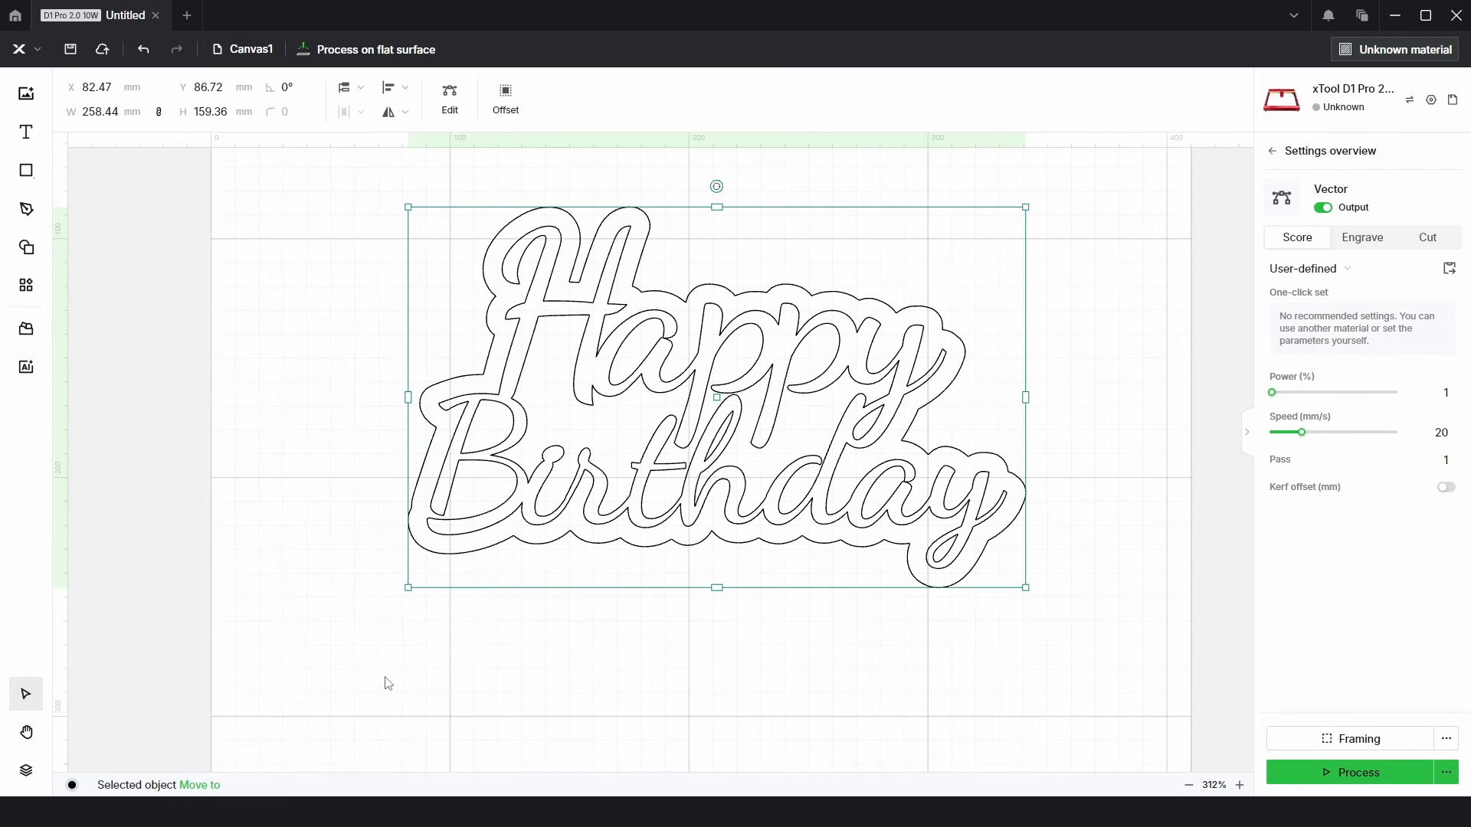
mouse_move(203, 785)
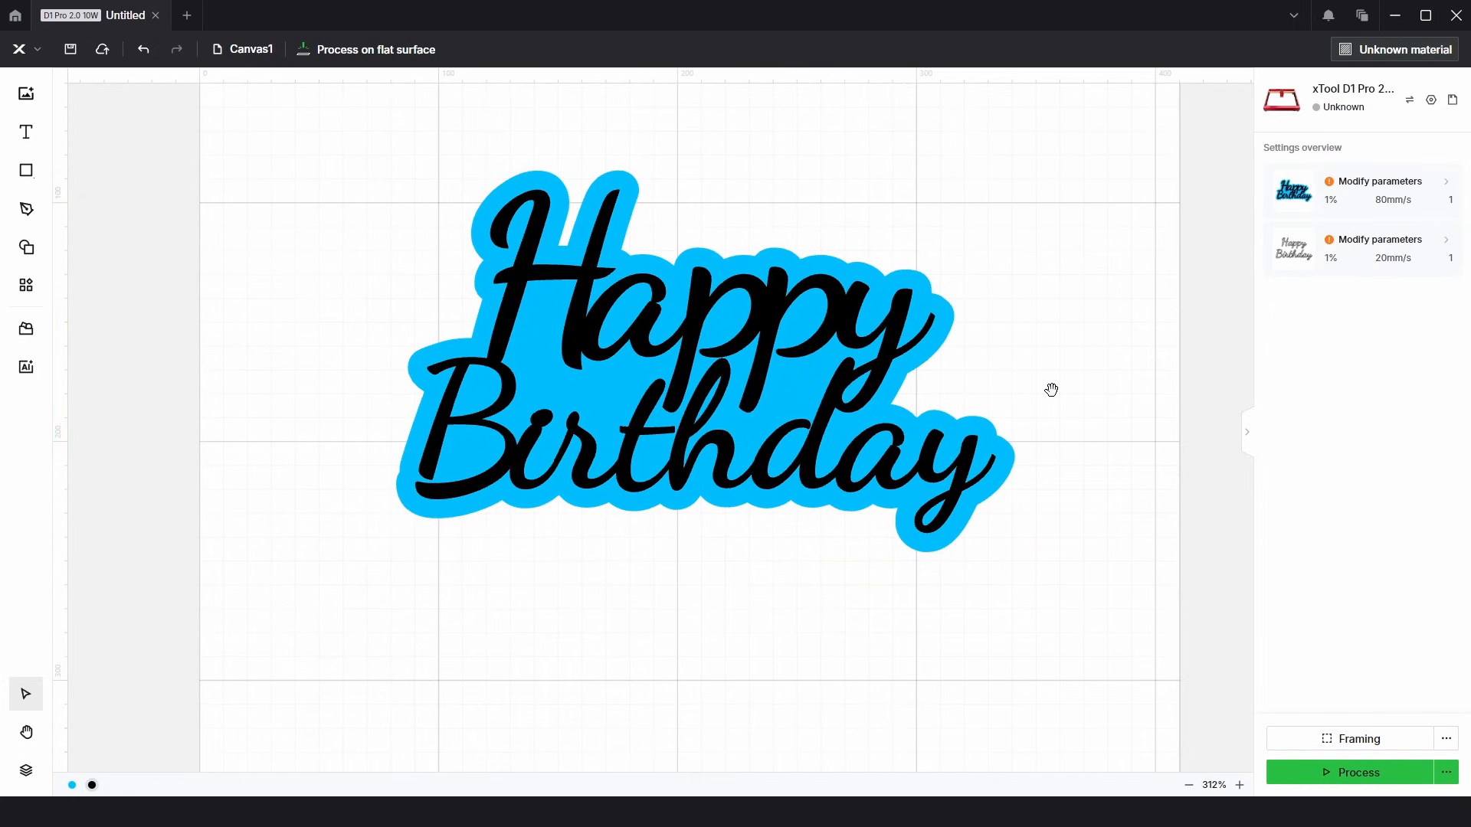
mouse_move(1065, 367)
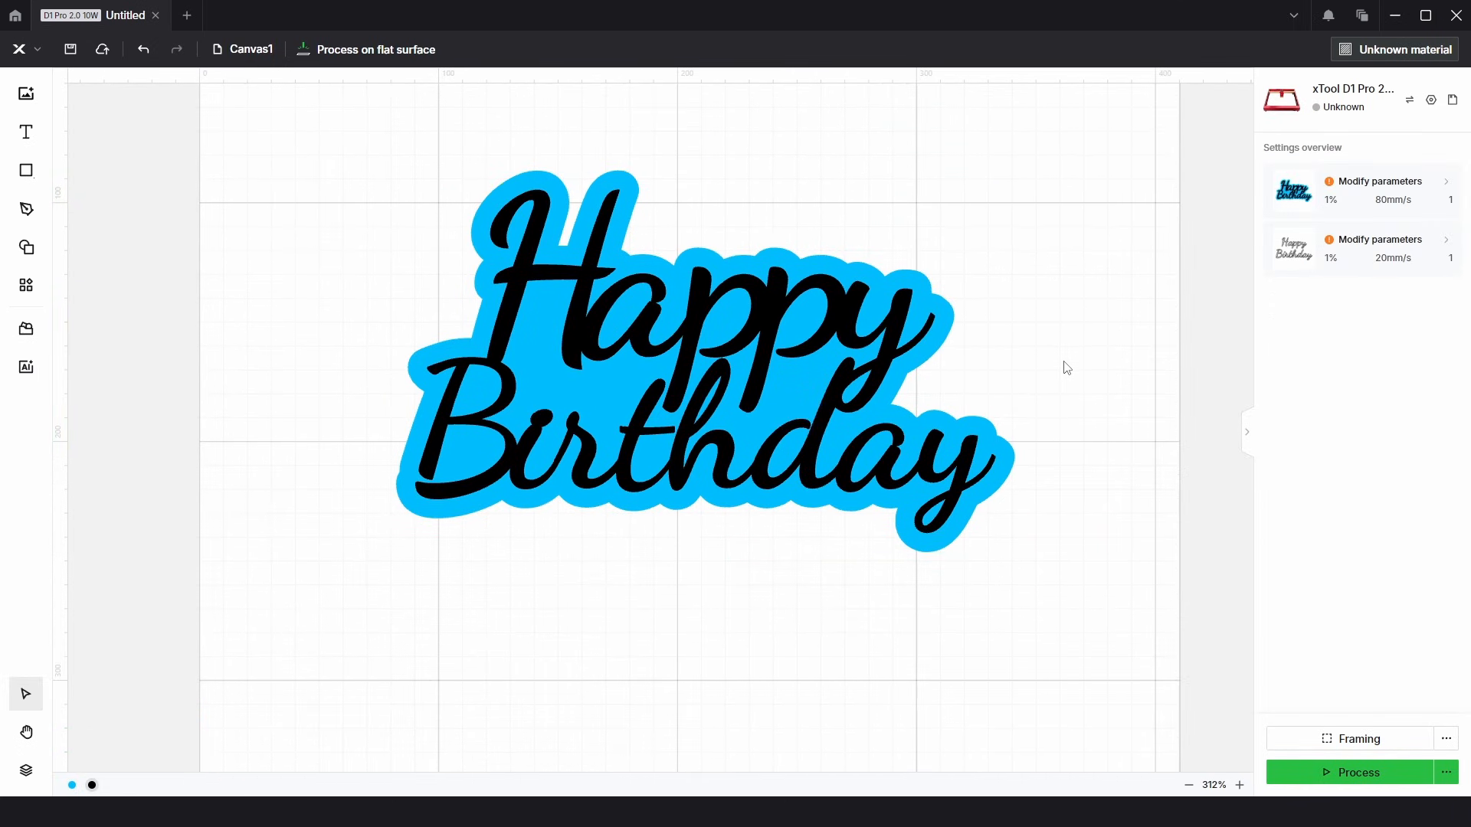